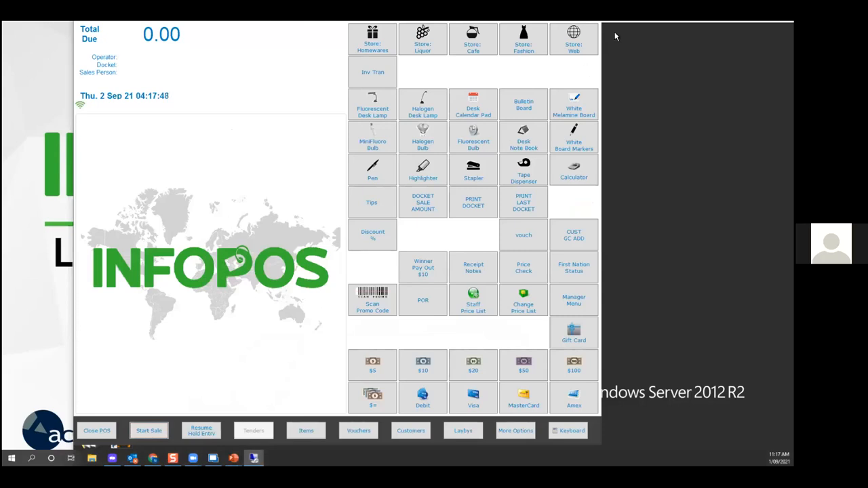
pyautogui.moveTo(199, 319)
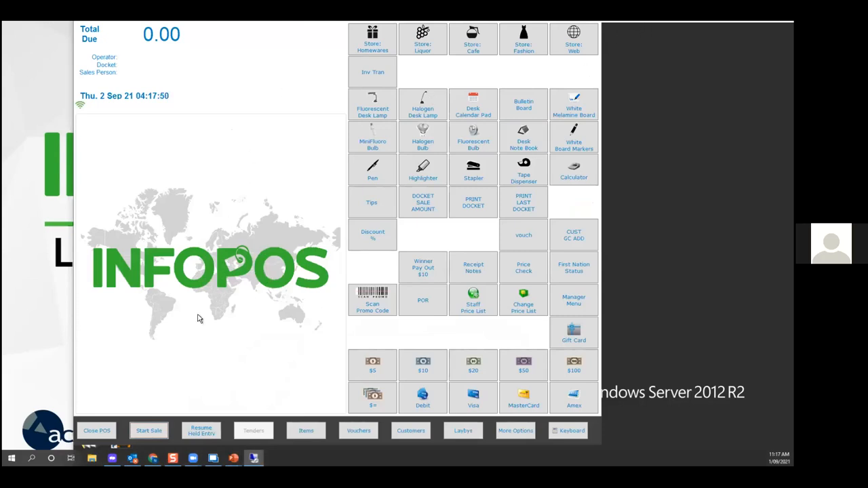
pyautogui.moveTo(160, 233)
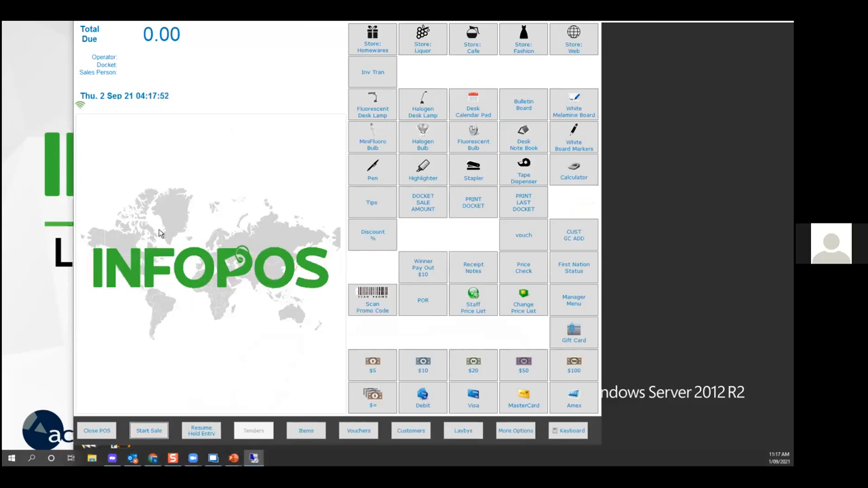
pyautogui.moveTo(190, 285)
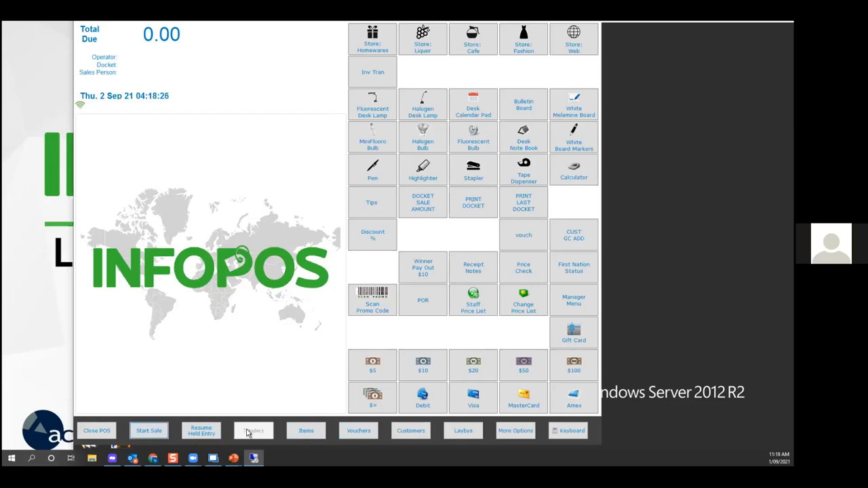
pyautogui.moveTo(264, 443)
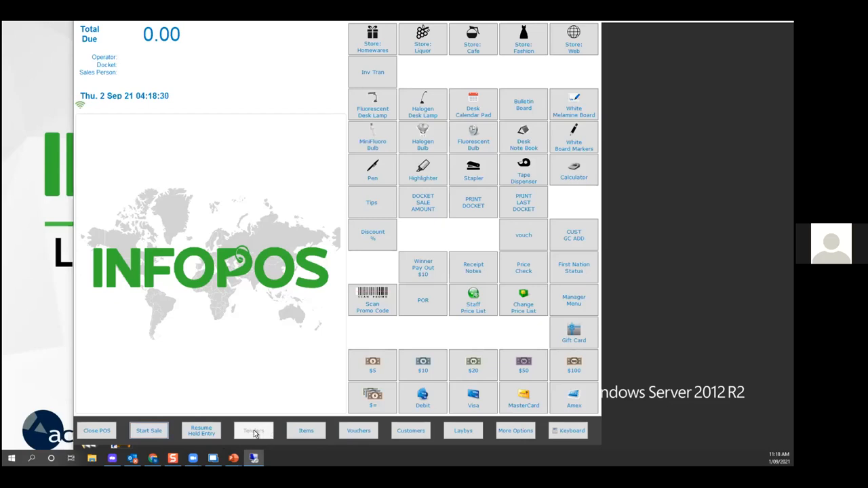
pyautogui.moveTo(255, 339)
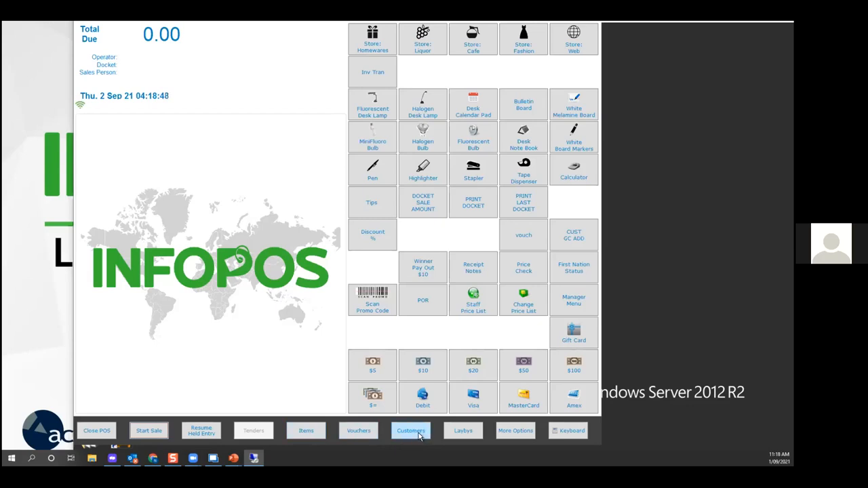
pyautogui.moveTo(464, 432)
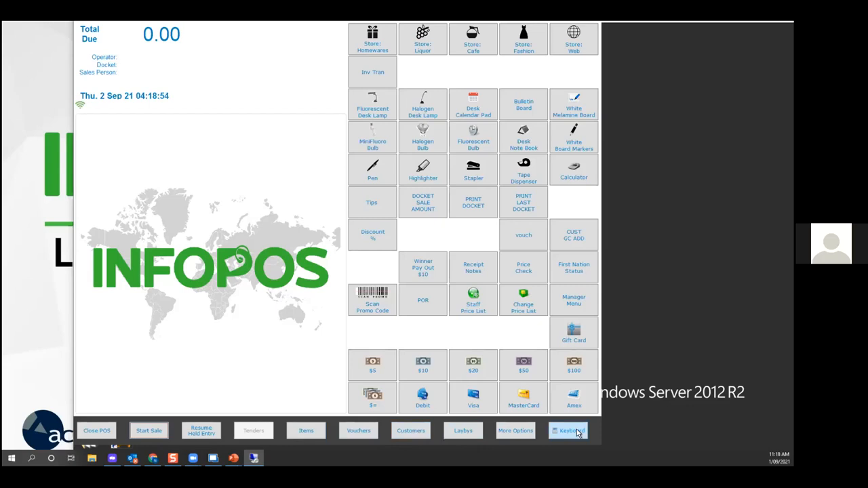
# Briefly show the on-screen keyboard and browse the administrative options menu, then dismiss it.
pyautogui.click(570, 432)
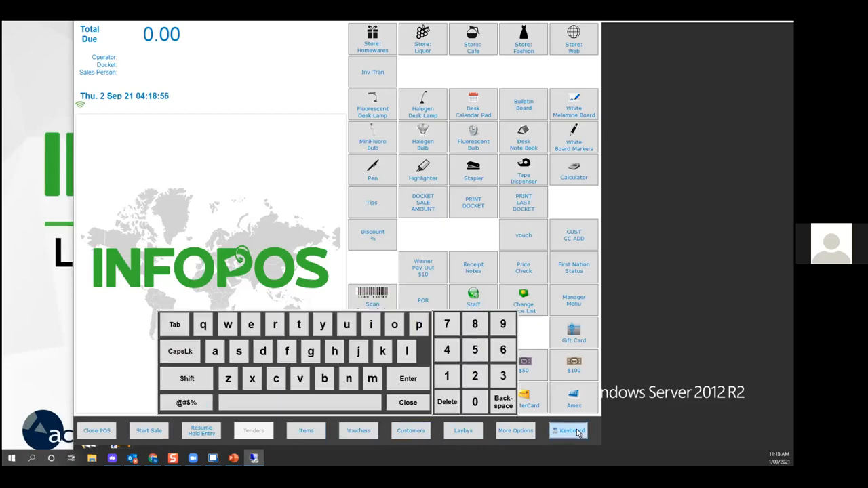
pyautogui.click(572, 431)
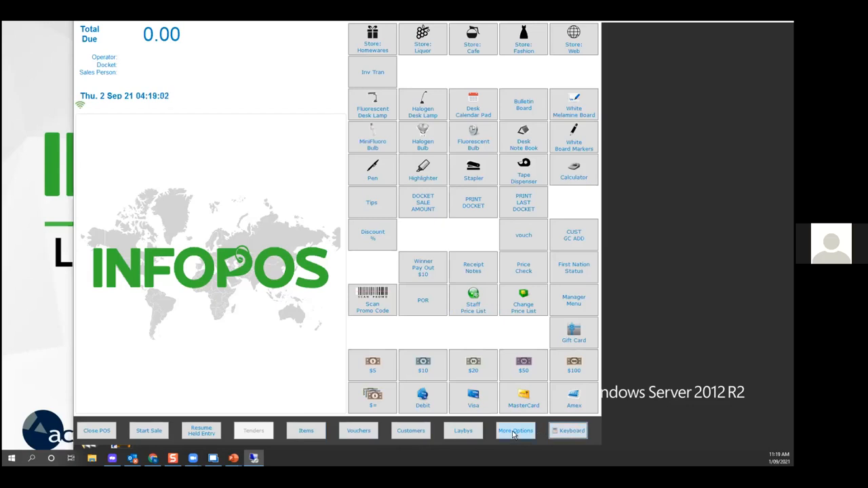
pyautogui.click(516, 432)
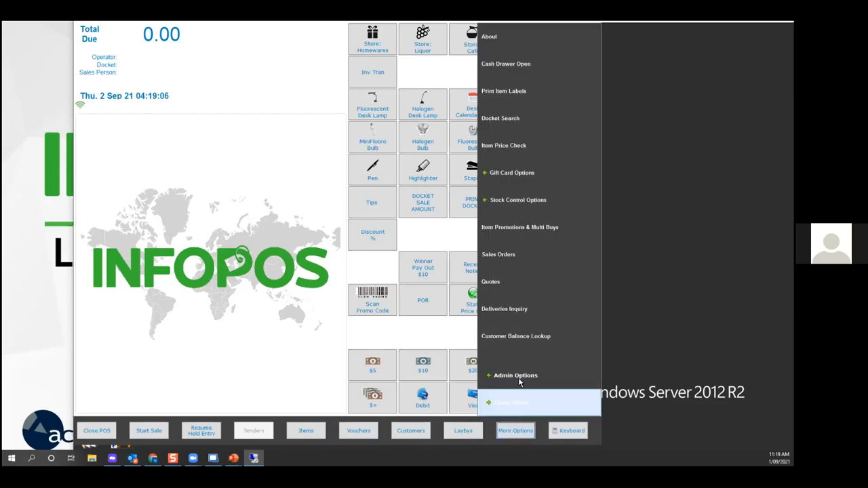
pyautogui.click(516, 375)
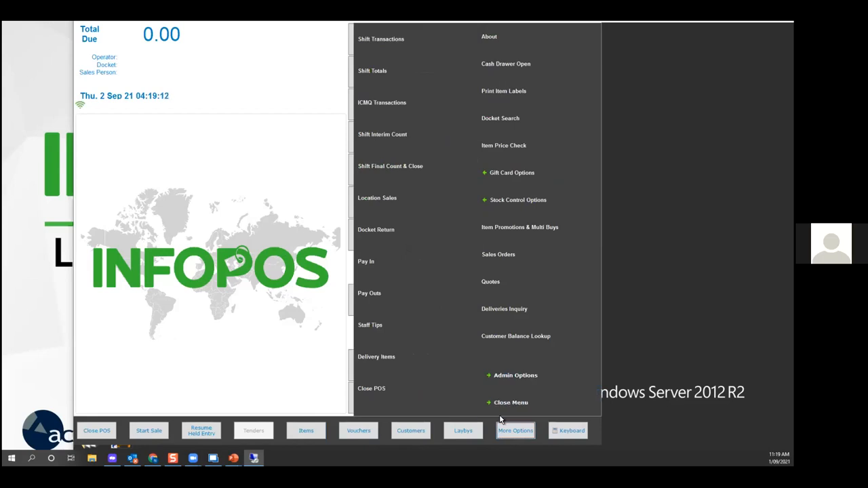
pyautogui.moveTo(529, 200)
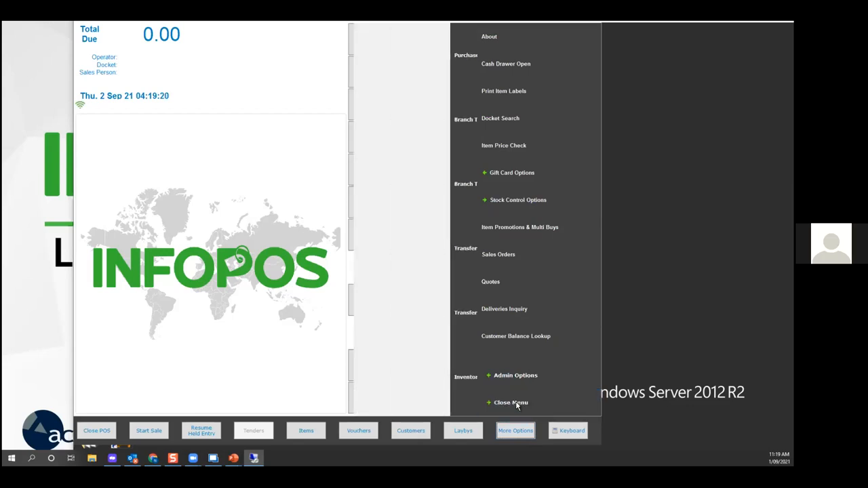
pyautogui.click(510, 401)
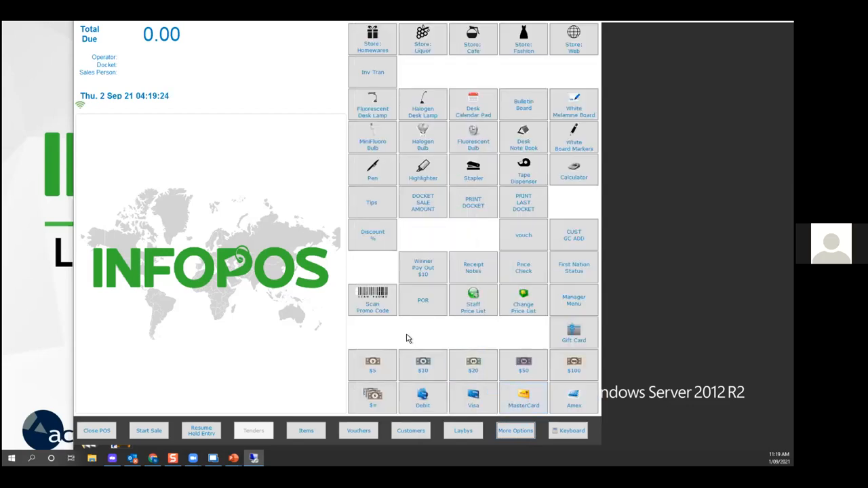
pyautogui.moveTo(252, 300)
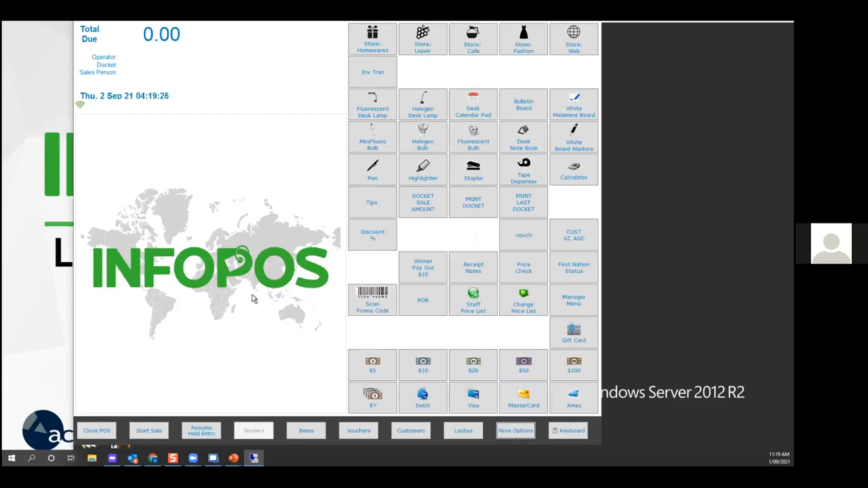
pyautogui.moveTo(229, 258)
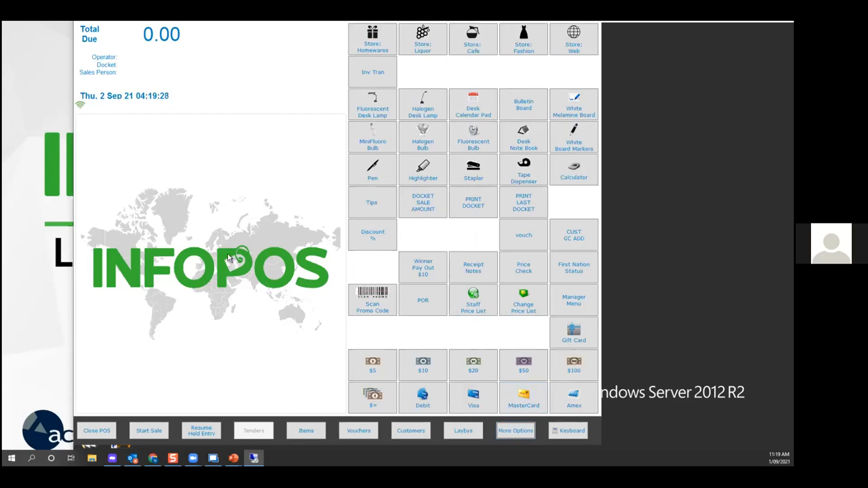
pyautogui.moveTo(190, 225)
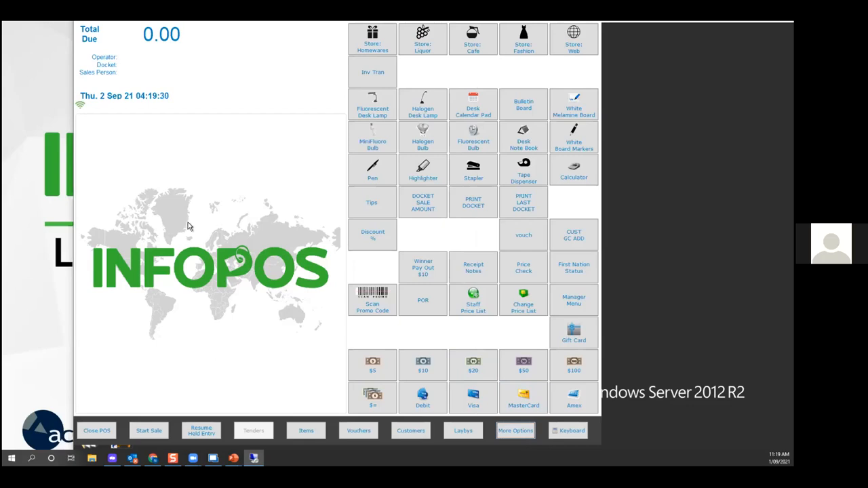
# Start a new sale and confirm the Admin password, giving an empty numbered docket.
pyautogui.click(150, 430)
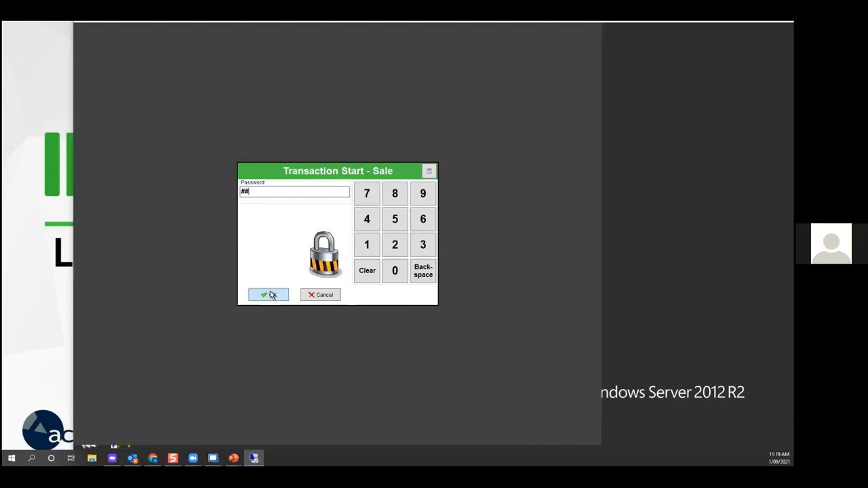
pyautogui.click(265, 295)
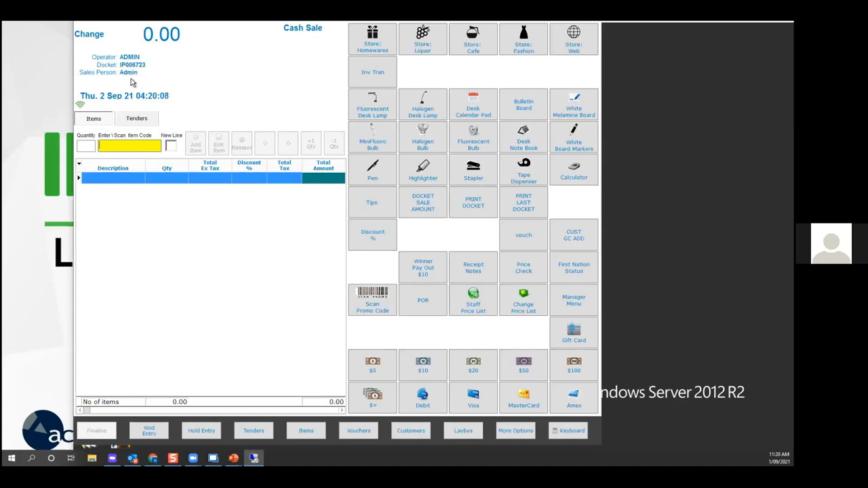
pyautogui.moveTo(134, 65)
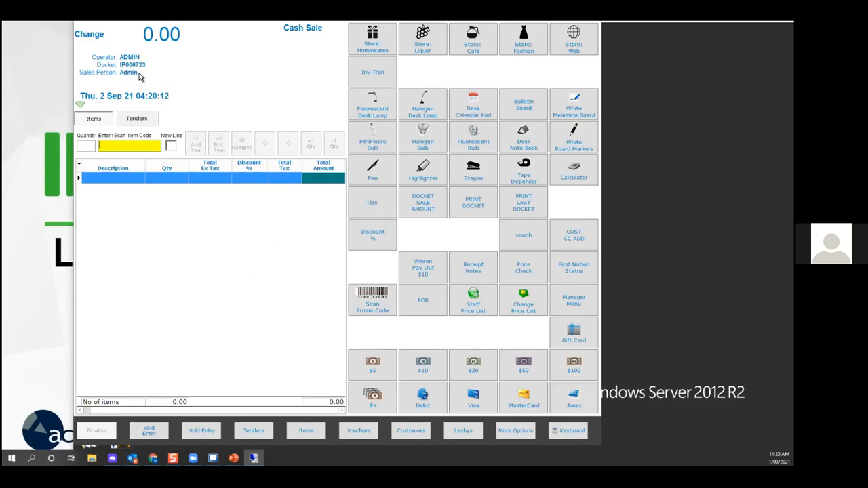
pyautogui.moveTo(169, 189)
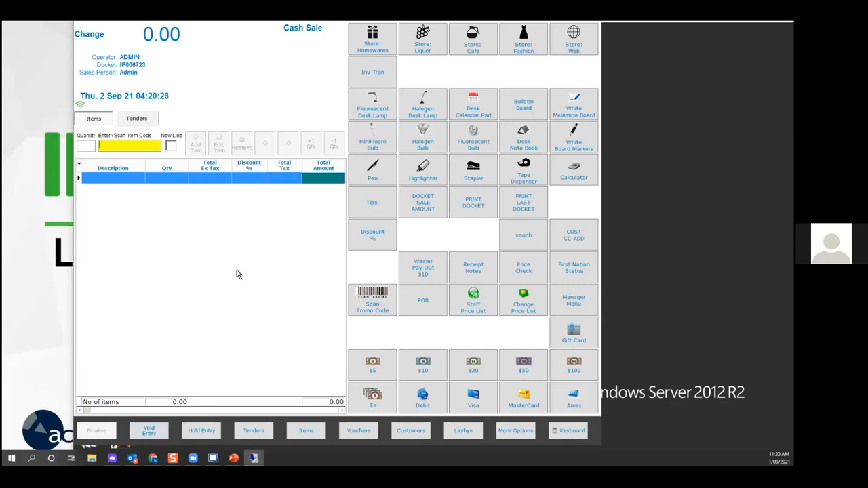
pyautogui.moveTo(480, 146)
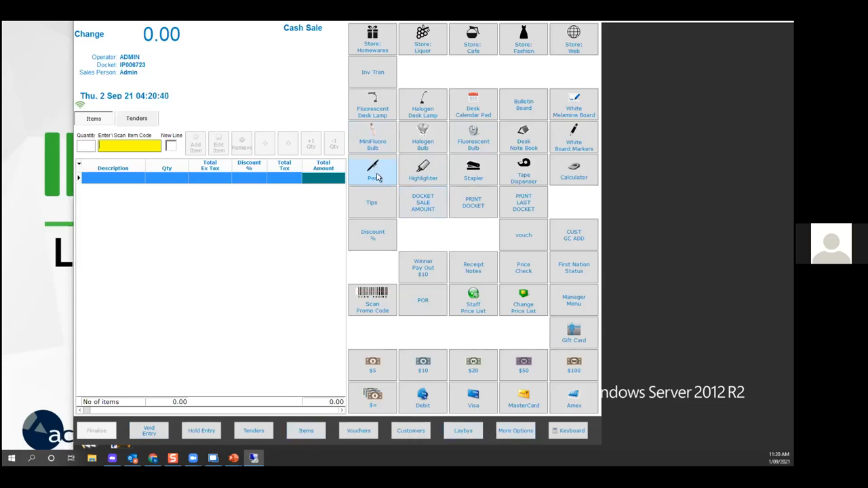
# Add a Pen at 1.20 and, via item code 123456789, a Coke at 3.90, total due 5.10.
pyautogui.click(371, 169)
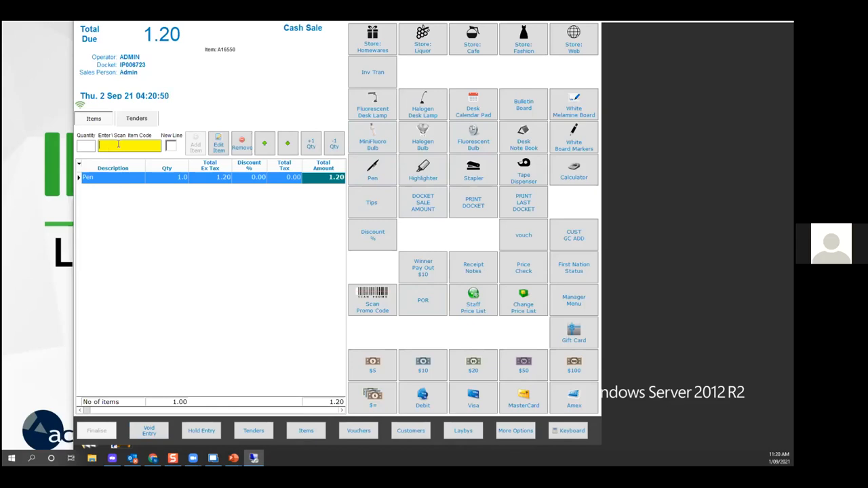
pyautogui.write('123456')
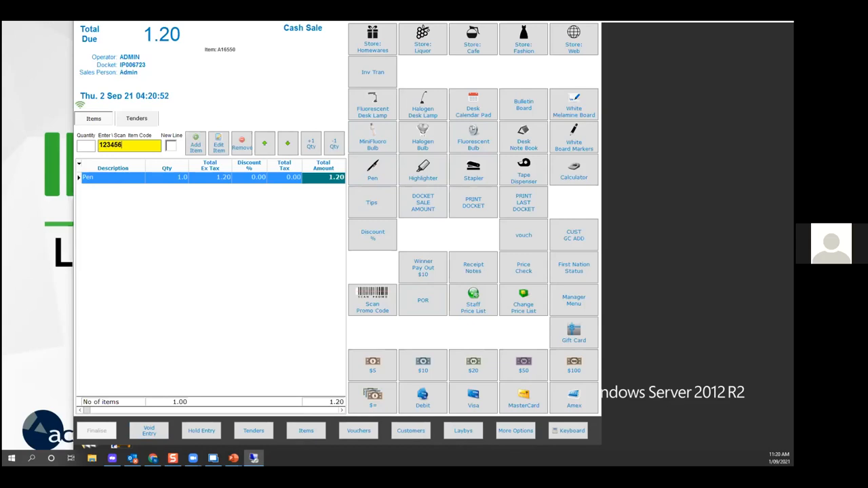
pyautogui.write('789')
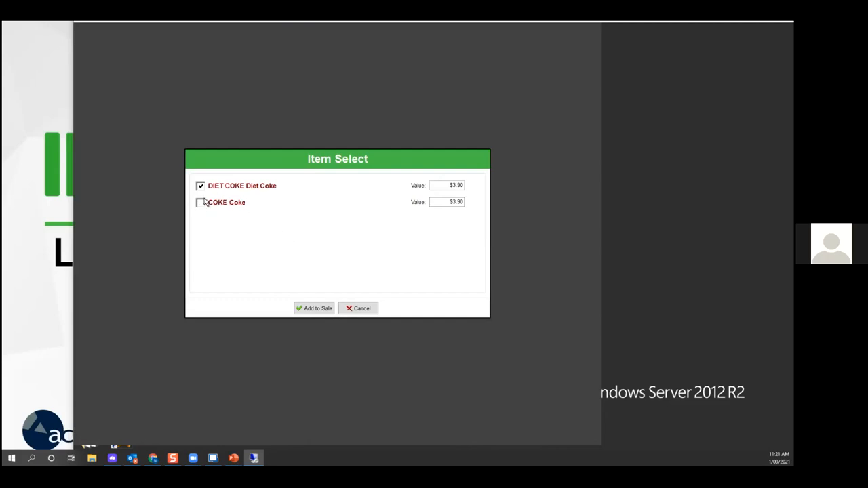
pyautogui.click(200, 202)
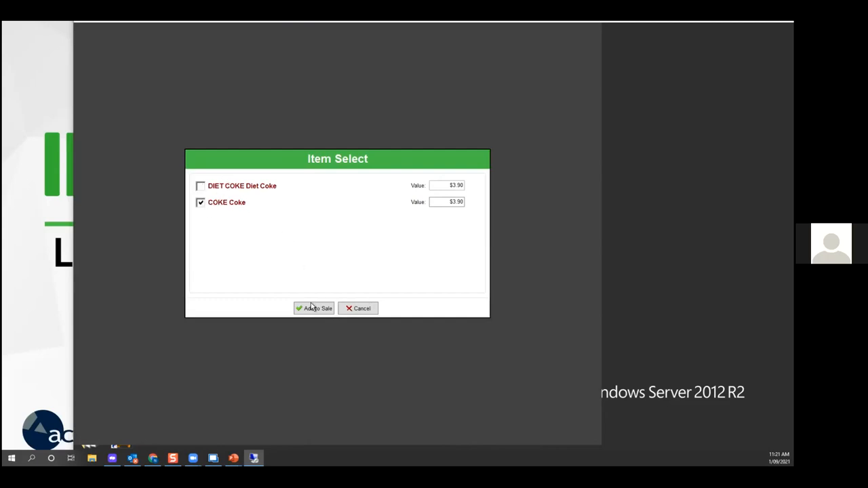
pyautogui.click(313, 308)
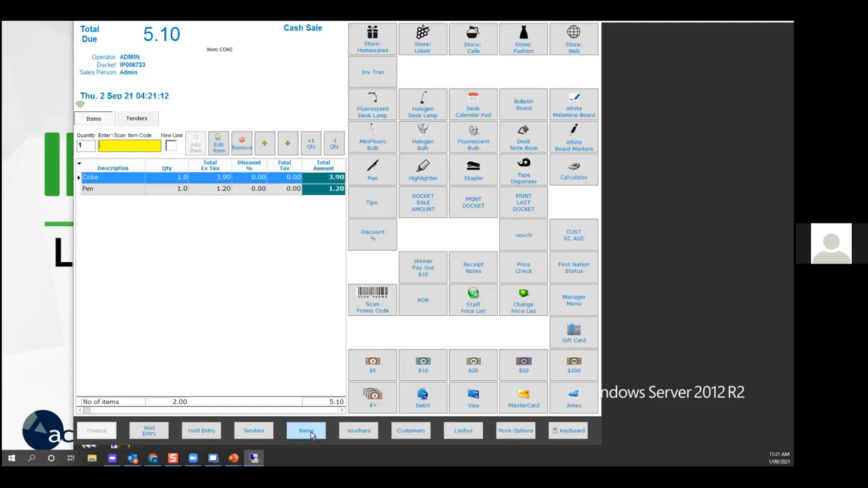
pyautogui.click(307, 432)
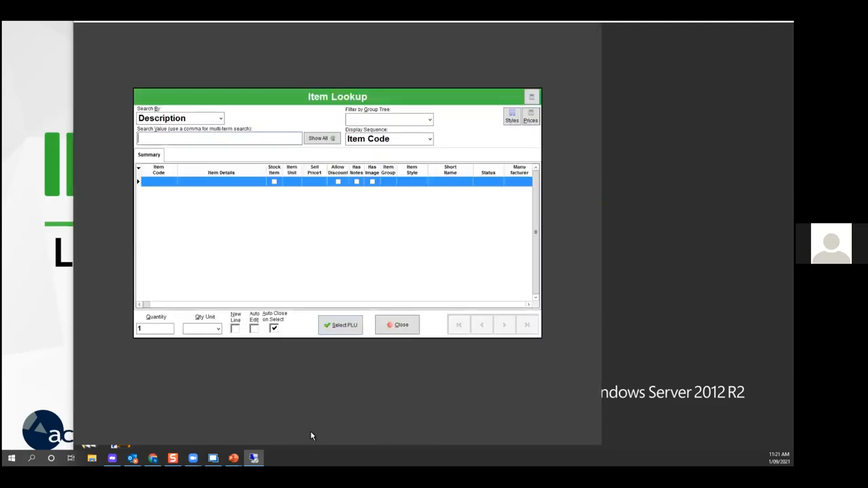
# Search item descriptions for 'shir' and view the Shiraz product's details with its 56.00 sell price.
pyautogui.write('shi')
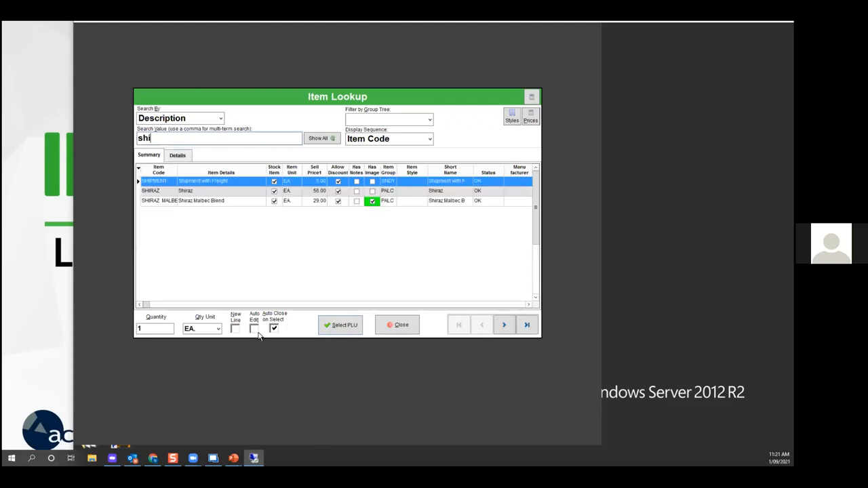
pyautogui.moveTo(209, 222)
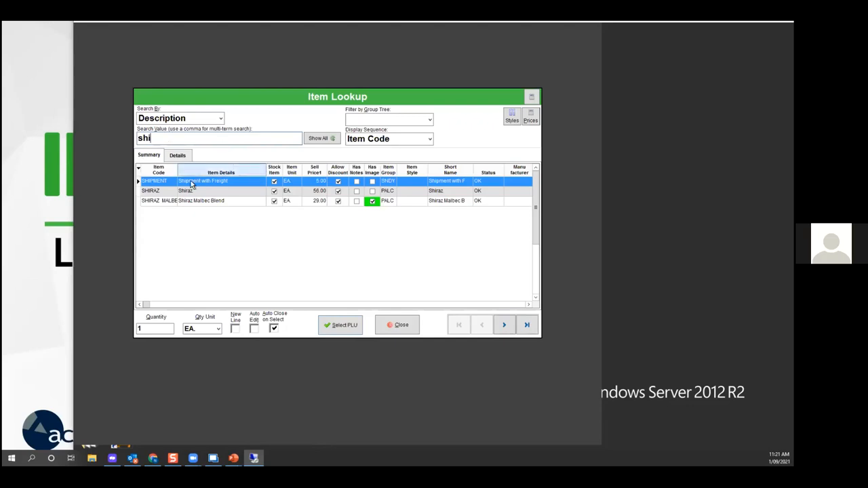
pyautogui.write('r')
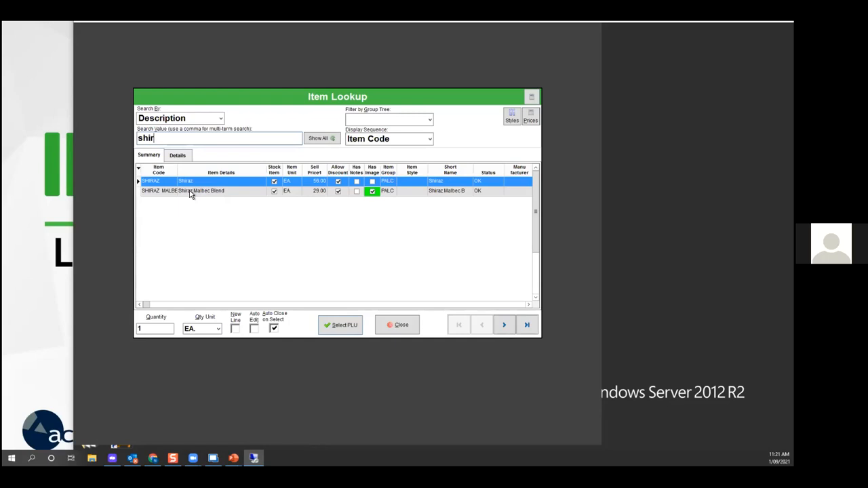
pyautogui.click(204, 190)
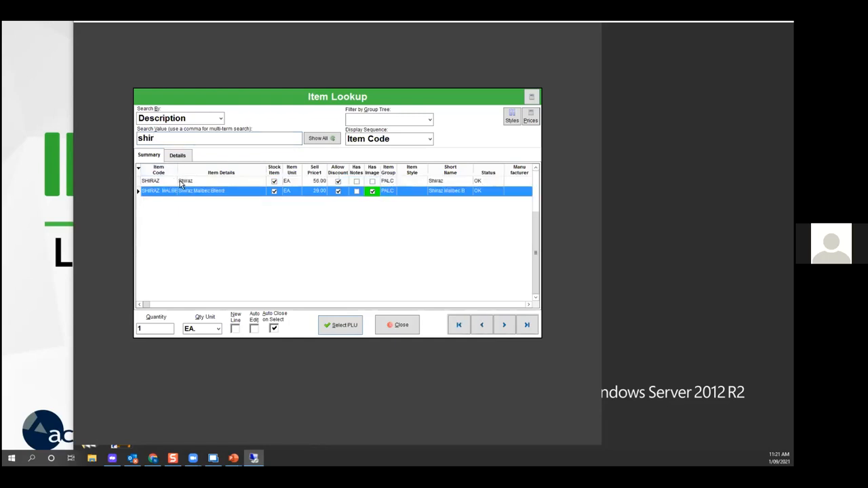
pyautogui.click(176, 154)
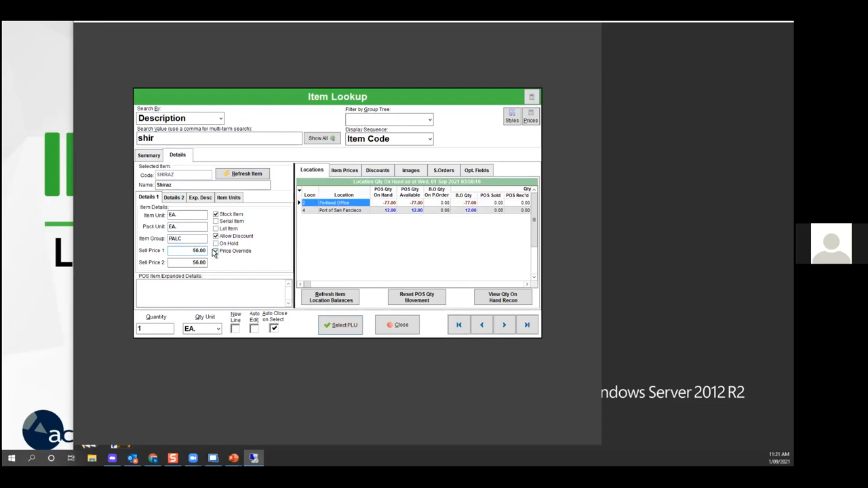
pyautogui.moveTo(218, 258)
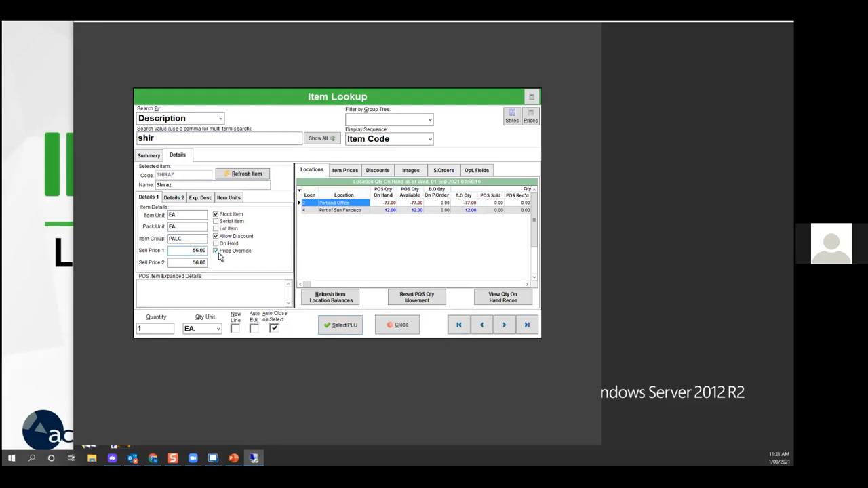
# Review the Shiraz item's EA and DOZEN unit conversions, then list its price levels.
pyautogui.click(216, 236)
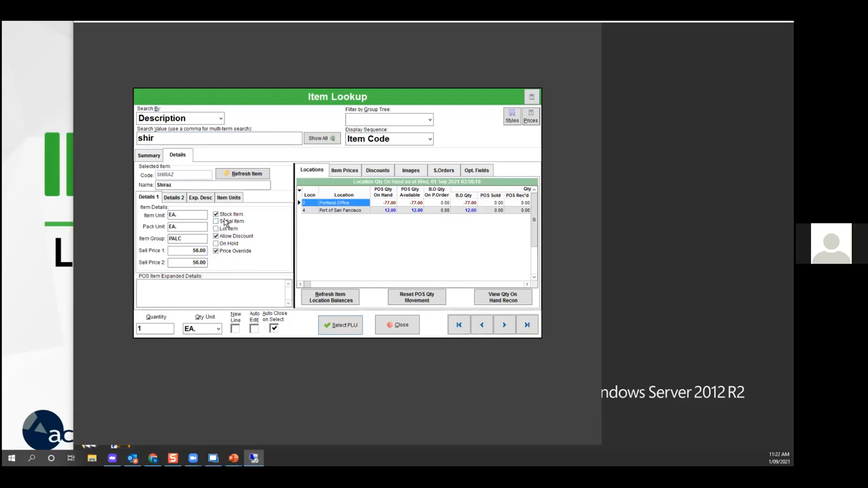
pyautogui.click(228, 198)
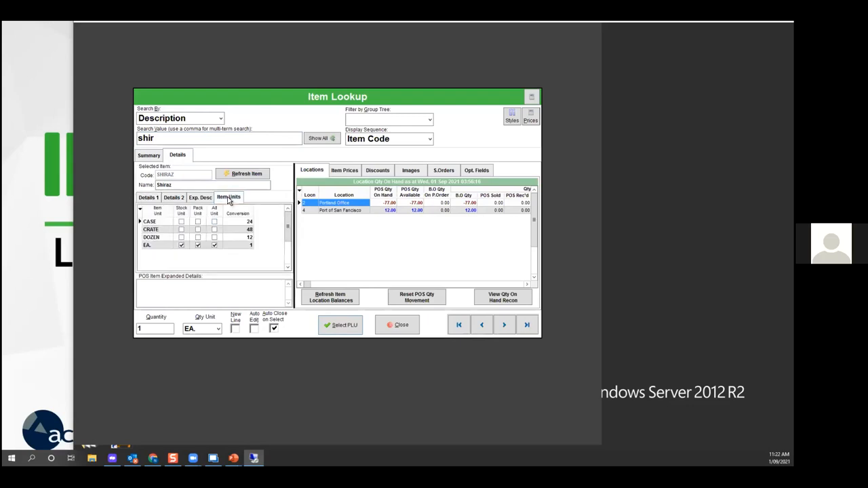
pyautogui.moveTo(168, 229)
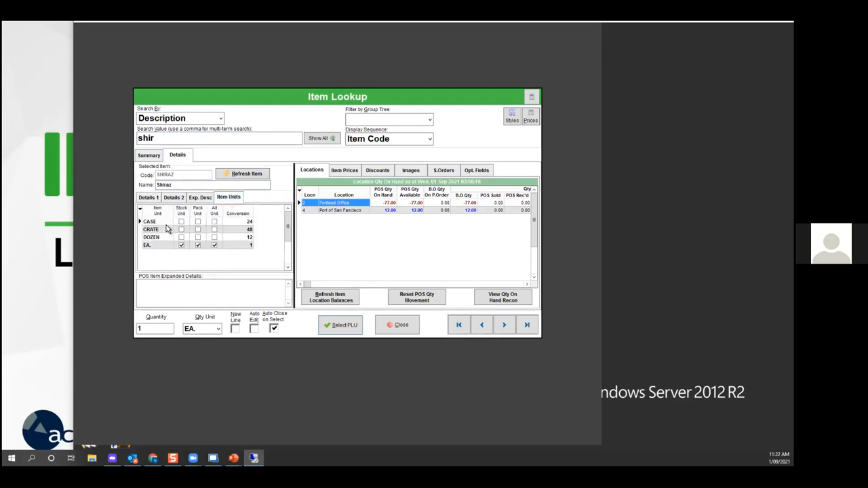
pyautogui.click(147, 244)
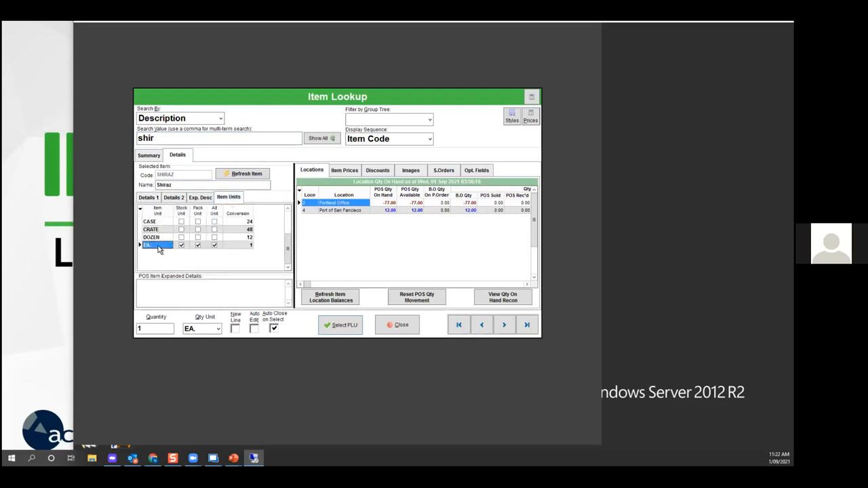
pyautogui.moveTo(247, 228)
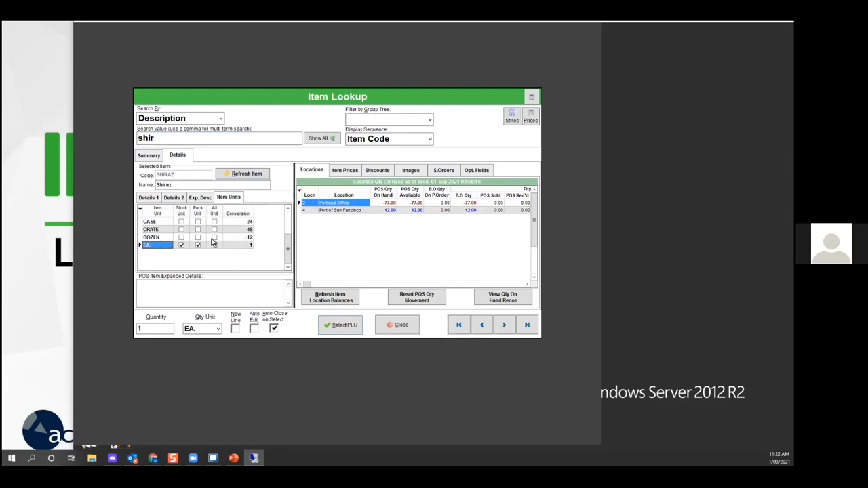
pyautogui.click(239, 237)
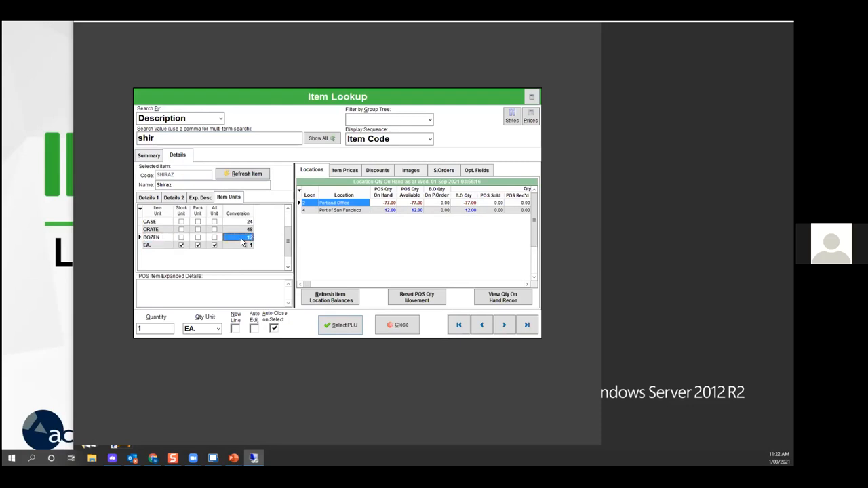
pyautogui.moveTo(418, 231)
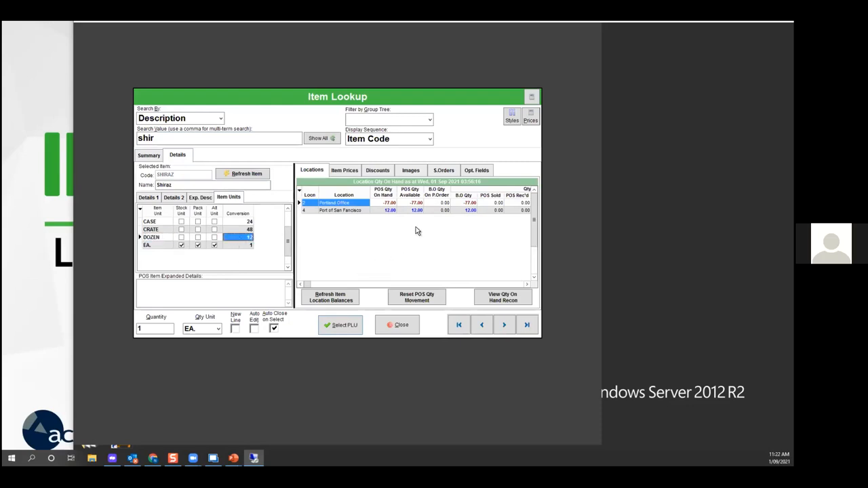
pyautogui.moveTo(372, 214)
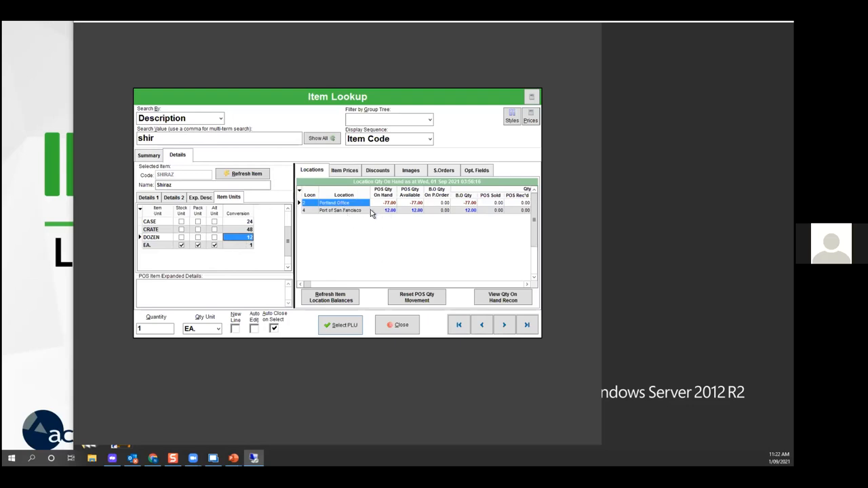
pyautogui.moveTo(369, 212)
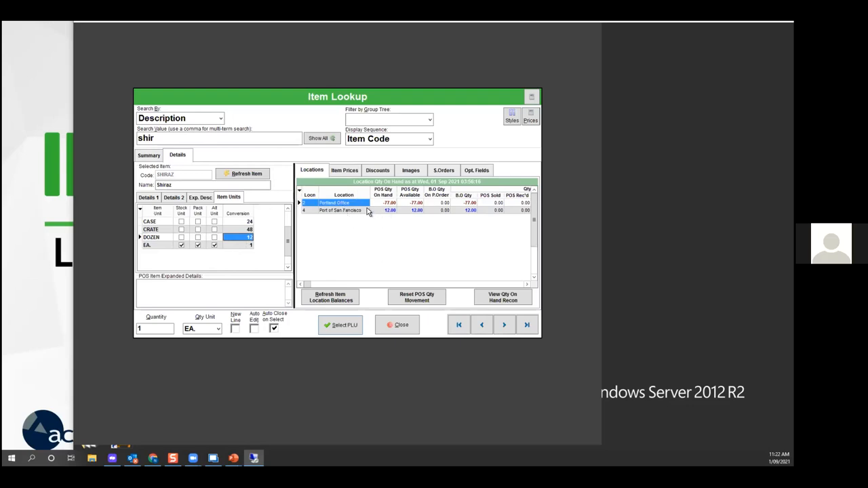
pyautogui.moveTo(381, 209)
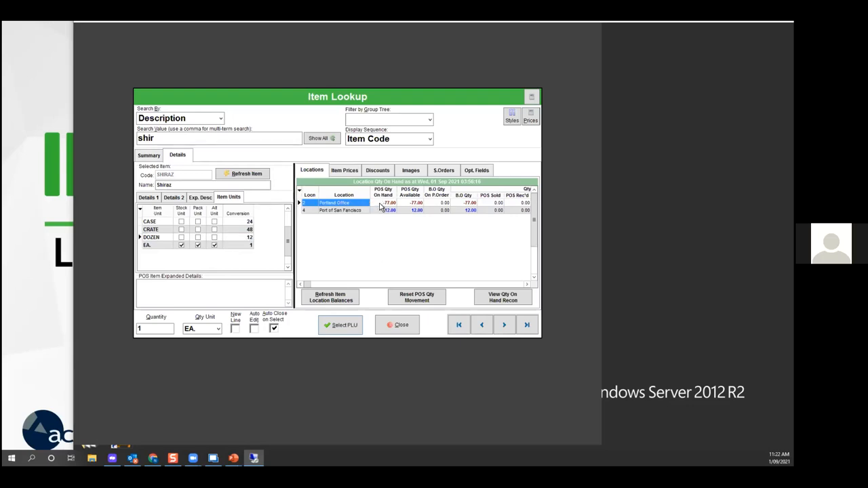
pyautogui.moveTo(374, 217)
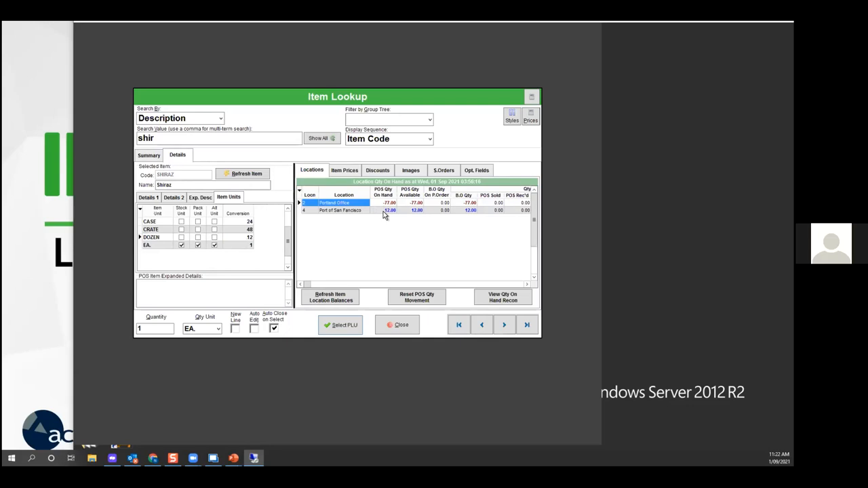
pyautogui.moveTo(378, 217)
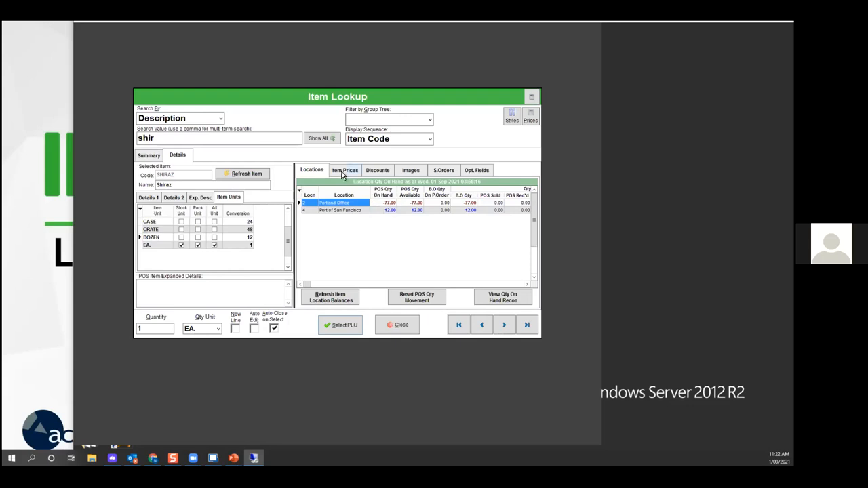
pyautogui.click(345, 171)
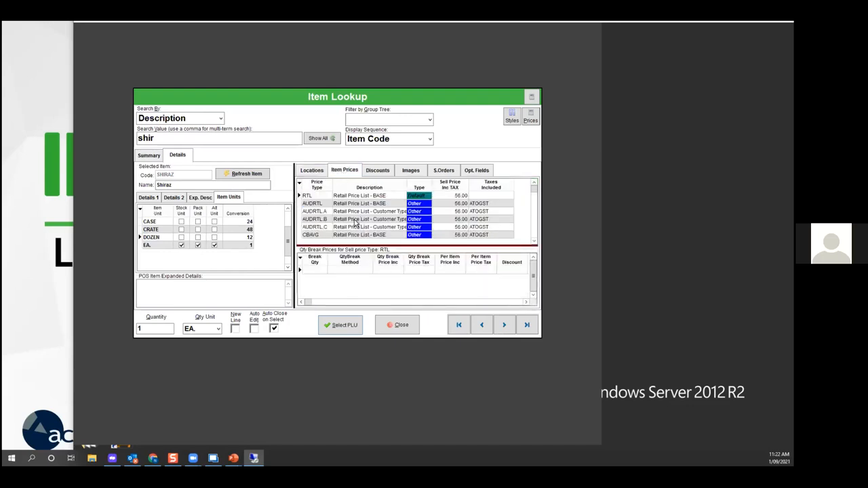
# Show the AUDRTL quantity-break prices and discounts for 12, 24 and 48 units.
pyautogui.click(359, 204)
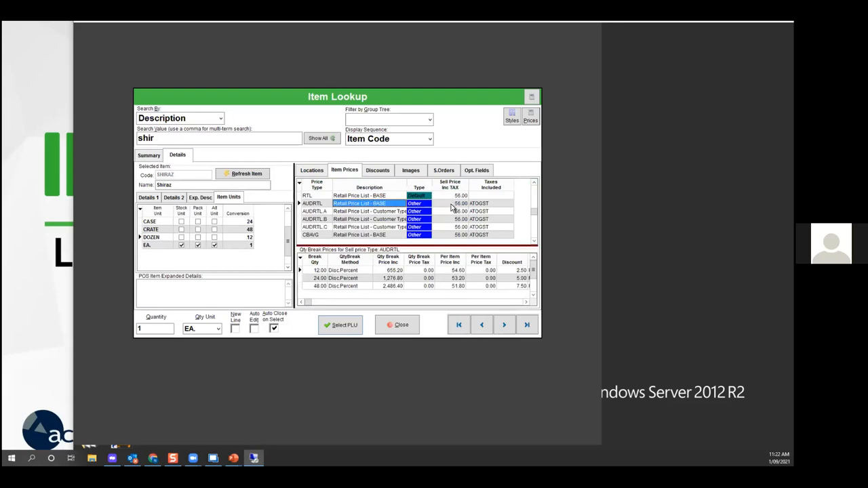
pyautogui.moveTo(318, 271)
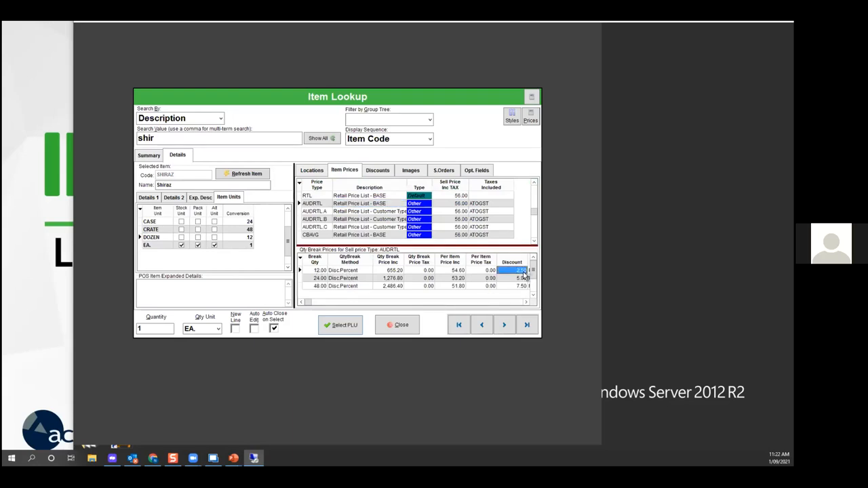
pyautogui.click(518, 285)
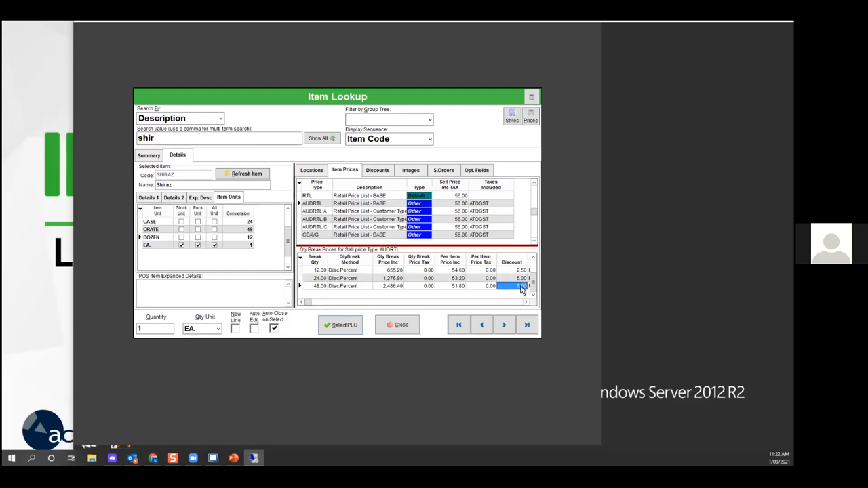
pyautogui.moveTo(482, 287)
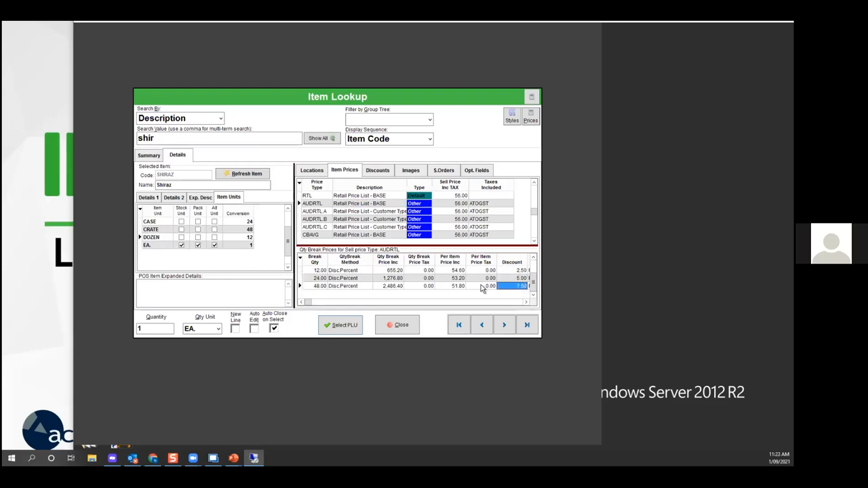
pyautogui.moveTo(353, 287)
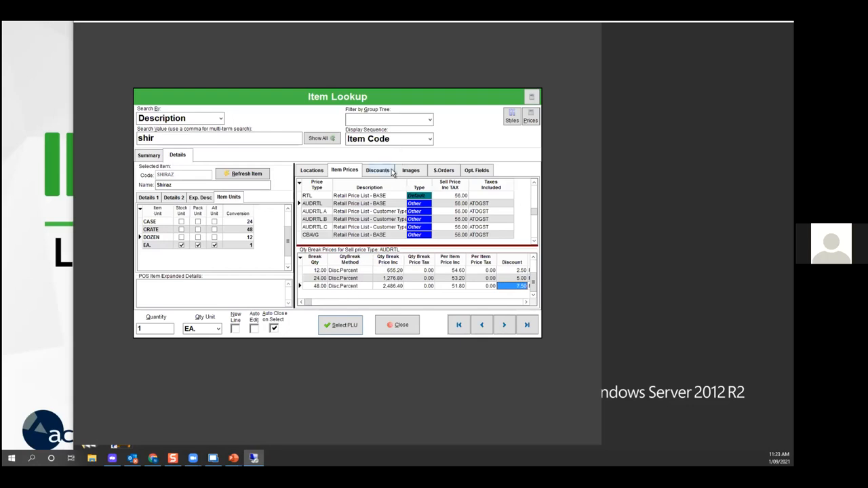
pyautogui.click(410, 171)
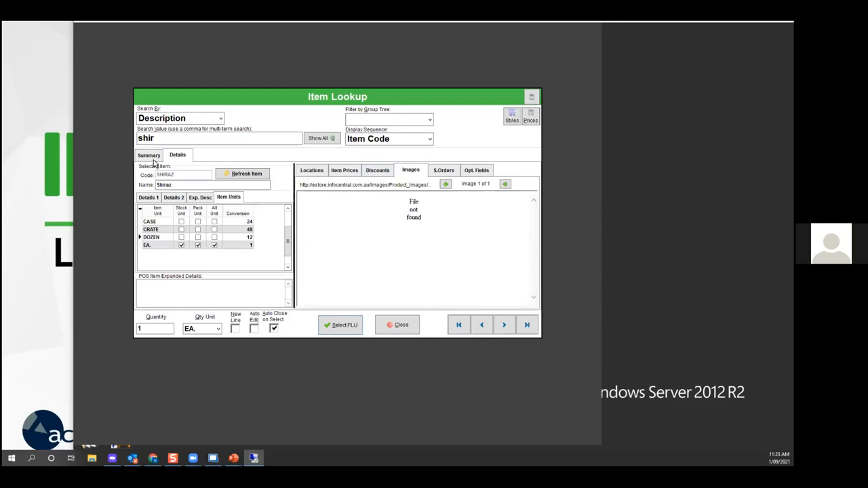
# Reload the Shiraz Malbec Blend item's pictures and return to the wine bottle image 1 of 2.
pyautogui.click(149, 155)
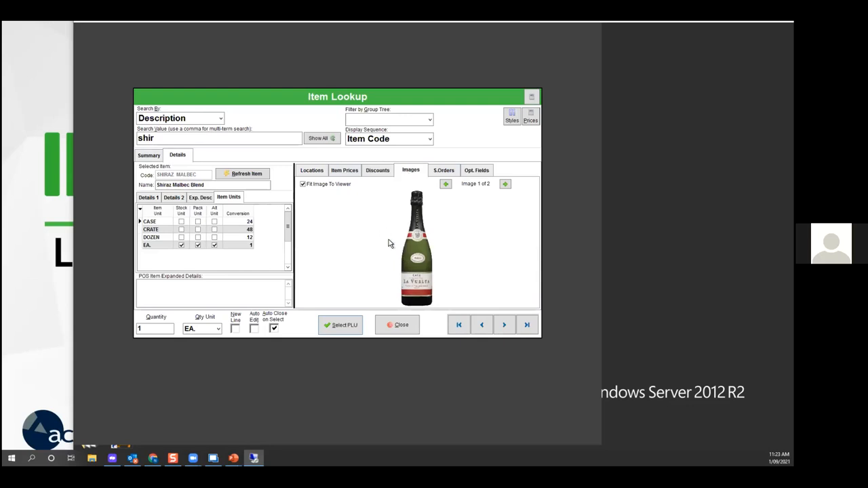
pyautogui.moveTo(428, 260)
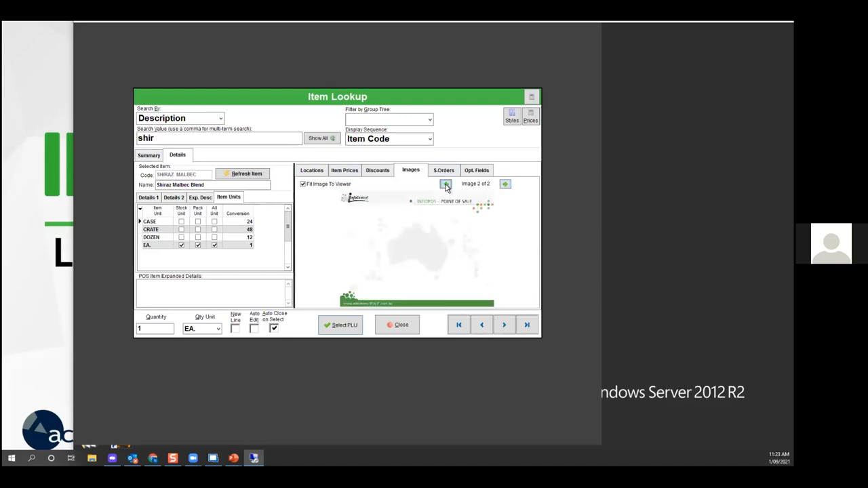
pyautogui.click(445, 184)
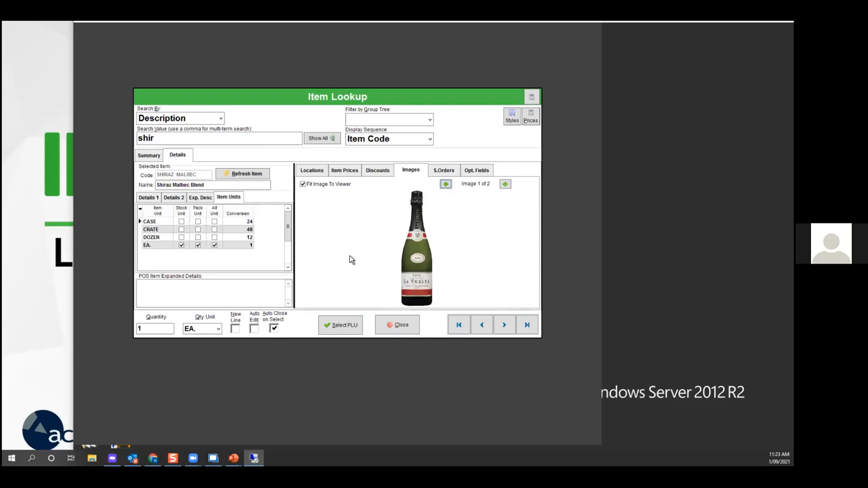
pyautogui.moveTo(340, 319)
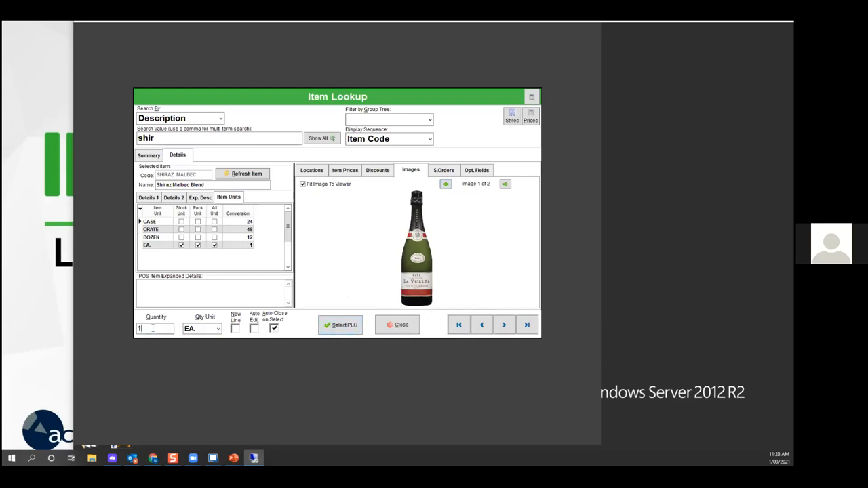
# Add 2 DOZEN Shiraz Malbec Blend at 696.00 to the sale, total due 701.10.
pyautogui.write('2')
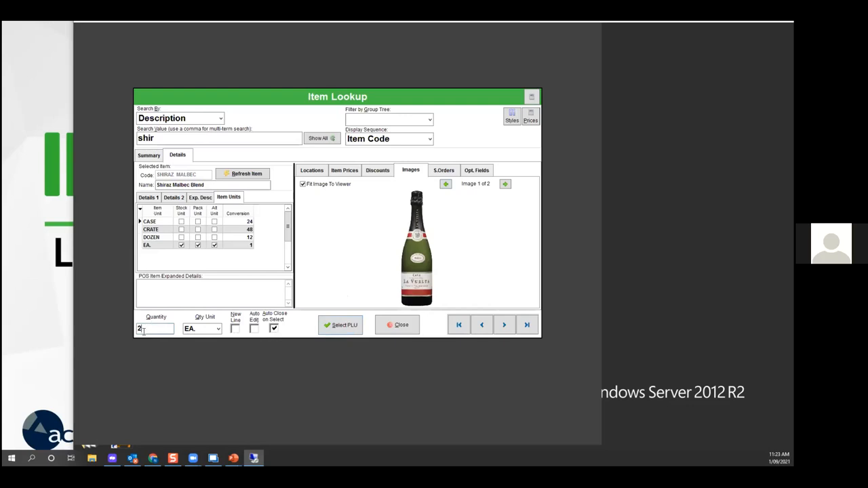
pyautogui.click(219, 330)
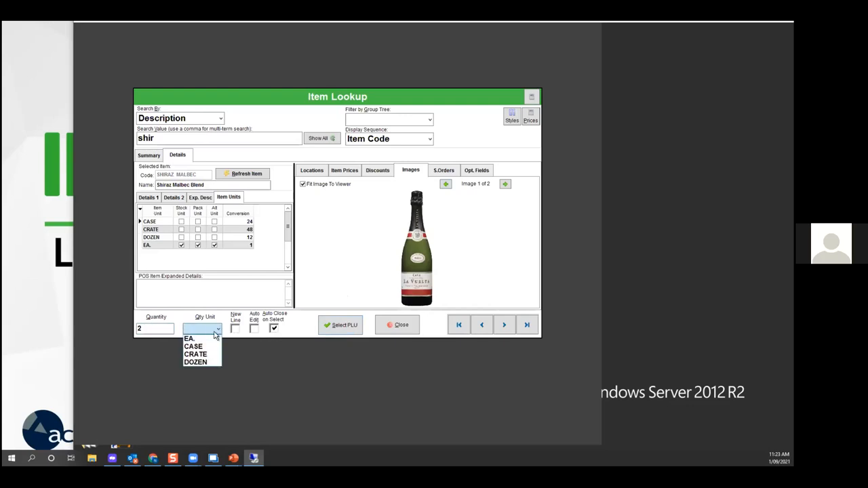
pyautogui.click(195, 361)
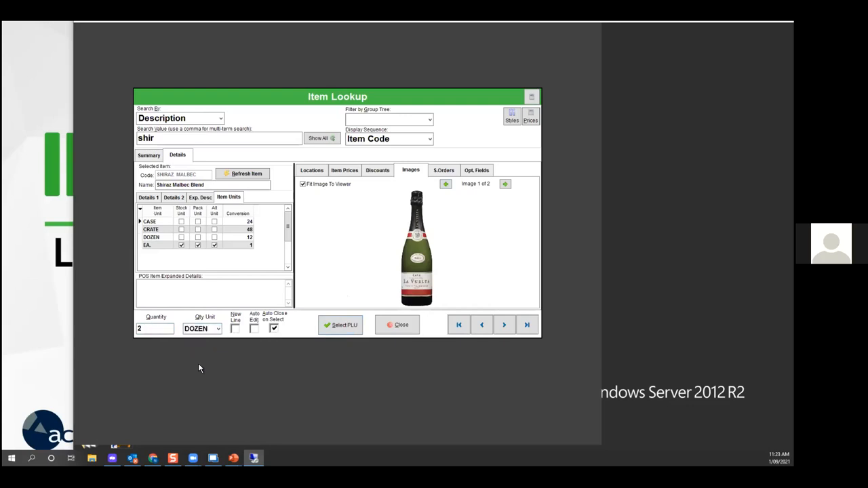
pyautogui.click(219, 329)
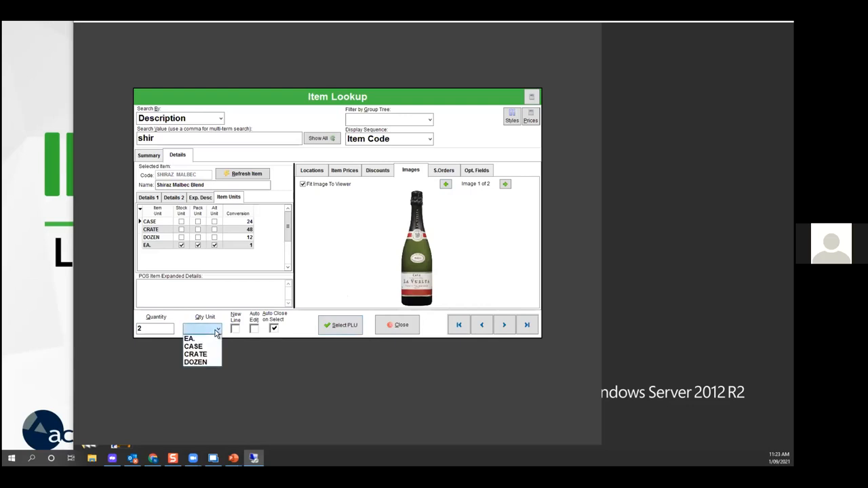
pyautogui.moveTo(197, 354)
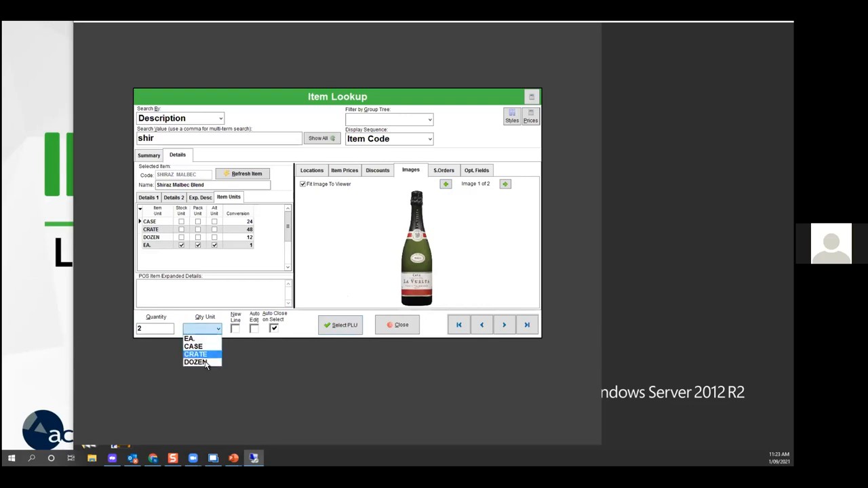
pyautogui.click(196, 362)
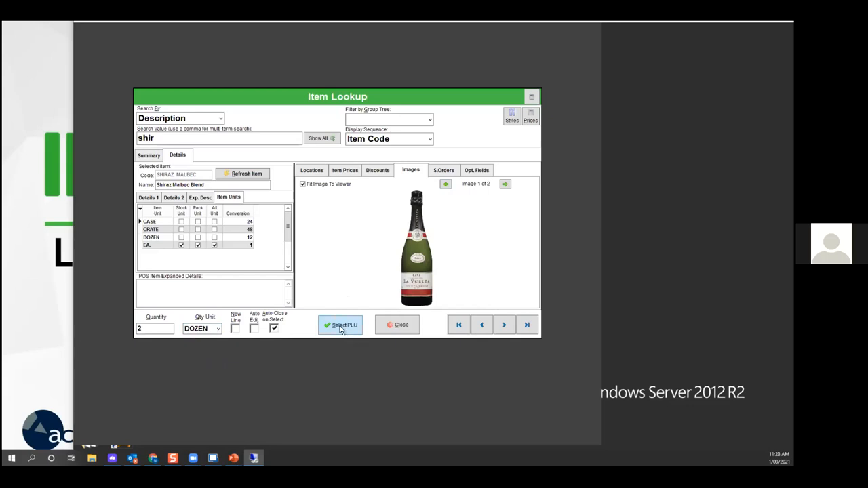
pyautogui.click(340, 326)
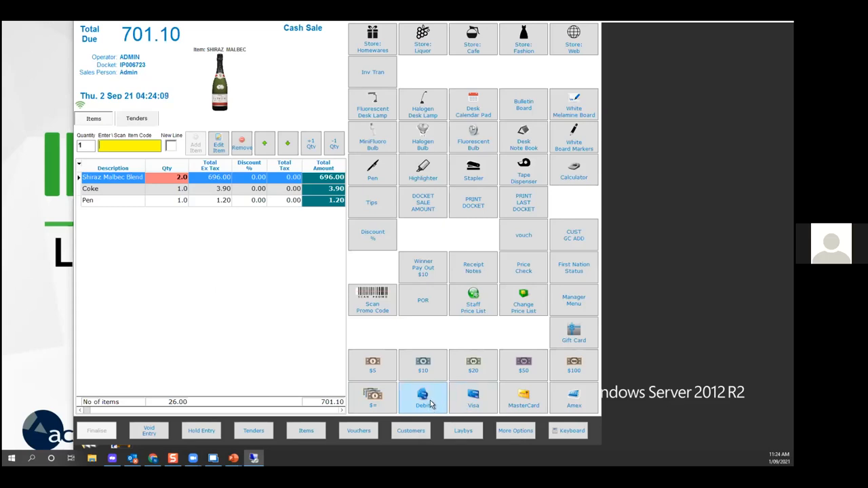
# Record a 500.00 USD EFTPOS payment, leaving 201.10 owing.
pyautogui.click(424, 396)
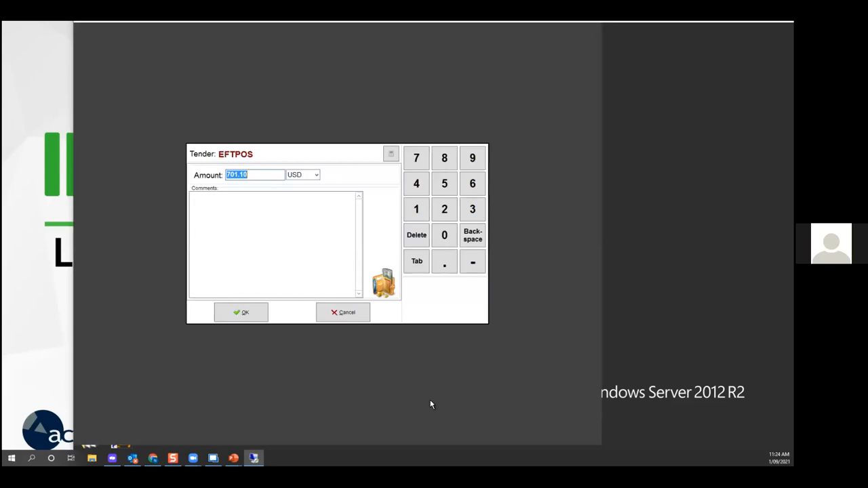
pyautogui.write('500')
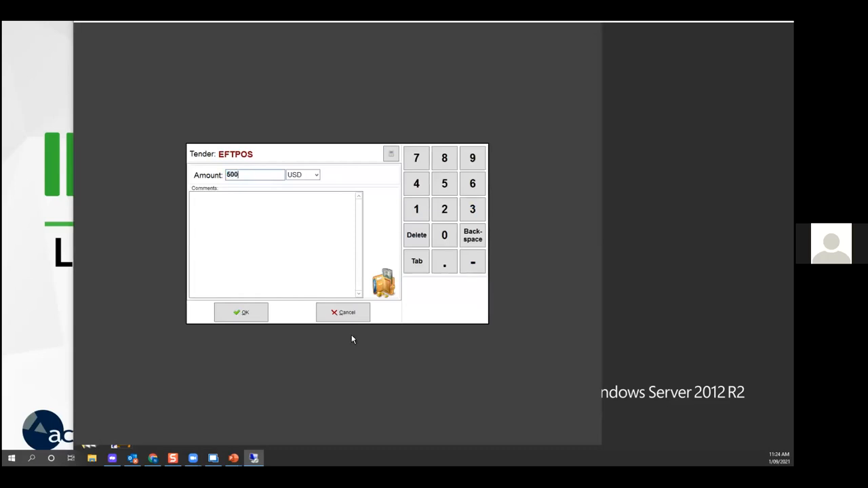
pyautogui.click(315, 176)
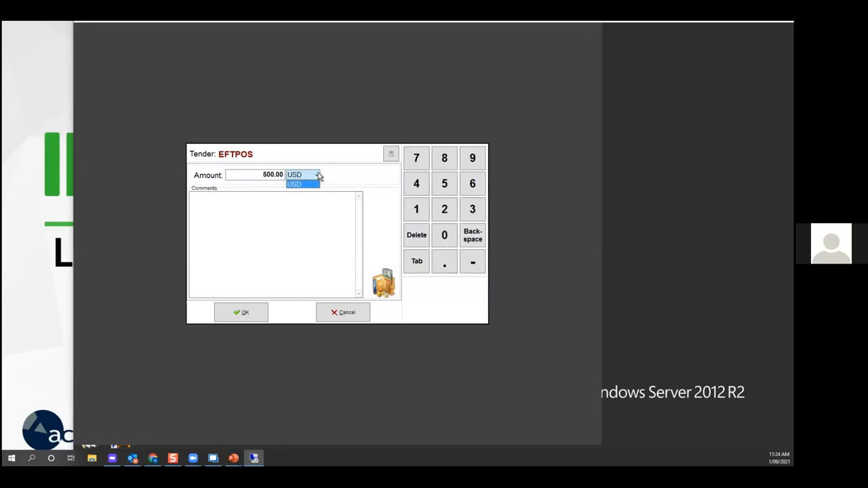
pyautogui.click(241, 312)
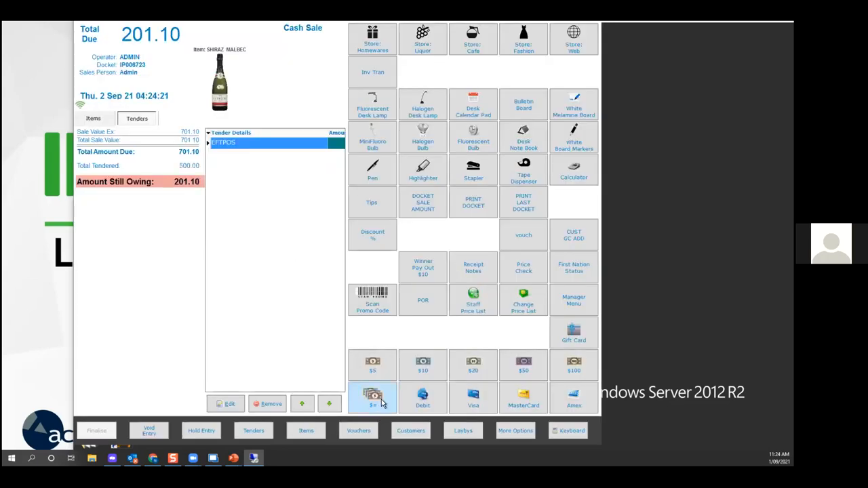
# Pay the remaining 201.10 in cash as 308.85 CAD, leaving zero change.
pyautogui.click(574, 365)
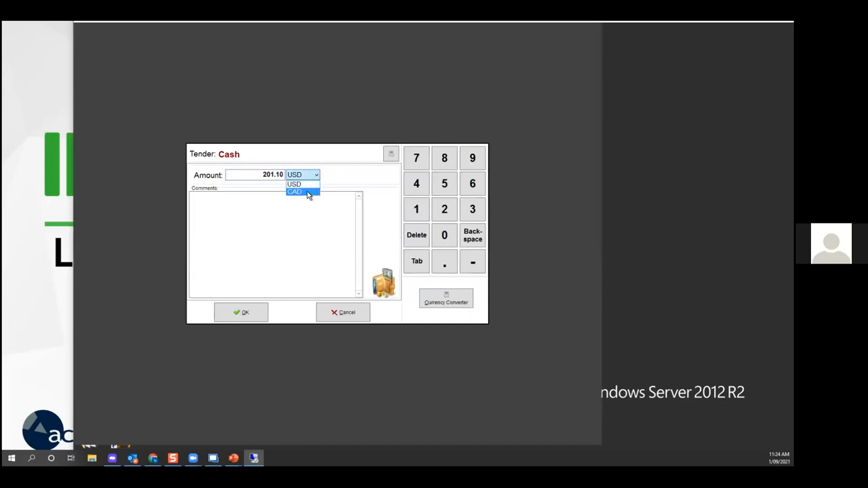
pyautogui.moveTo(304, 195)
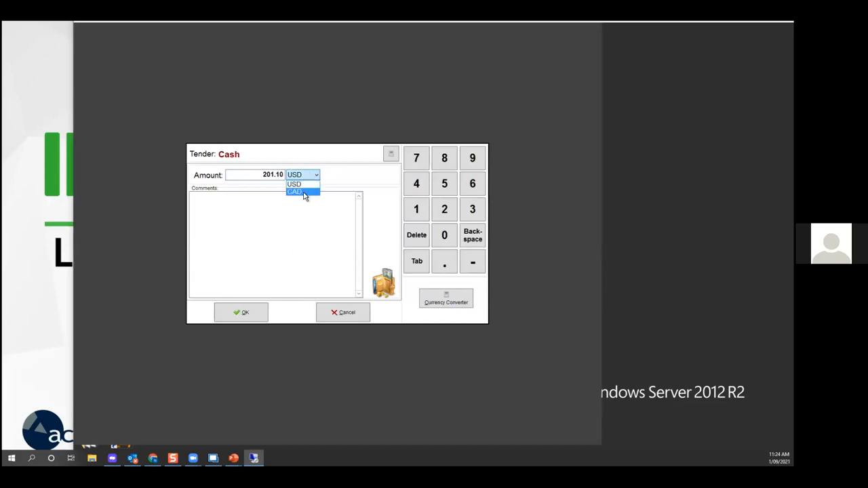
pyautogui.click(294, 192)
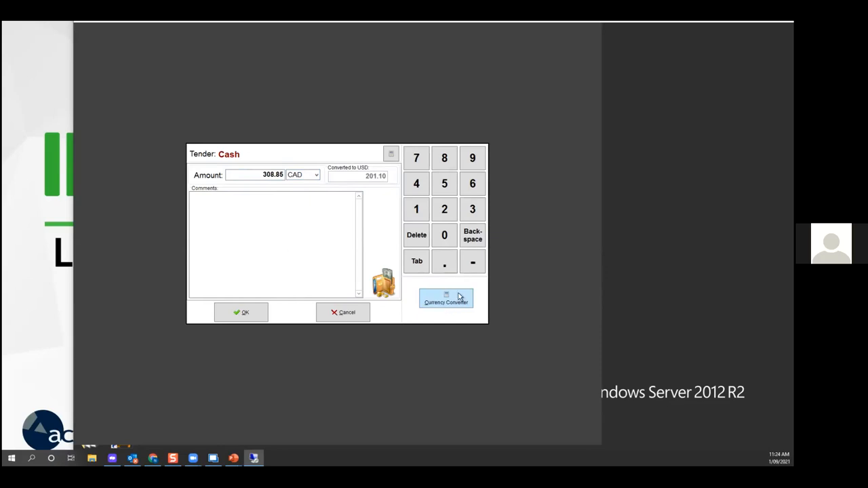
pyautogui.moveTo(451, 304)
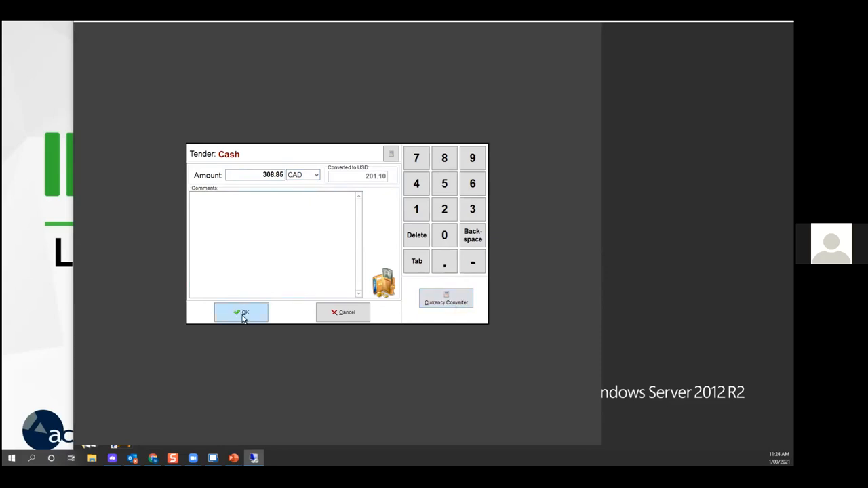
pyautogui.click(242, 312)
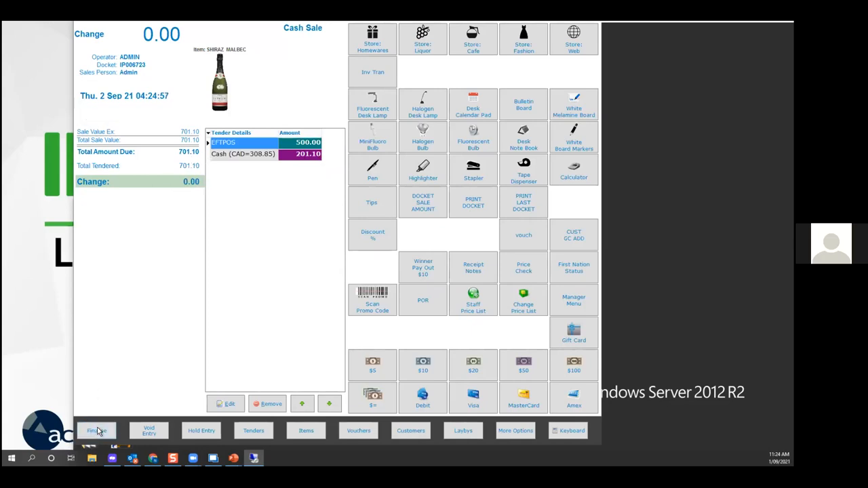
# Finalise the fully paid sale and answer No to printing the form.
pyautogui.click(96, 431)
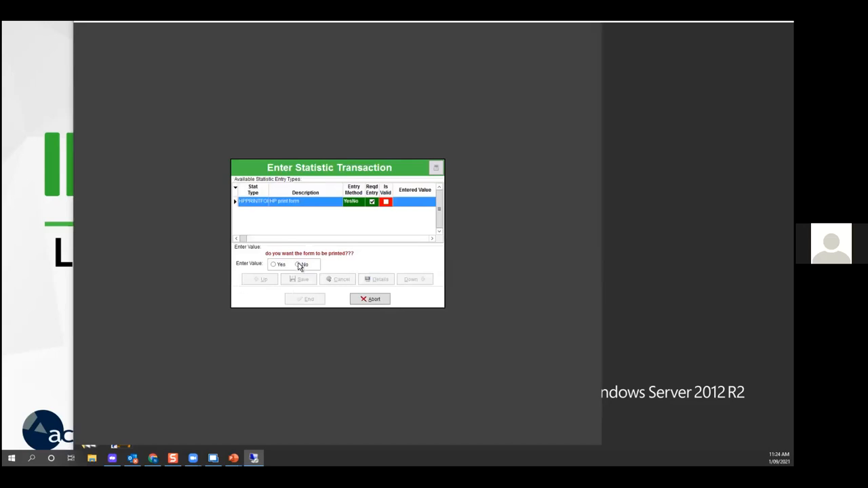
pyautogui.click(299, 265)
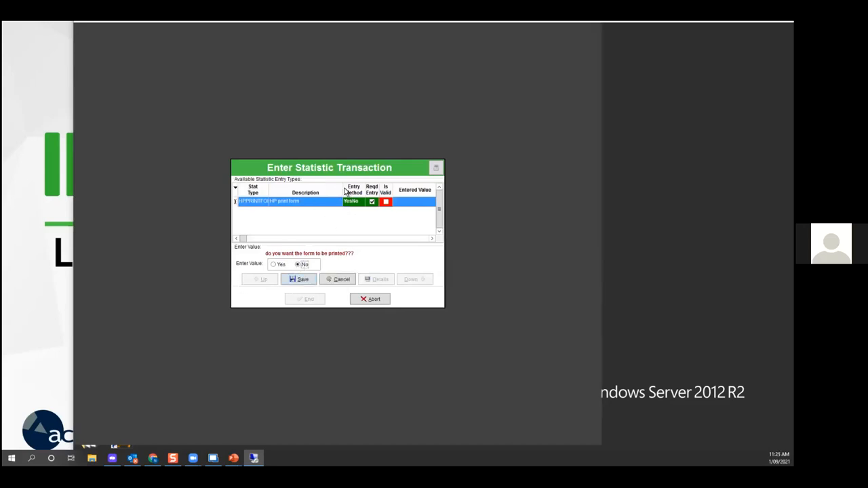
pyautogui.moveTo(301, 215)
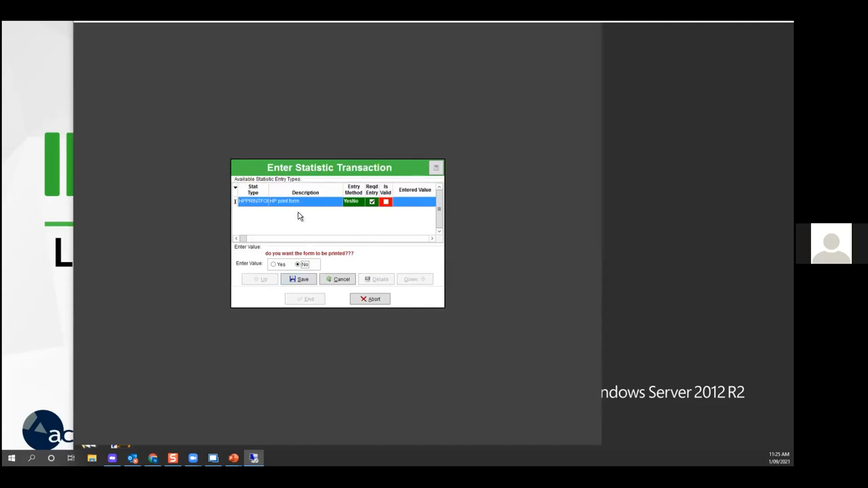
pyautogui.moveTo(306, 214)
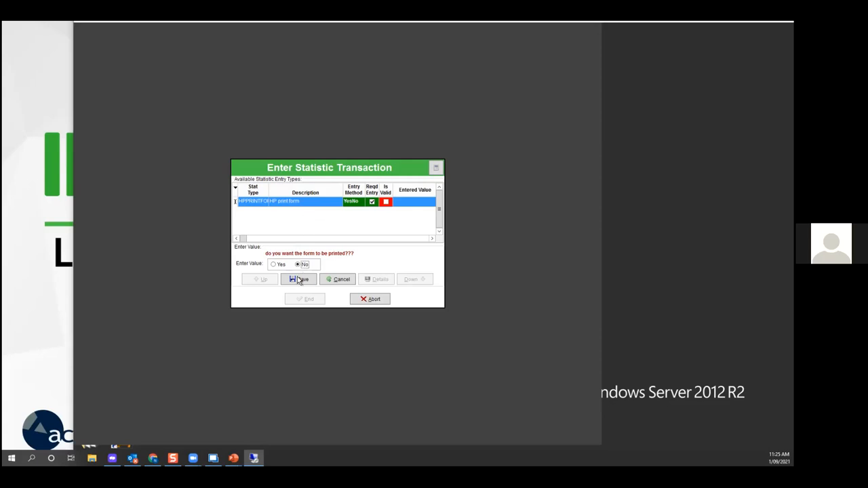
# Save the statistic transaction answer to bring up the Portland Office receipt preview.
pyautogui.click(298, 280)
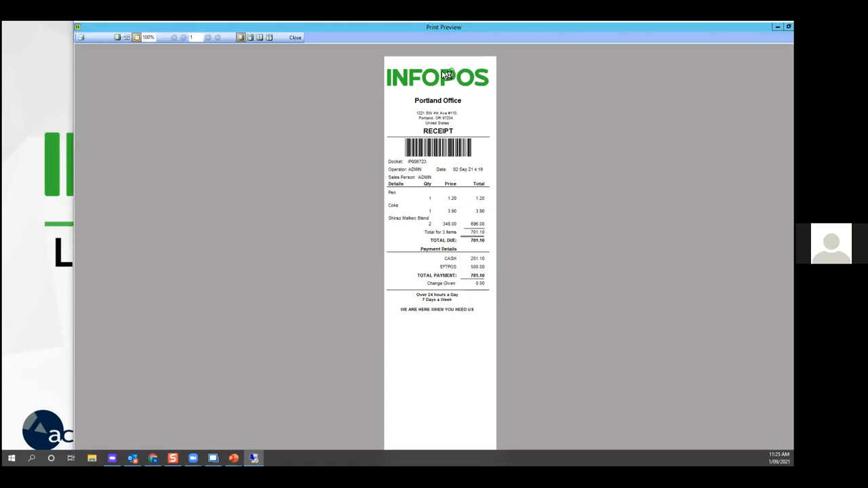
pyautogui.moveTo(414, 296)
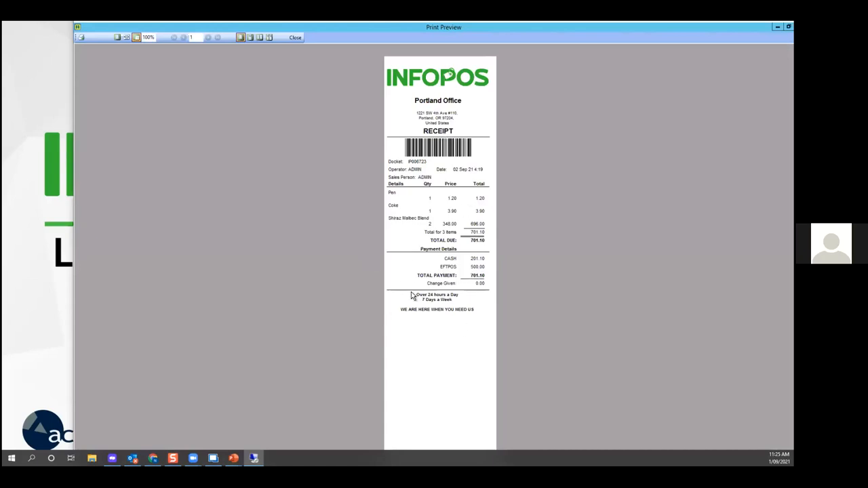
pyautogui.moveTo(422, 287)
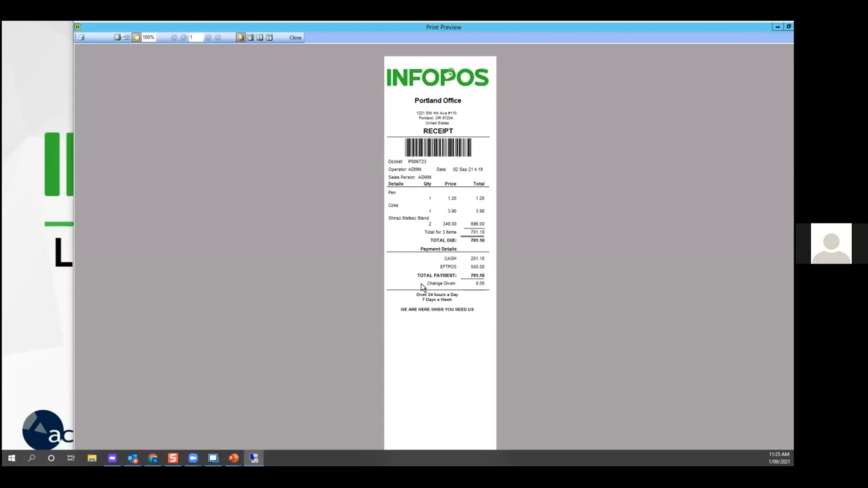
pyautogui.moveTo(429, 122)
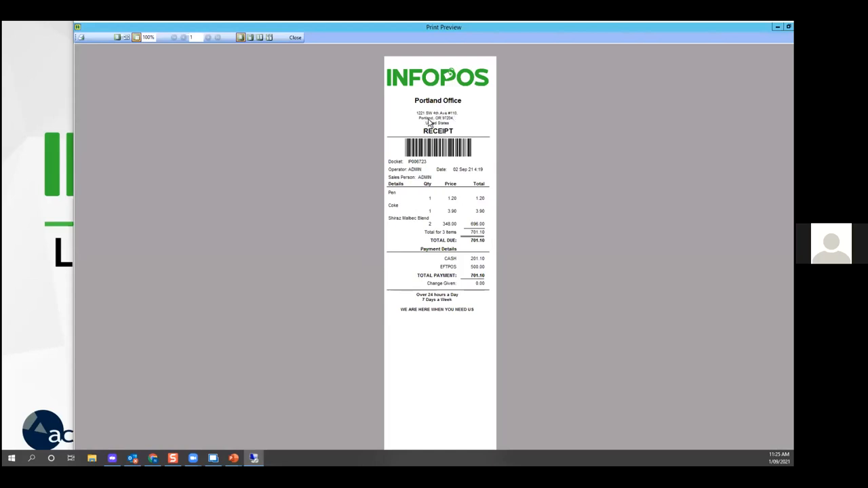
pyautogui.moveTo(426, 319)
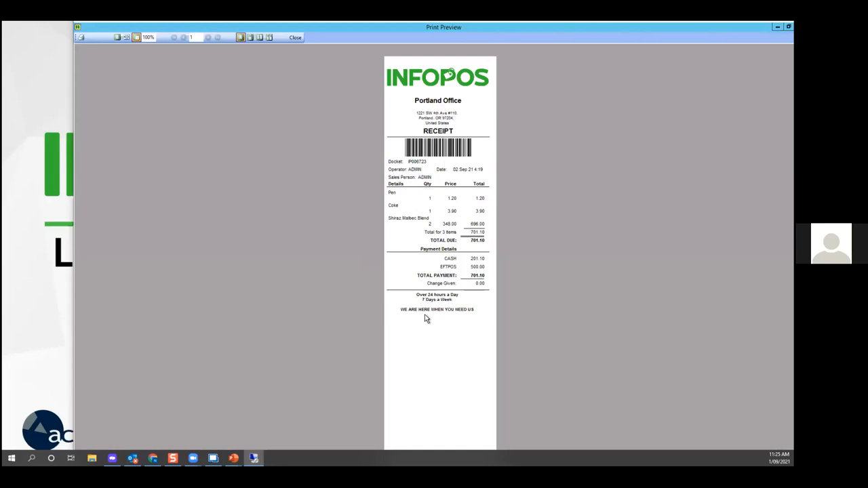
pyautogui.moveTo(434, 307)
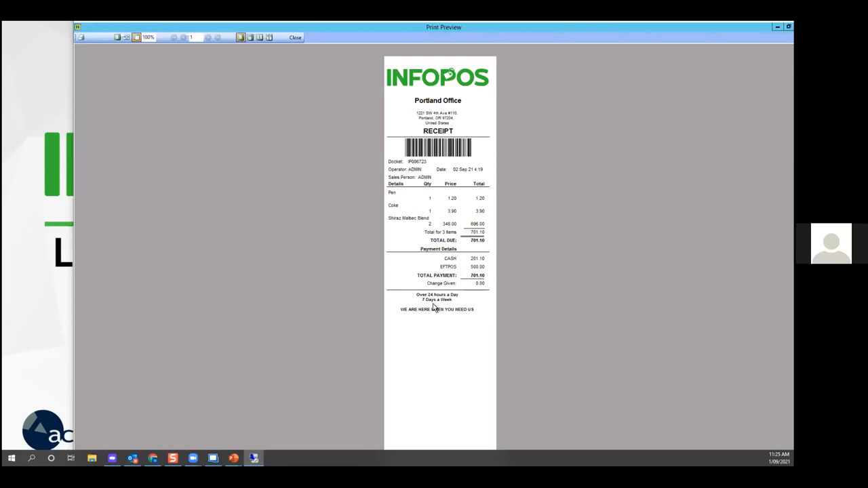
pyautogui.moveTo(434, 116)
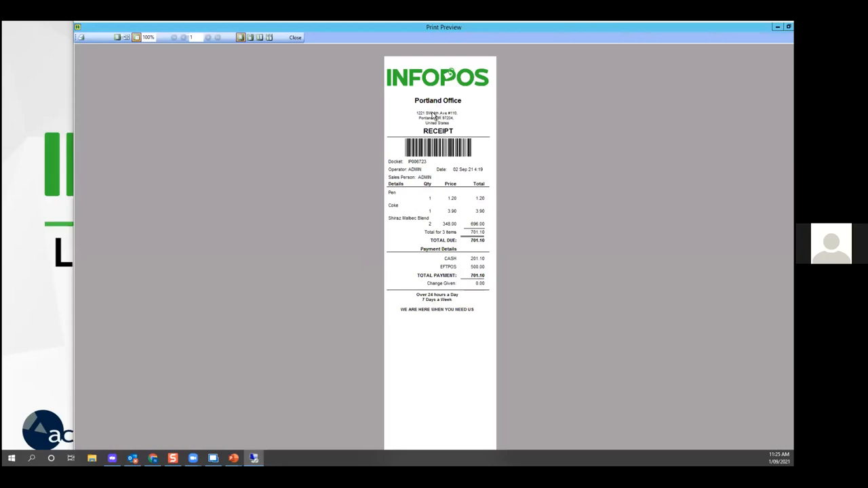
pyautogui.moveTo(442, 128)
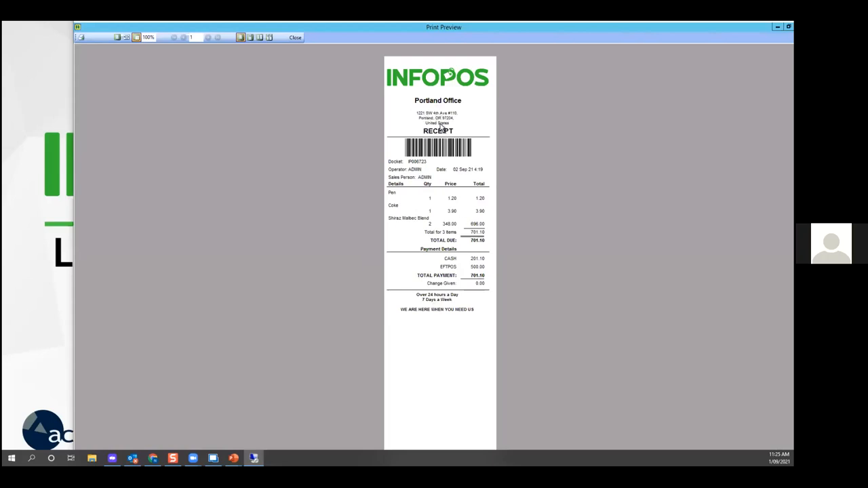
pyautogui.moveTo(445, 101)
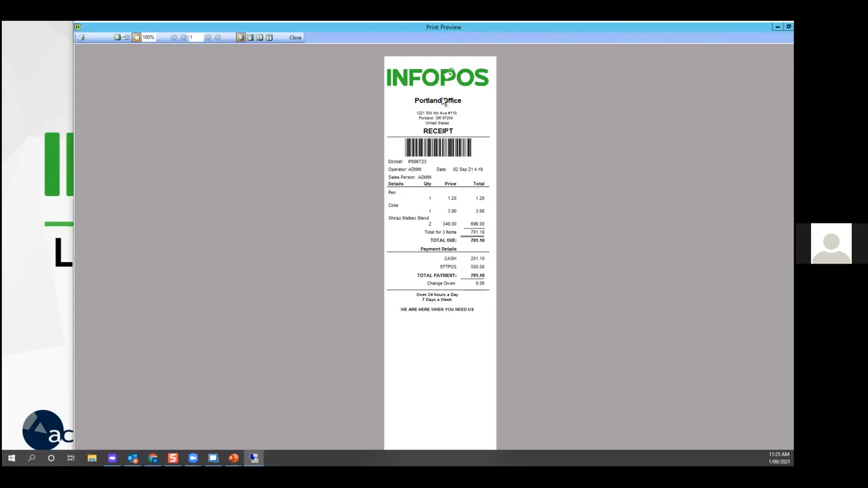
pyautogui.moveTo(400, 315)
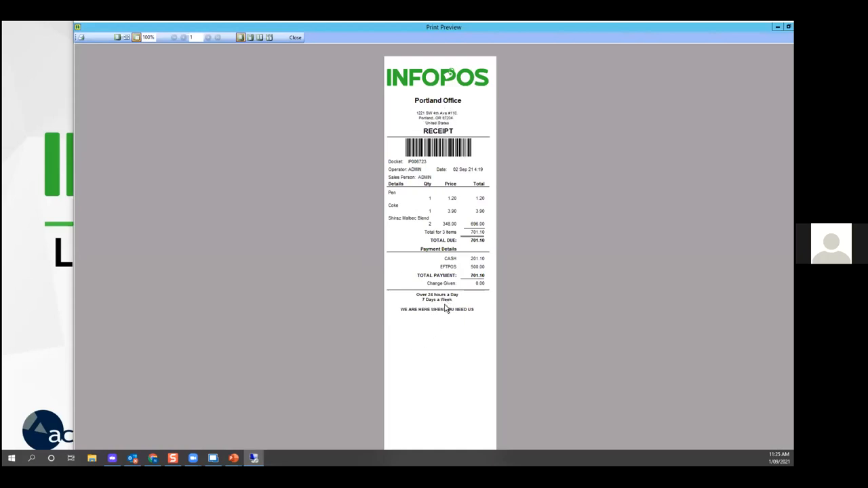
pyautogui.moveTo(451, 312)
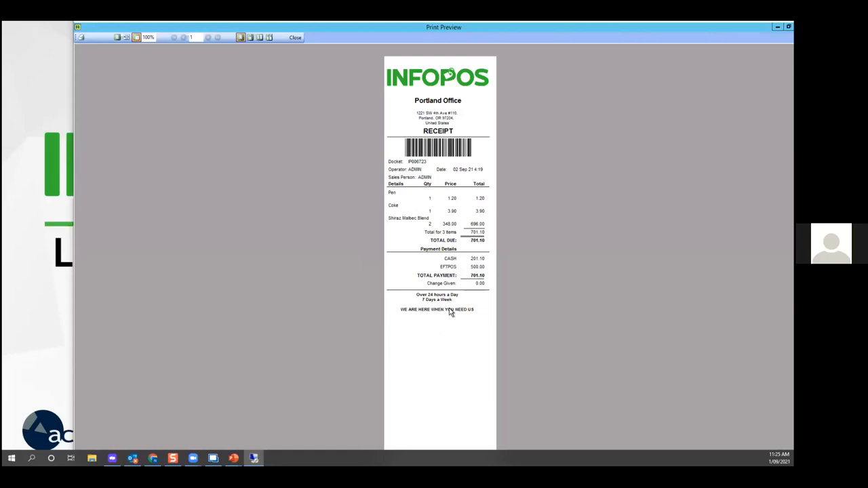
pyautogui.moveTo(397, 149)
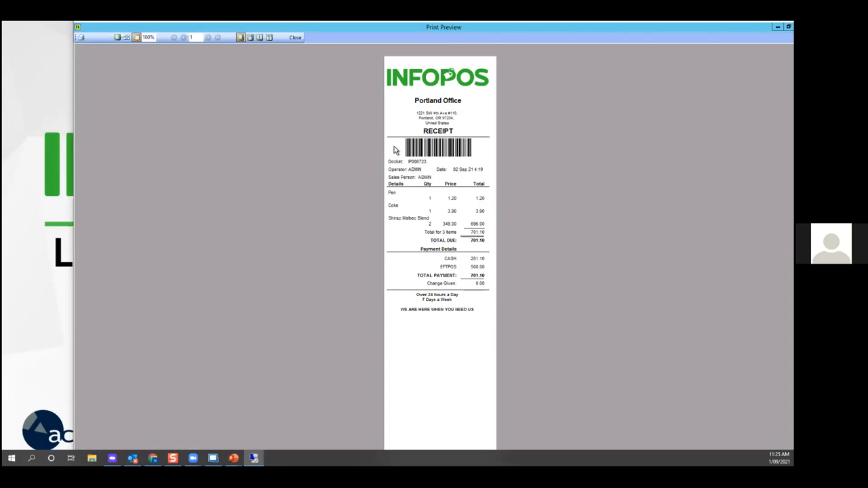
pyautogui.moveTo(418, 172)
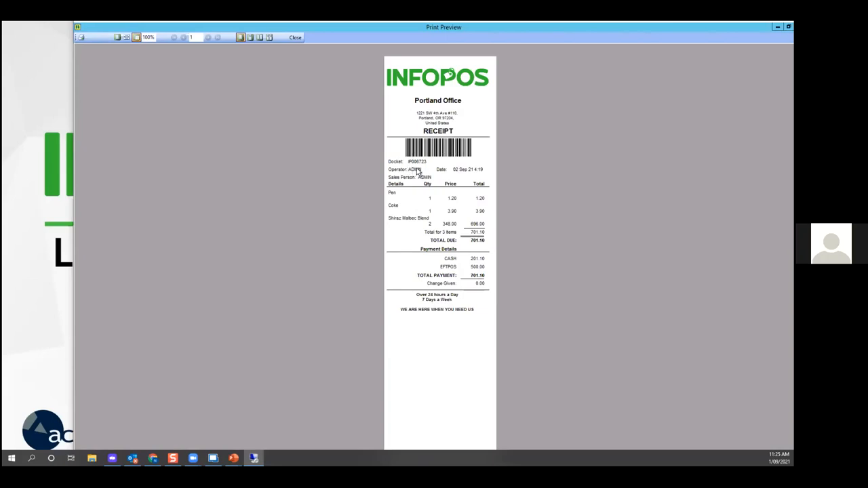
pyautogui.moveTo(418, 169)
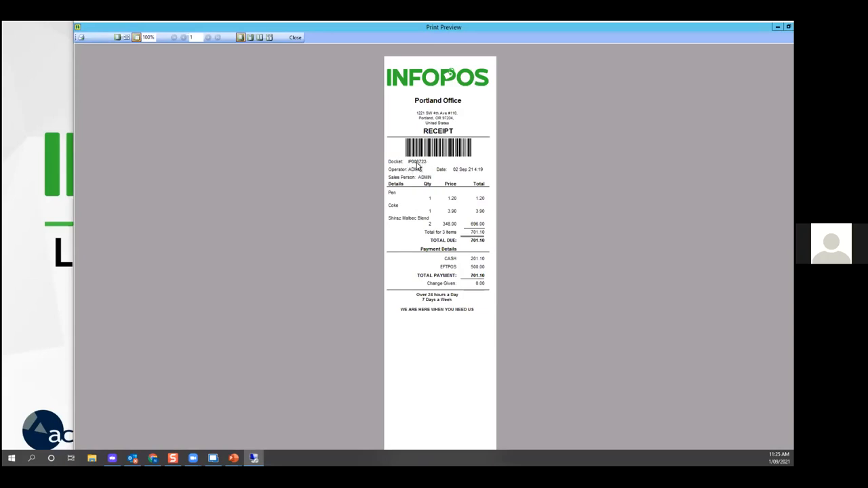
pyautogui.moveTo(437, 155)
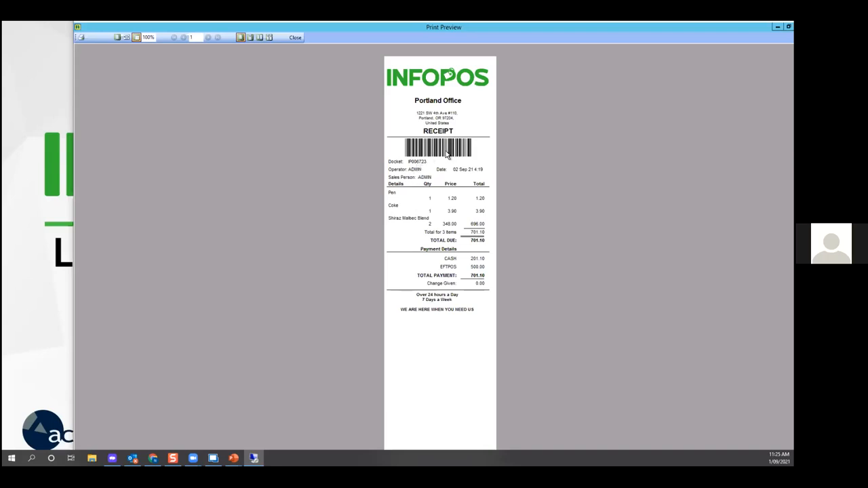
pyautogui.moveTo(293, 33)
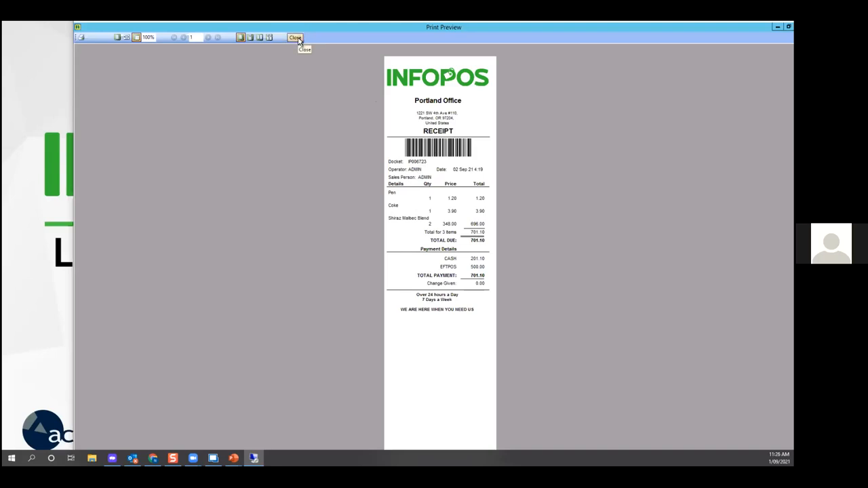
# Close the receipt preview, returning to the idle sales screen with 0.00 change.
pyautogui.click(295, 38)
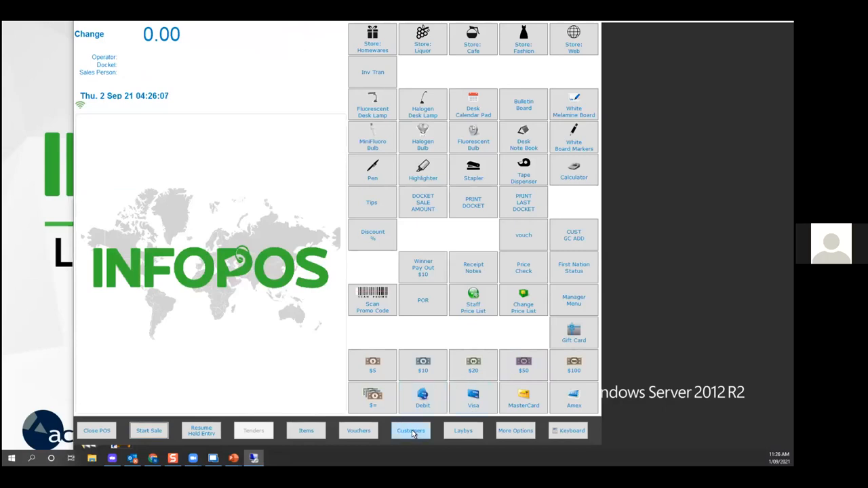
pyautogui.click(410, 432)
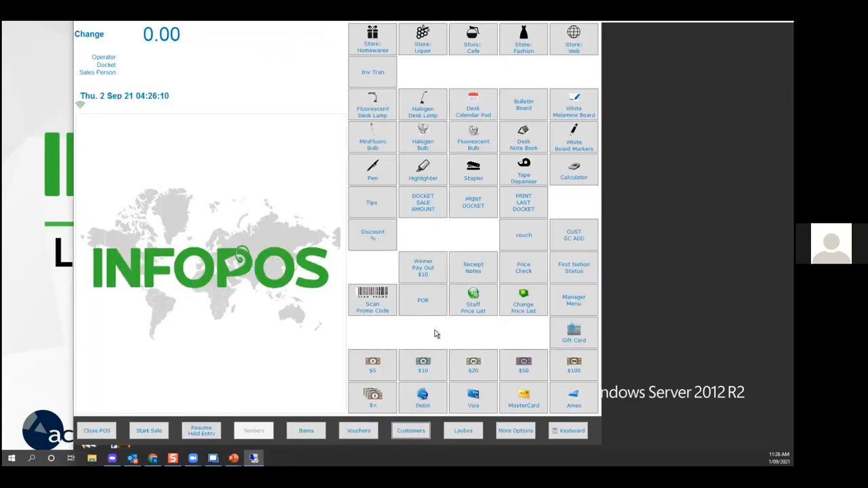
pyautogui.click(410, 431)
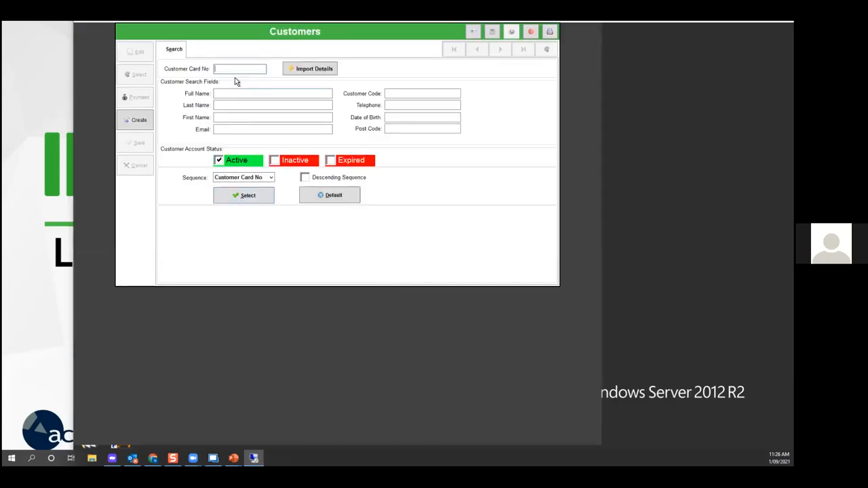
pyautogui.write('1200')
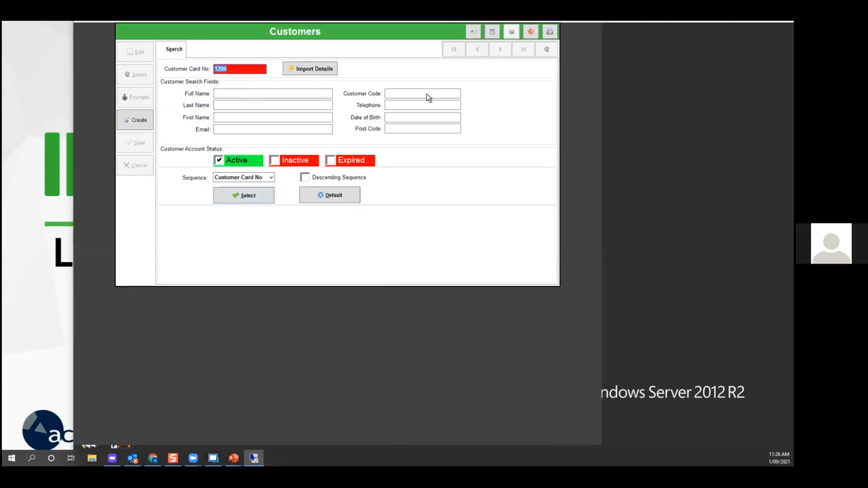
pyautogui.click(243, 196)
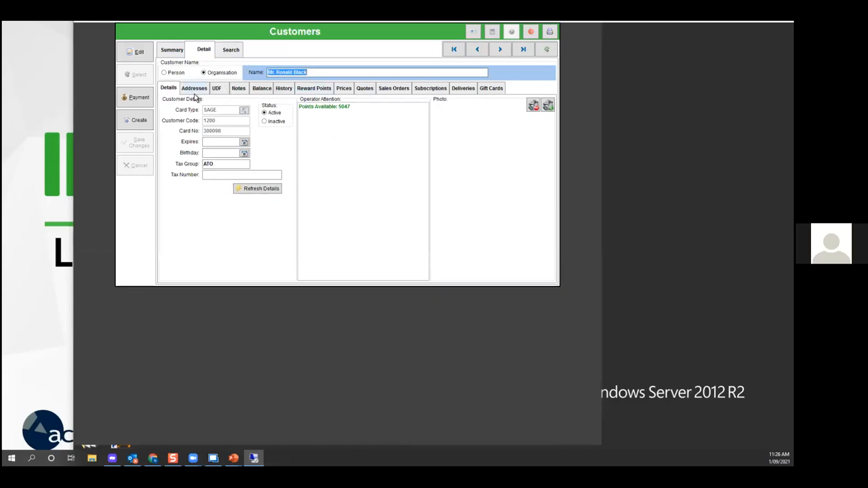
# Review the customer's Addresses and UDF pages, finishing on Notes.
pyautogui.click(195, 88)
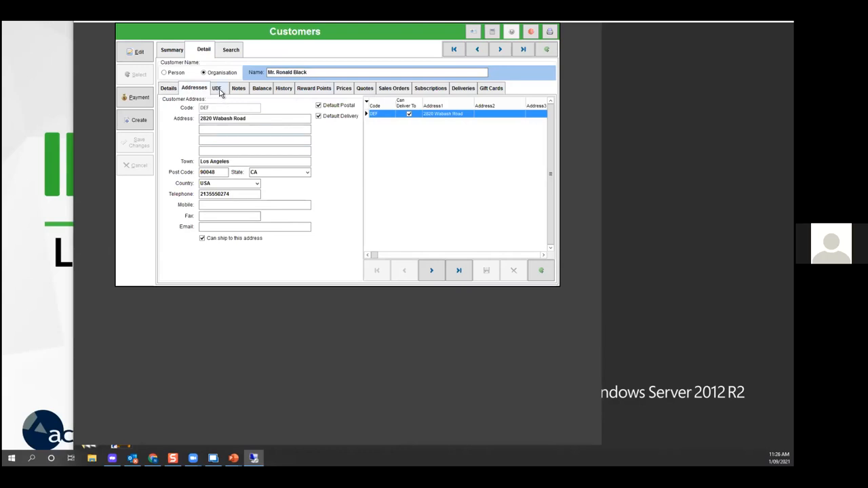
pyautogui.click(217, 88)
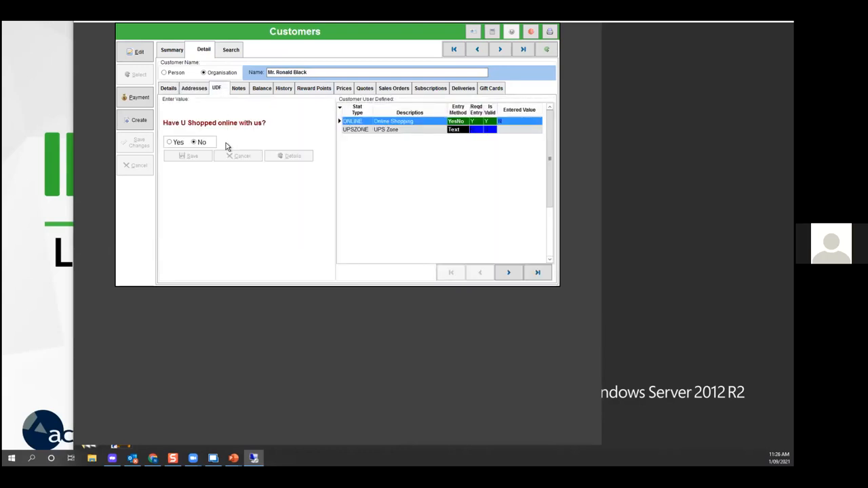
pyautogui.moveTo(474, 158)
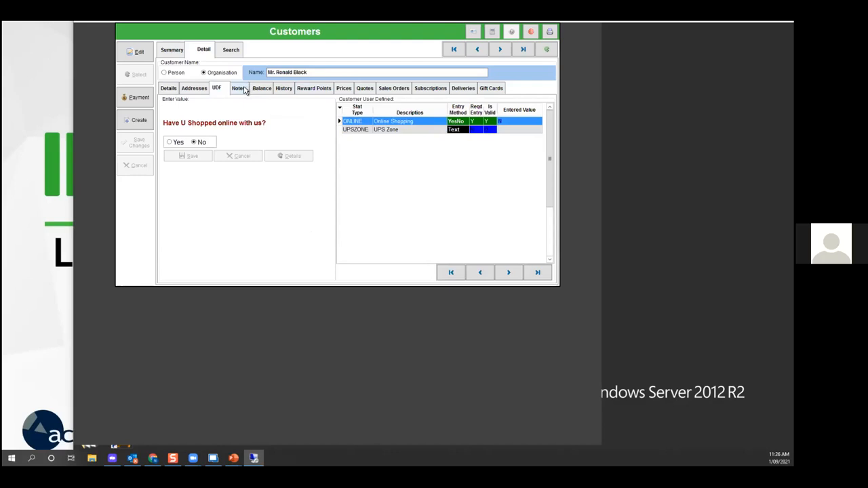
pyautogui.click(239, 89)
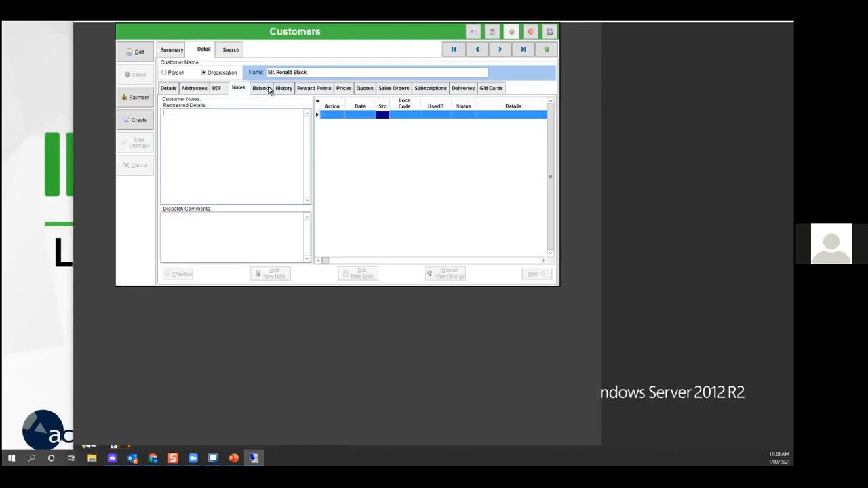
pyautogui.click(262, 88)
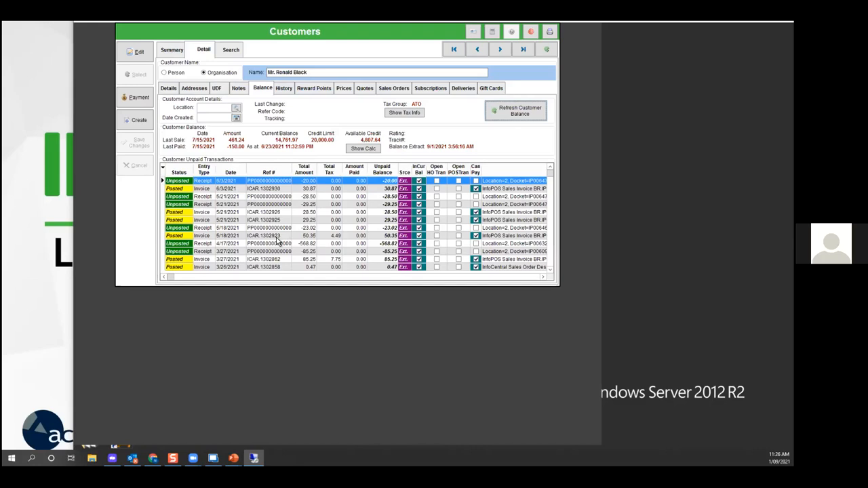
pyautogui.scroll(-3)
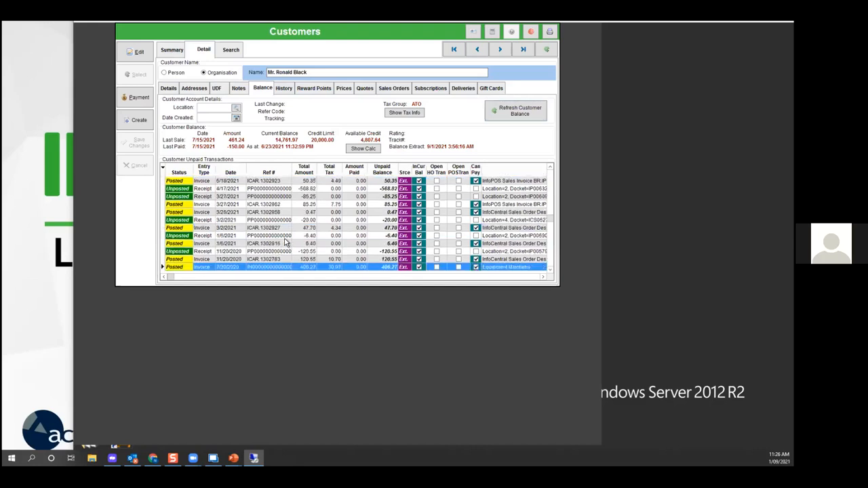
pyautogui.scroll(-3)
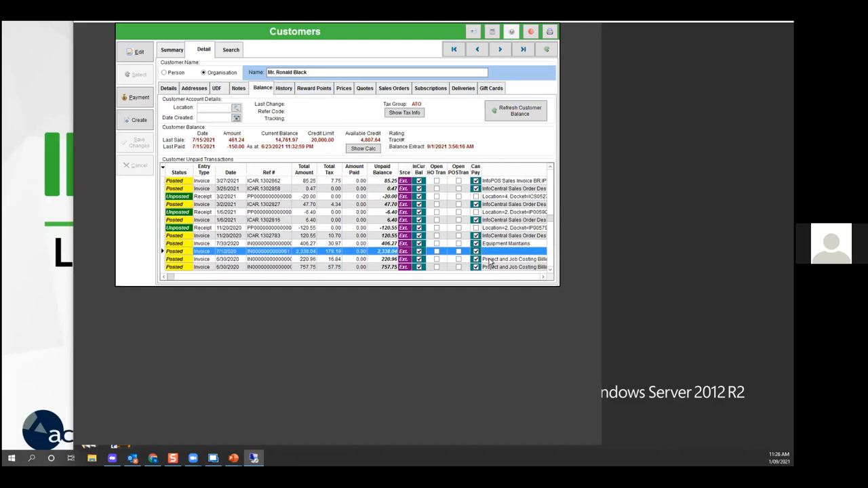
pyautogui.click(475, 259)
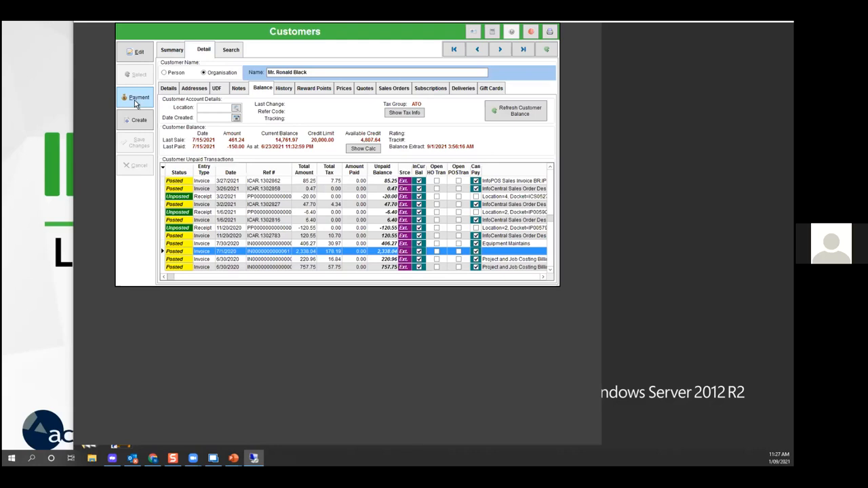
# Start a customer payment set to pay against selected transactions.
pyautogui.click(138, 97)
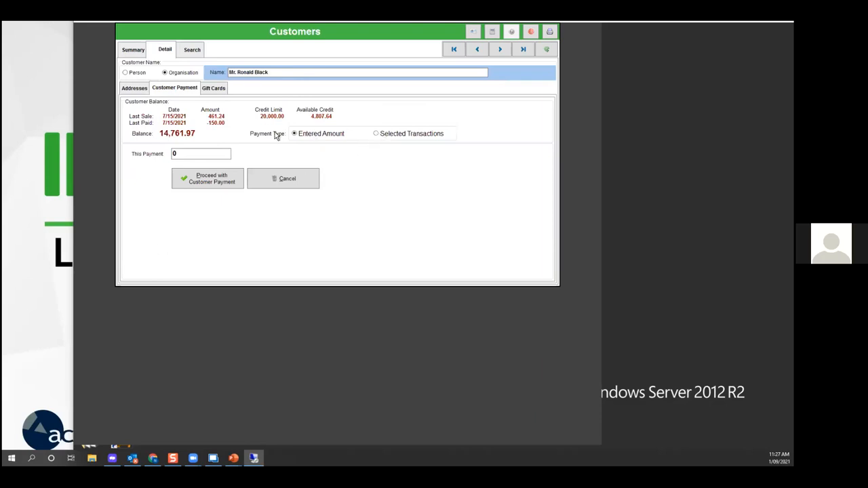
pyautogui.click(201, 155)
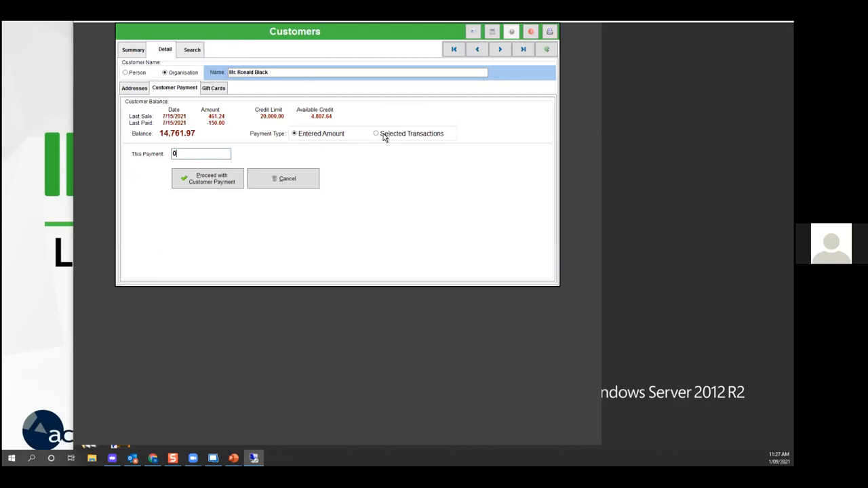
pyautogui.click(377, 134)
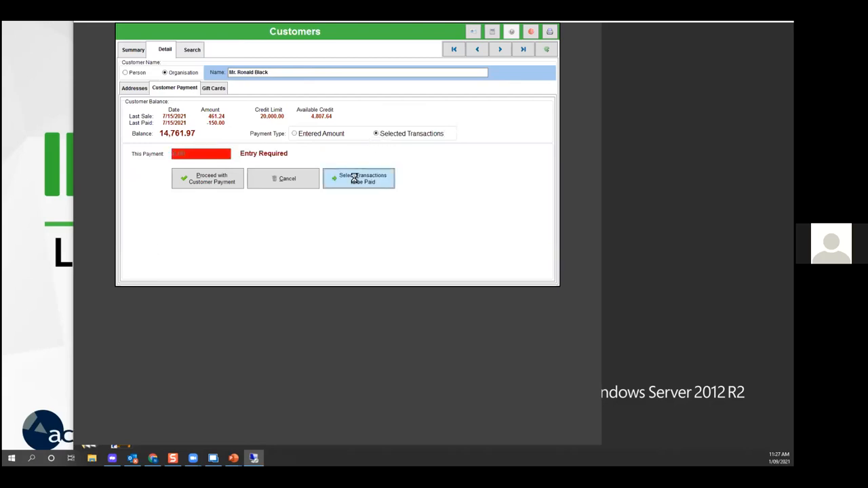
# Review the list of unpaid invoices to be paid, then return without taking a payment.
pyautogui.click(359, 179)
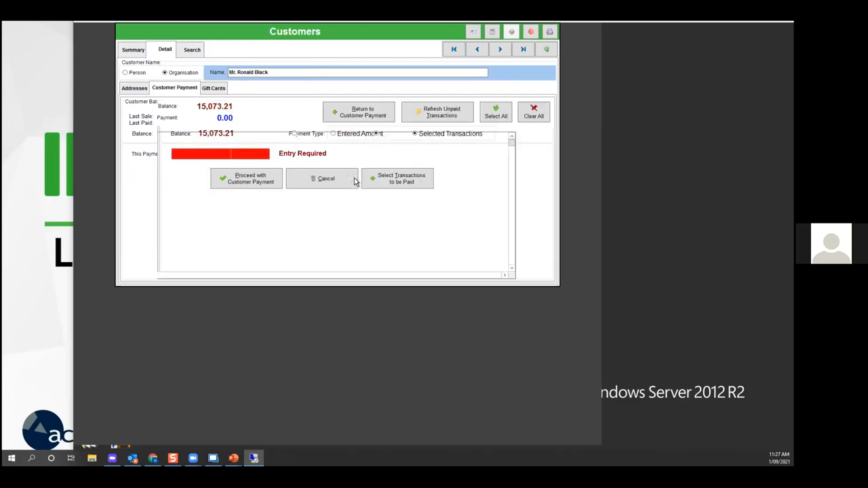
pyautogui.click(402, 179)
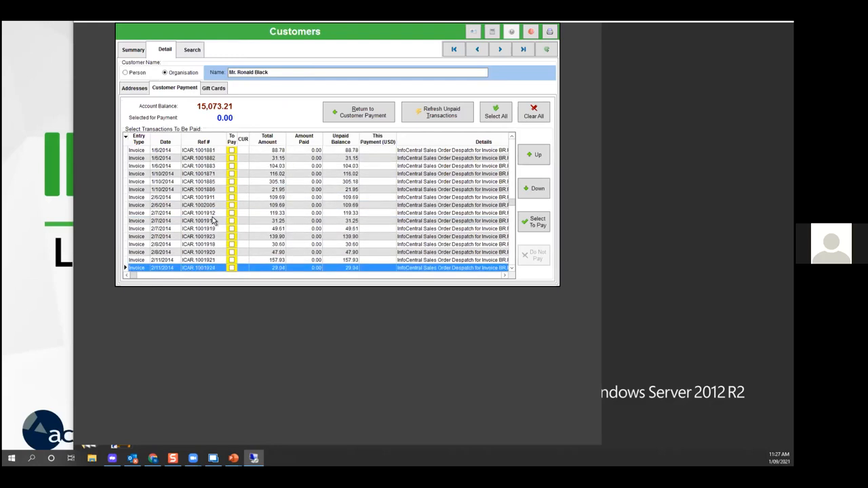
pyautogui.scroll(-3)
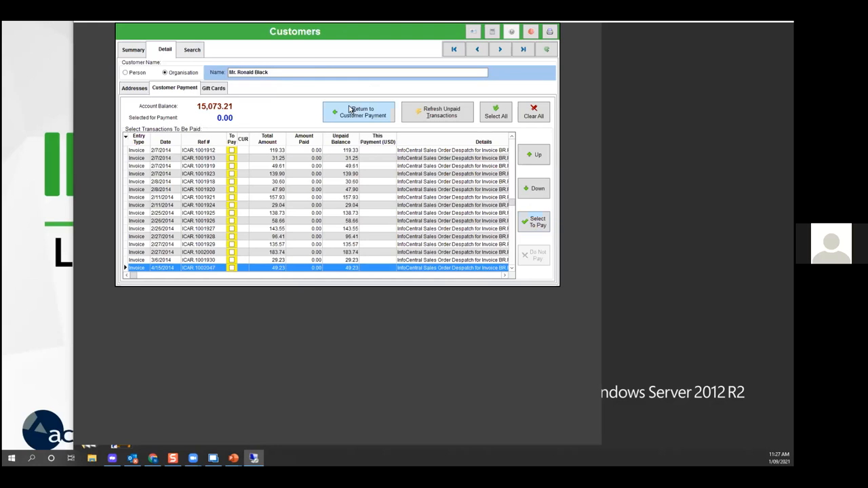
pyautogui.click(358, 111)
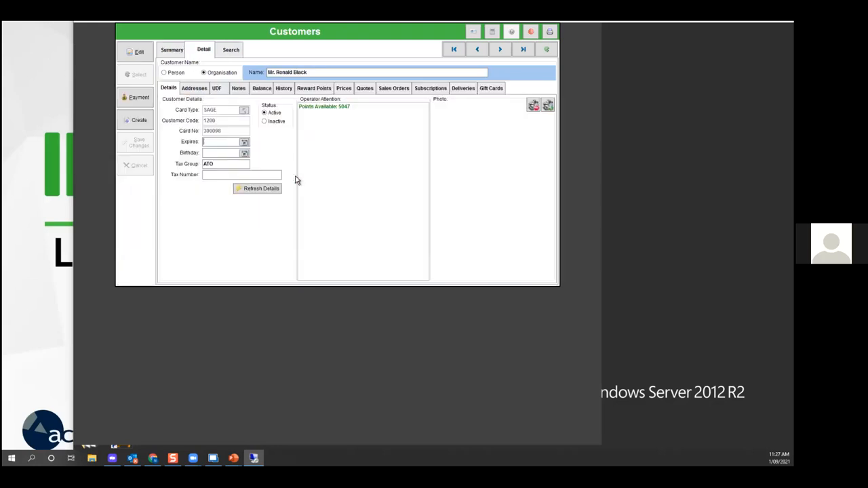
pyautogui.click(262, 89)
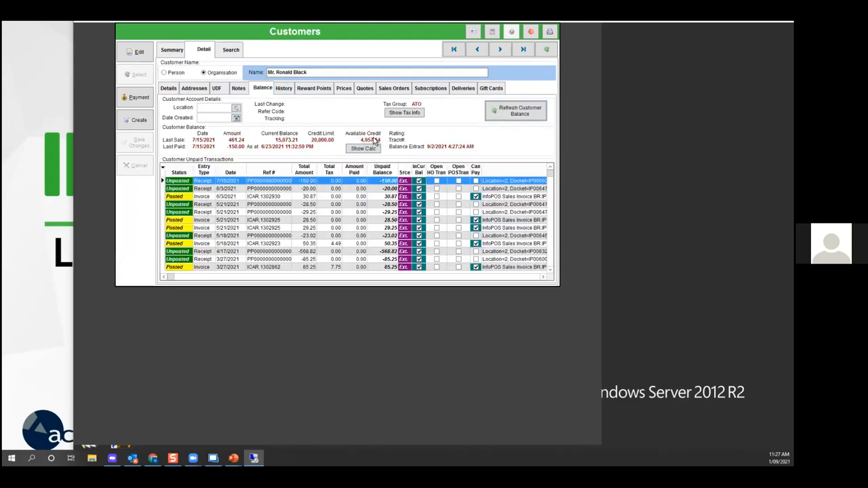
pyautogui.click(363, 148)
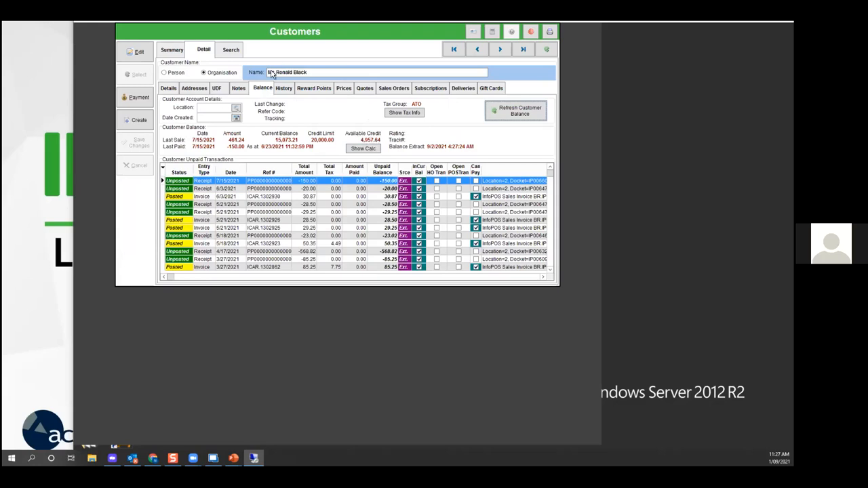
pyautogui.click(284, 88)
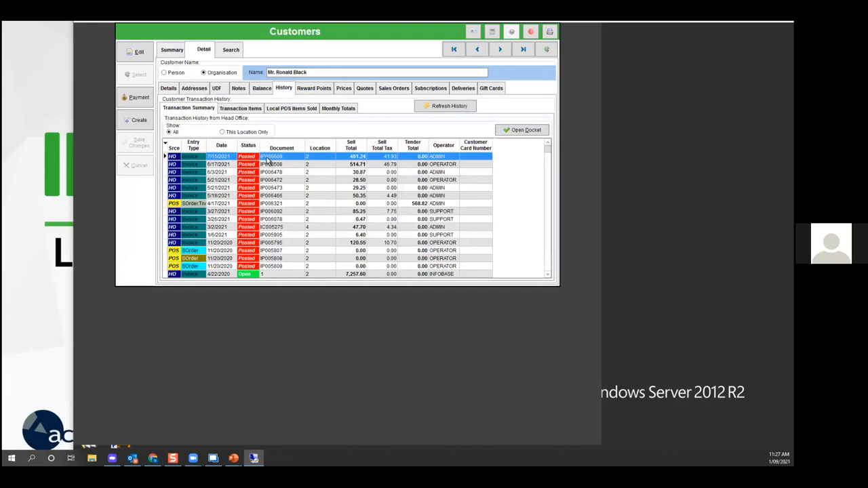
pyautogui.moveTo(355, 138)
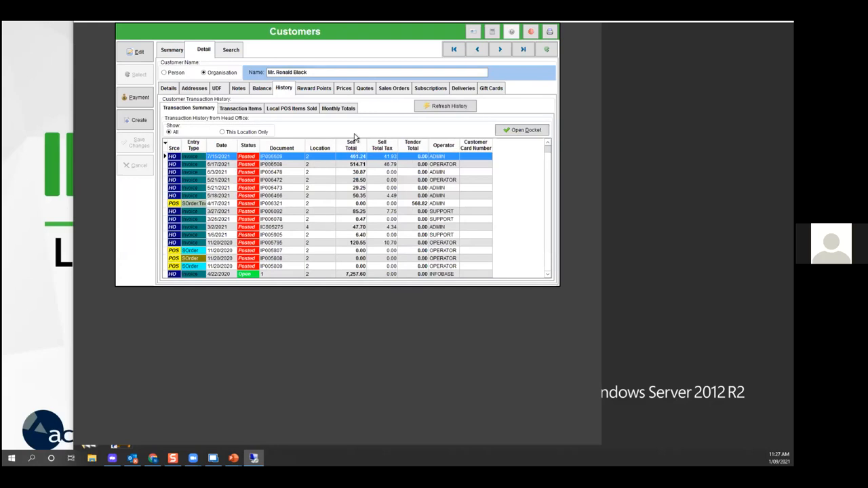
pyautogui.click(339, 109)
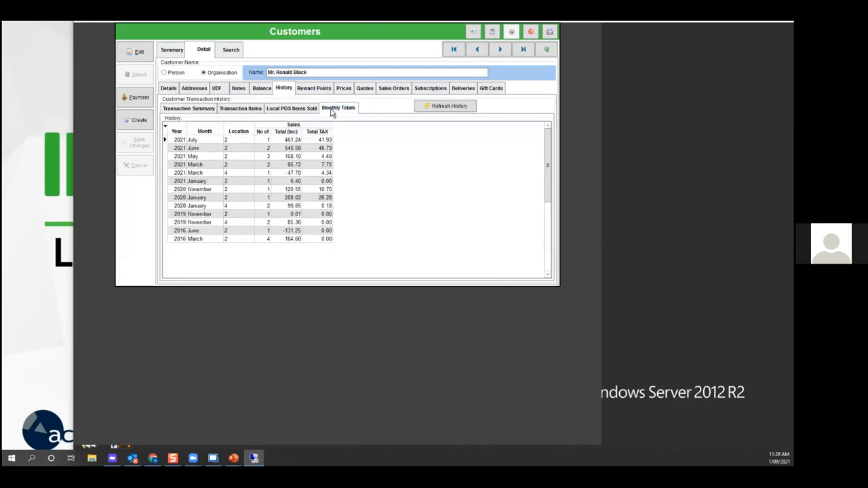
pyautogui.moveTo(306, 150)
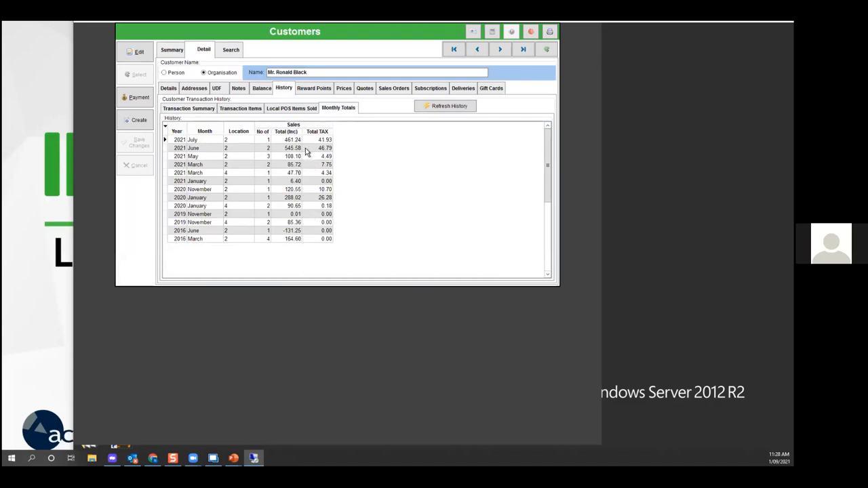
pyautogui.moveTo(285, 236)
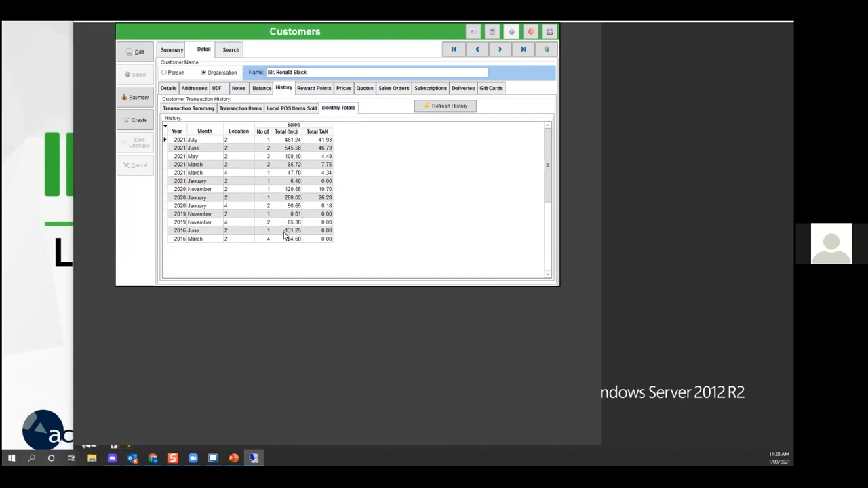
pyautogui.moveTo(311, 219)
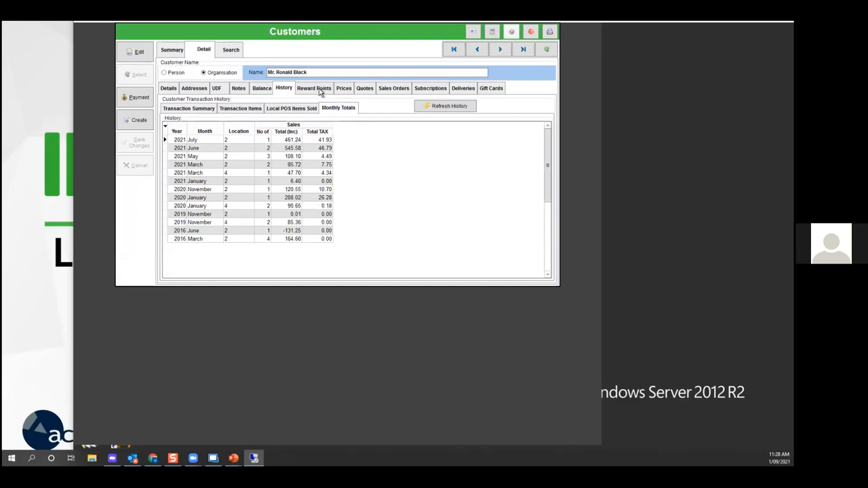
# Show the 5,047.00 reward points balance and select rows of the points transaction history.
pyautogui.click(314, 88)
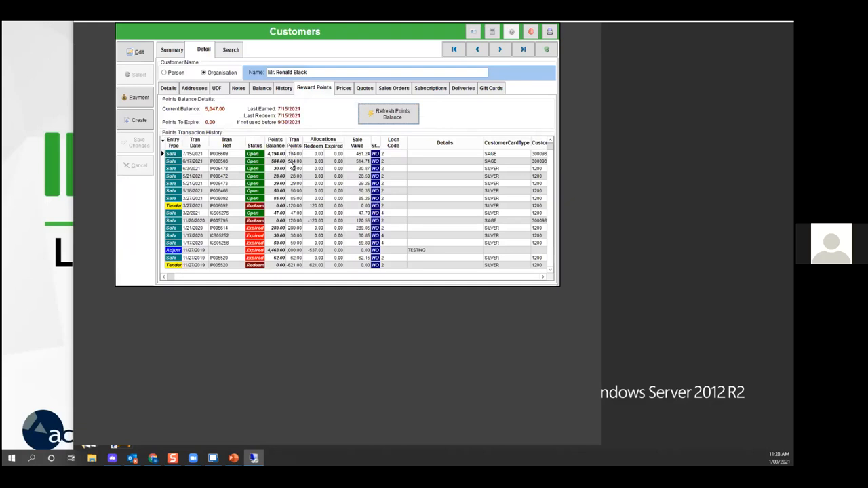
pyautogui.moveTo(282, 242)
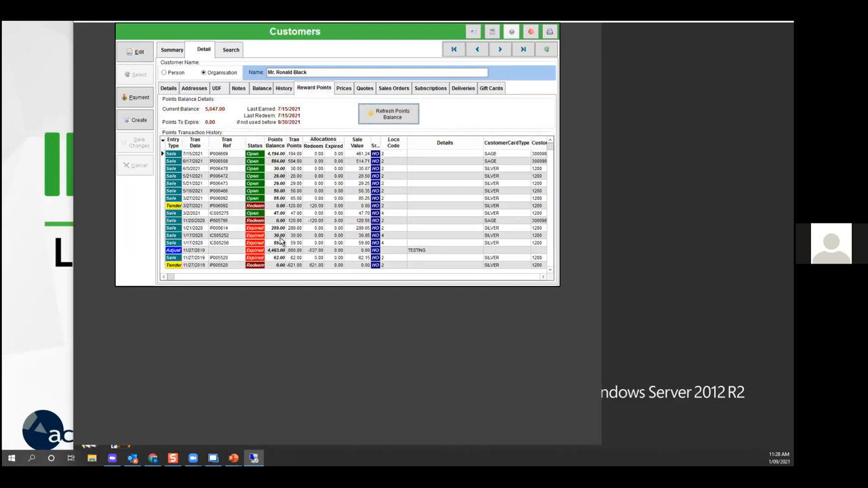
pyautogui.click(278, 228)
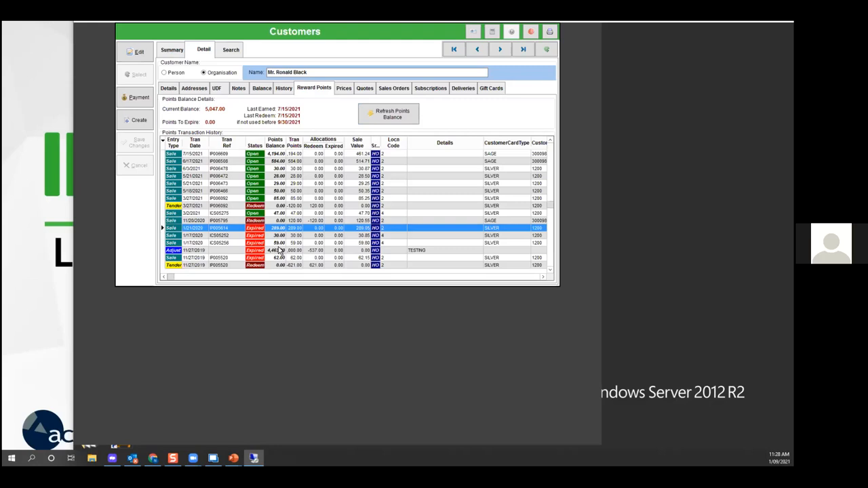
pyautogui.click(203, 249)
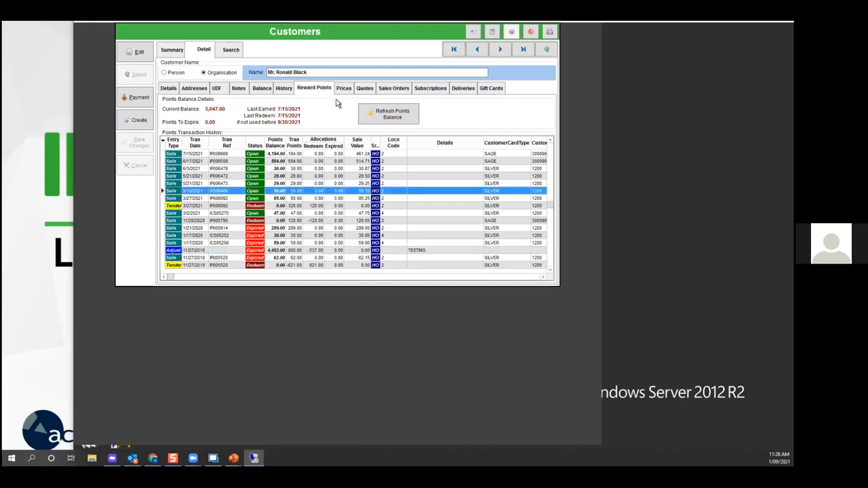
# Review the customer's special prices, quotes, sales orders and subscriptions.
pyautogui.click(343, 88)
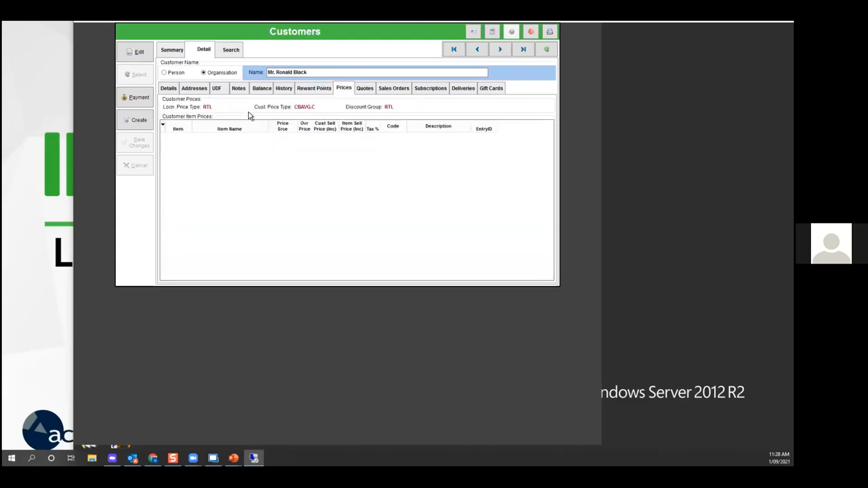
pyautogui.moveTo(296, 147)
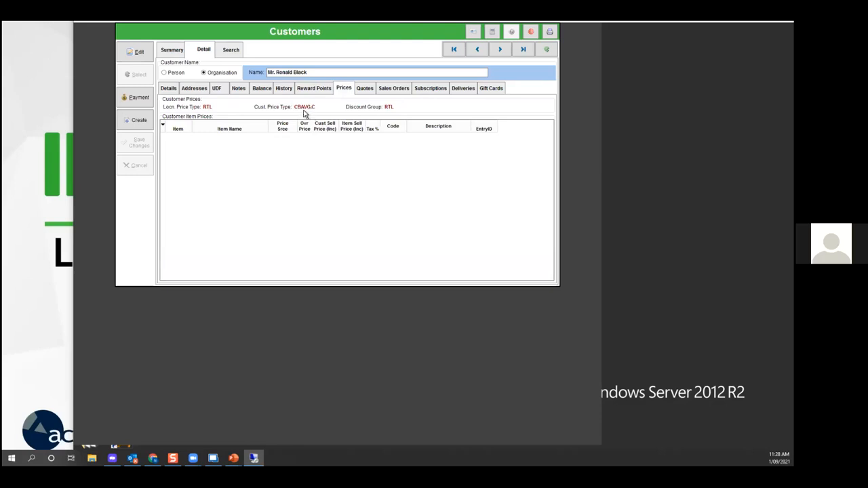
pyautogui.moveTo(316, 105)
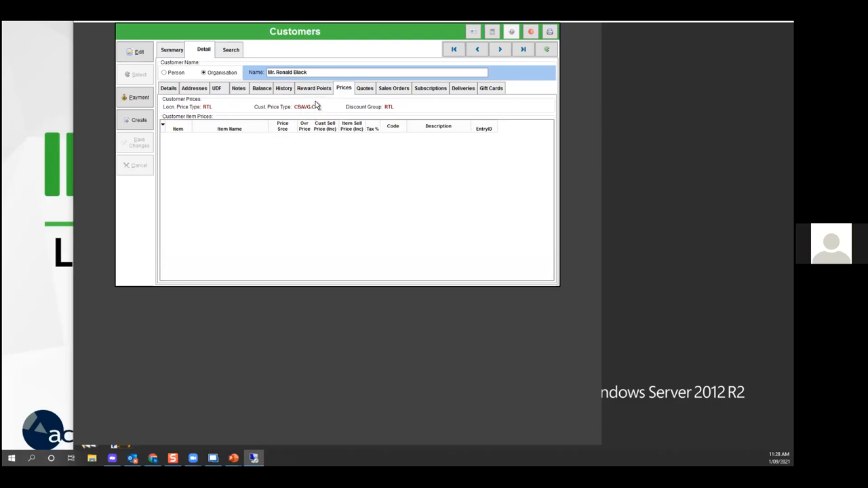
pyautogui.moveTo(314, 110)
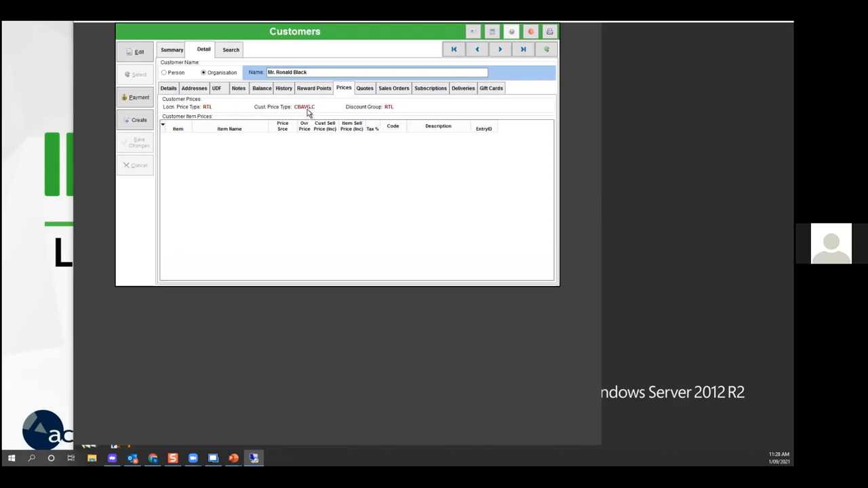
pyautogui.moveTo(291, 144)
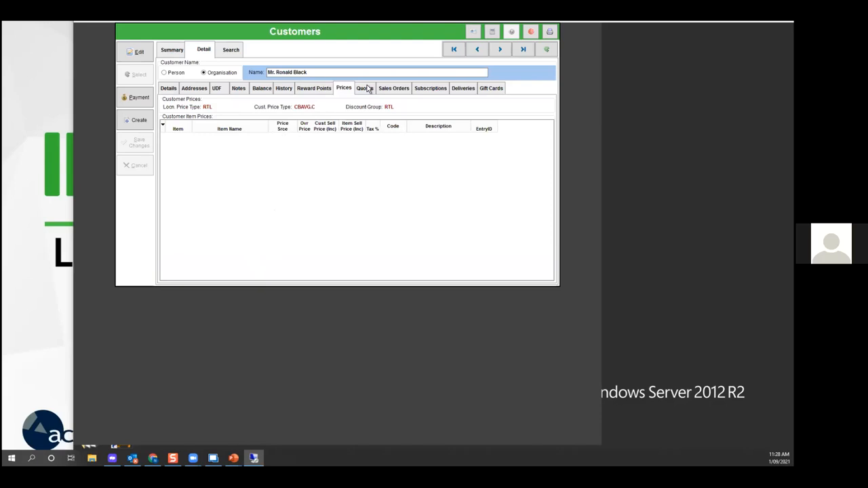
pyautogui.click(365, 87)
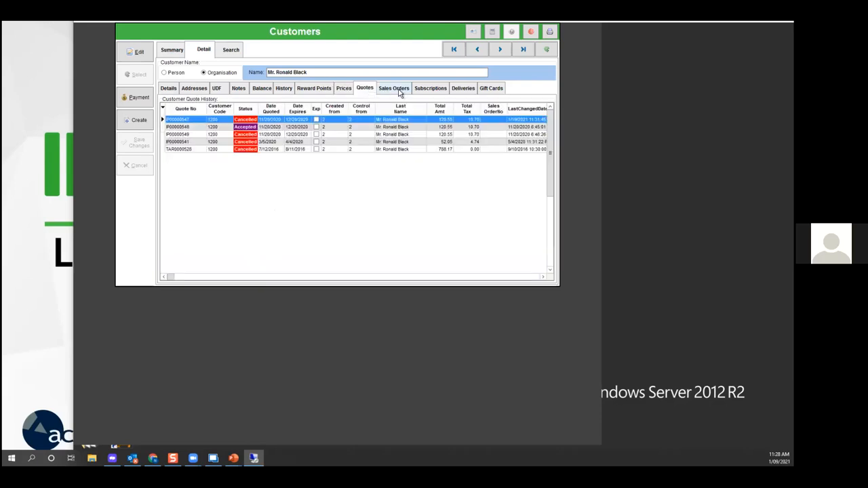
pyautogui.click(393, 88)
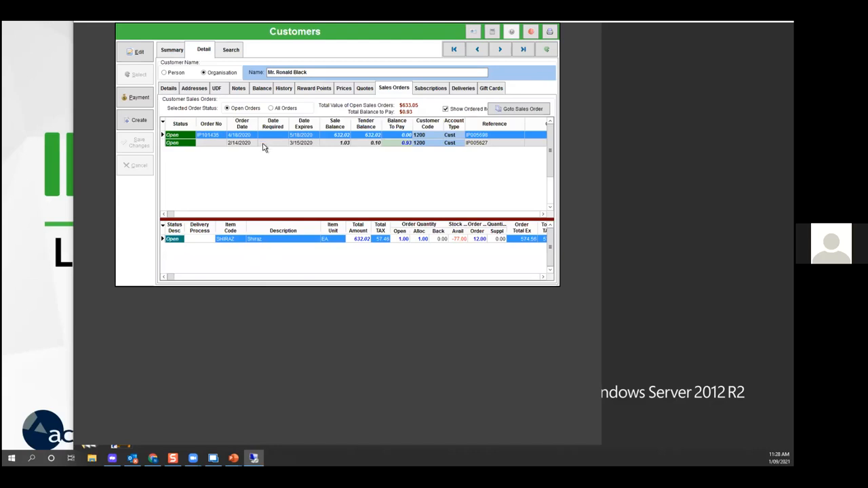
pyautogui.moveTo(286, 146)
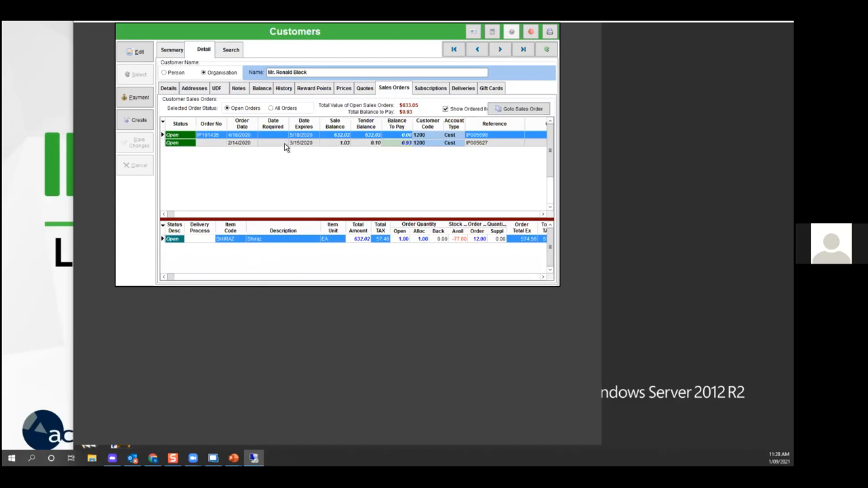
pyautogui.click(432, 88)
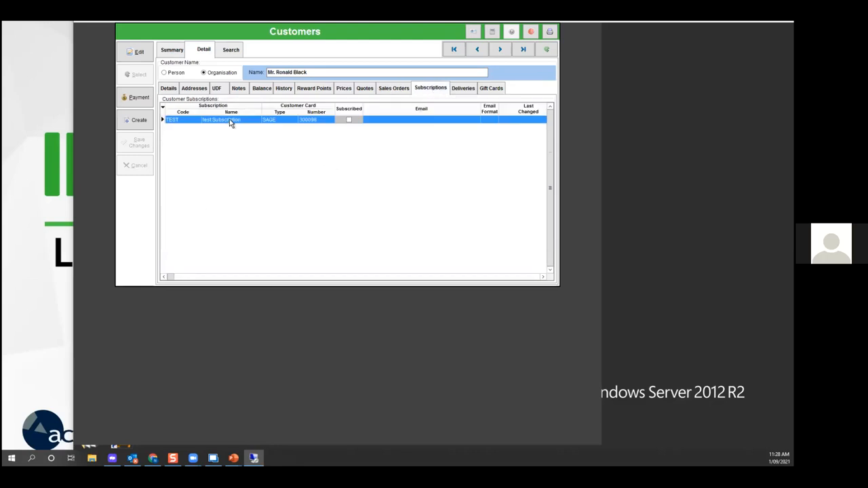
pyautogui.moveTo(467, 106)
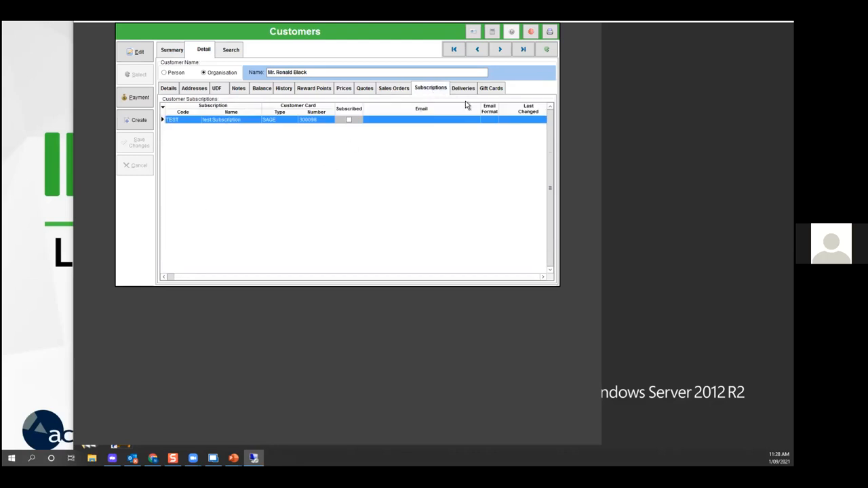
# Show the customer's two open deliveries, selecting each delivery record.
pyautogui.click(463, 87)
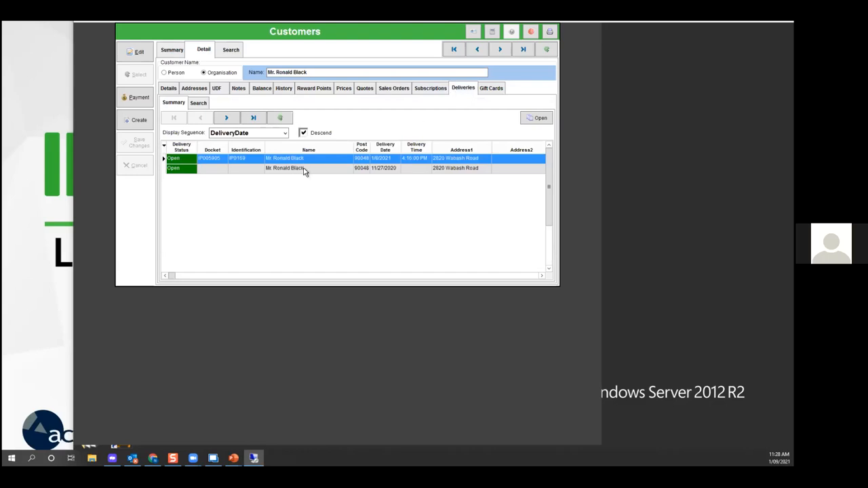
pyautogui.click(306, 168)
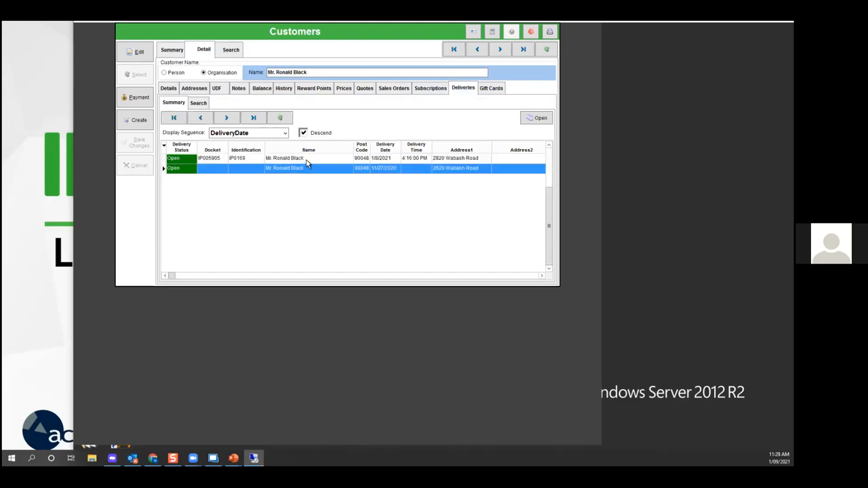
pyautogui.click(285, 158)
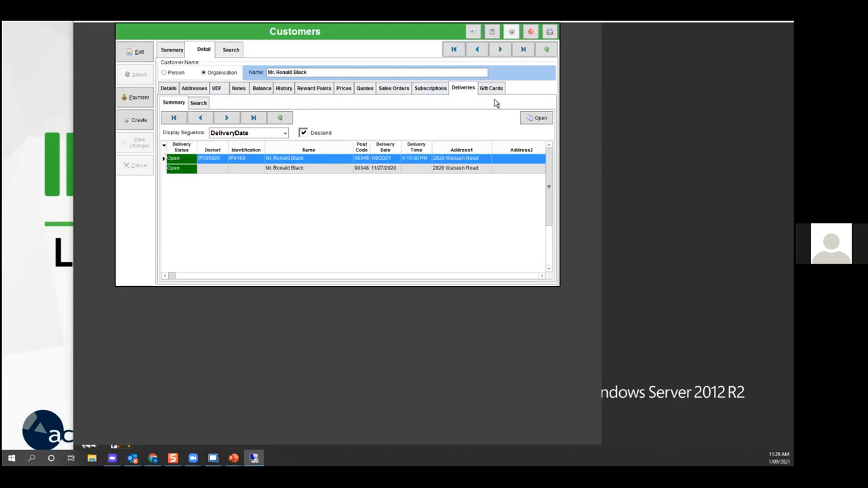
pyautogui.click(491, 87)
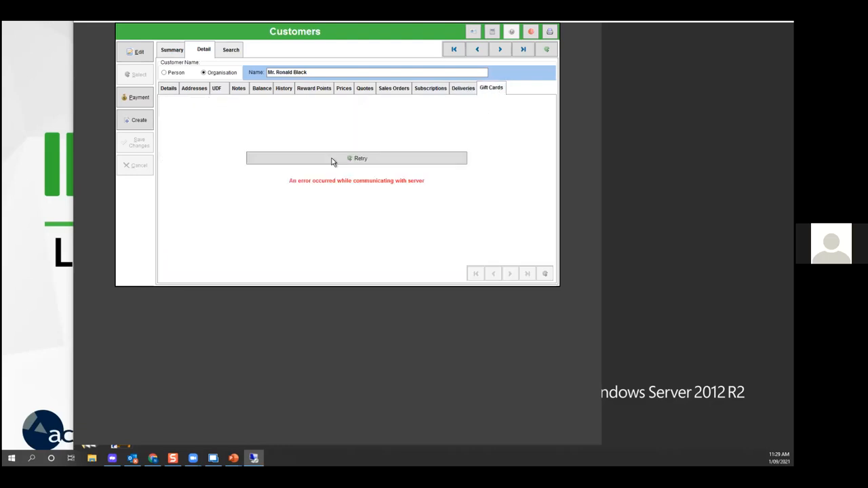
pyautogui.moveTo(388, 113)
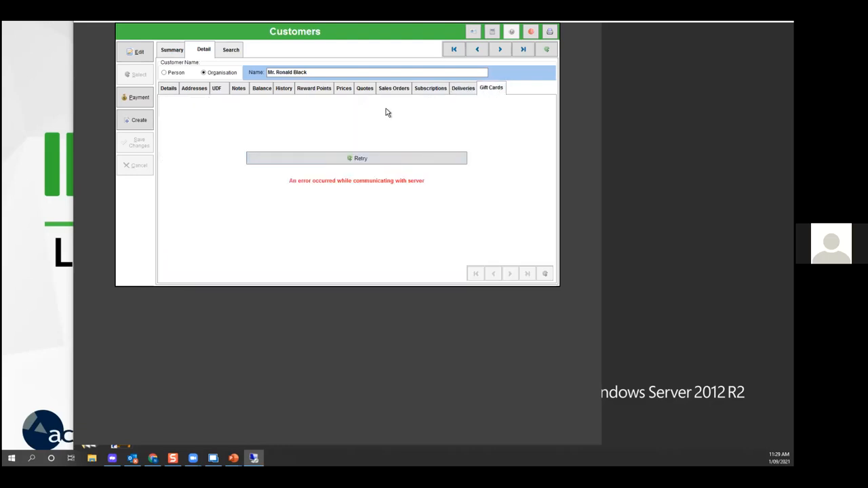
pyautogui.moveTo(379, 111)
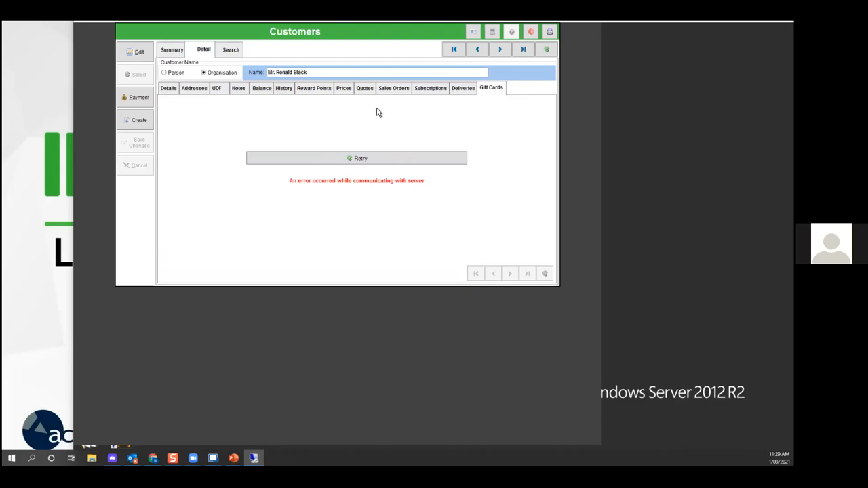
pyautogui.moveTo(341, 117)
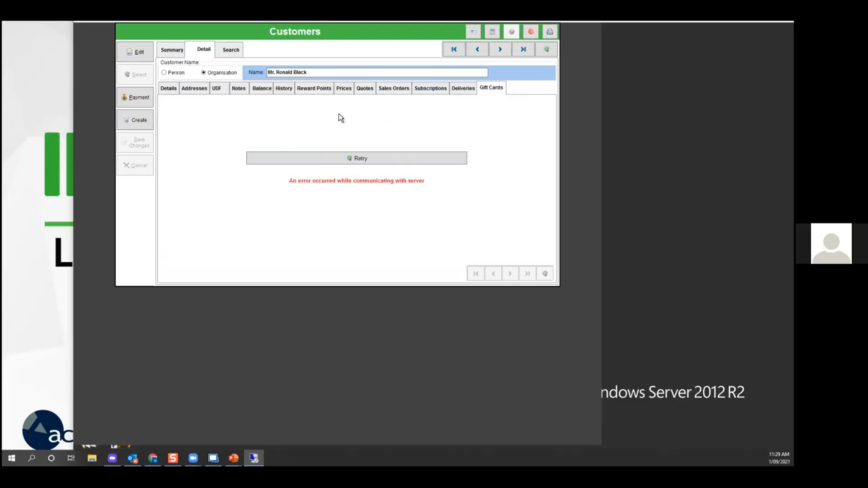
pyautogui.moveTo(414, 149)
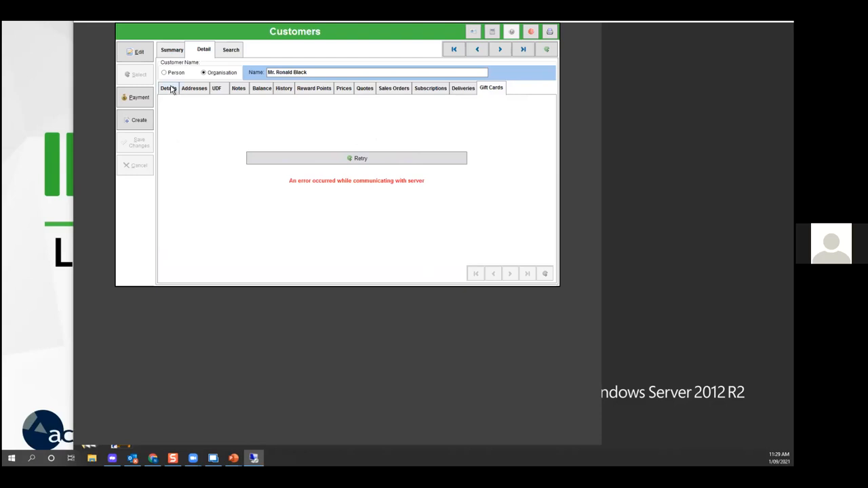
pyautogui.click(355, 157)
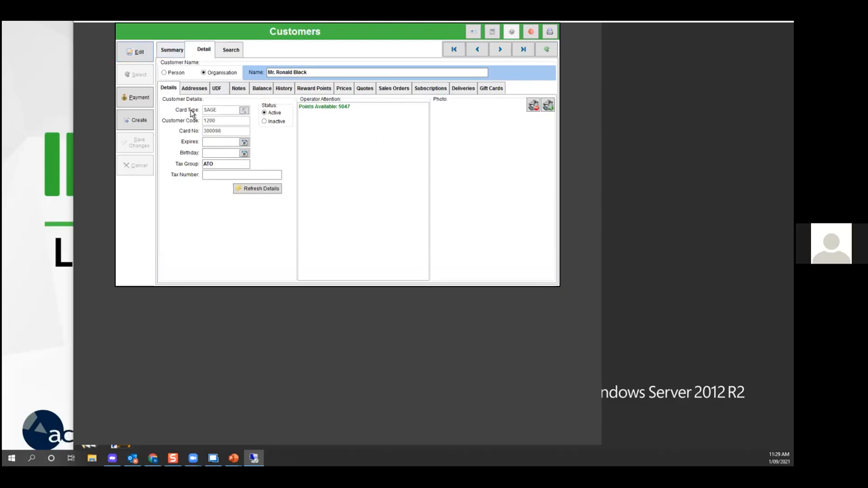
pyautogui.click(194, 87)
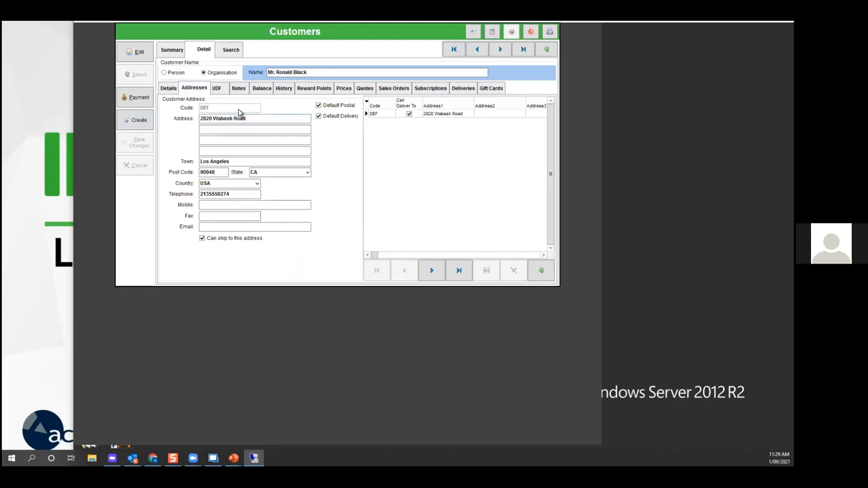
pyautogui.moveTo(225, 120)
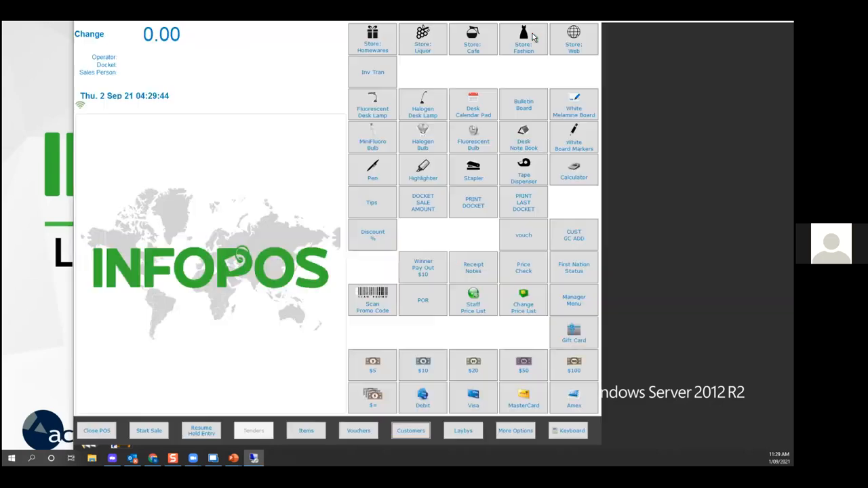
pyautogui.moveTo(464, 70)
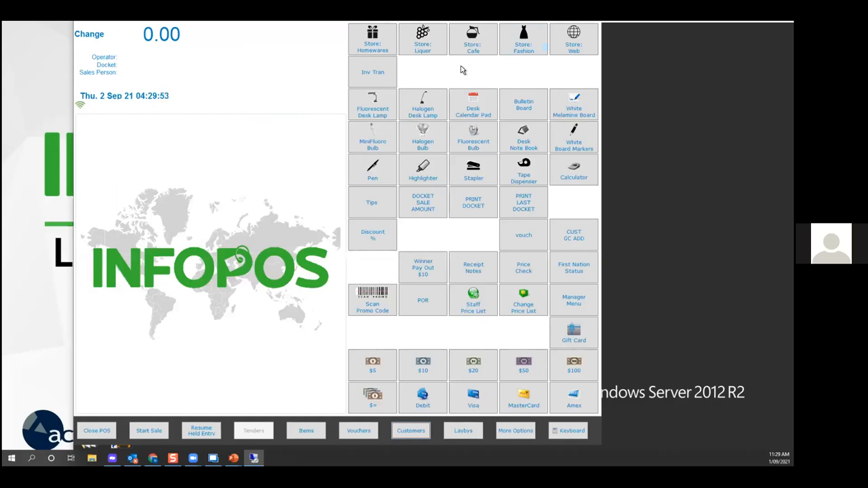
pyautogui.moveTo(467, 74)
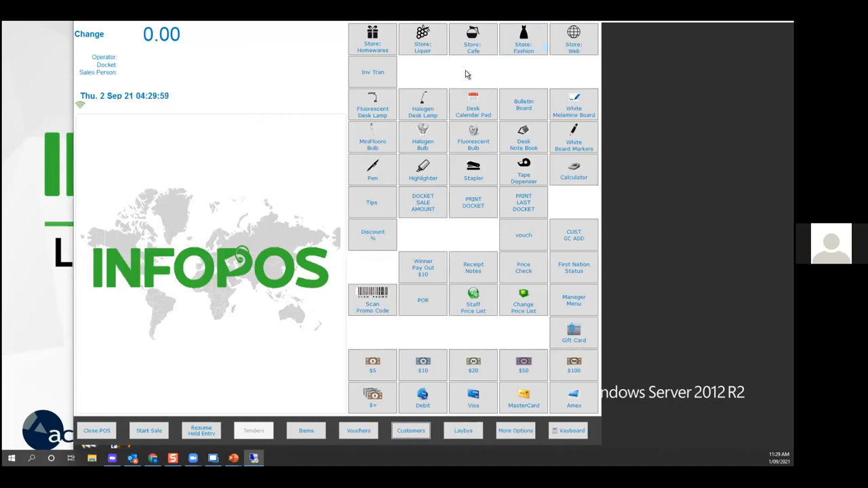
# Close the Customers window and bring up the More Options list with shift closing commands.
pyautogui.click(472, 399)
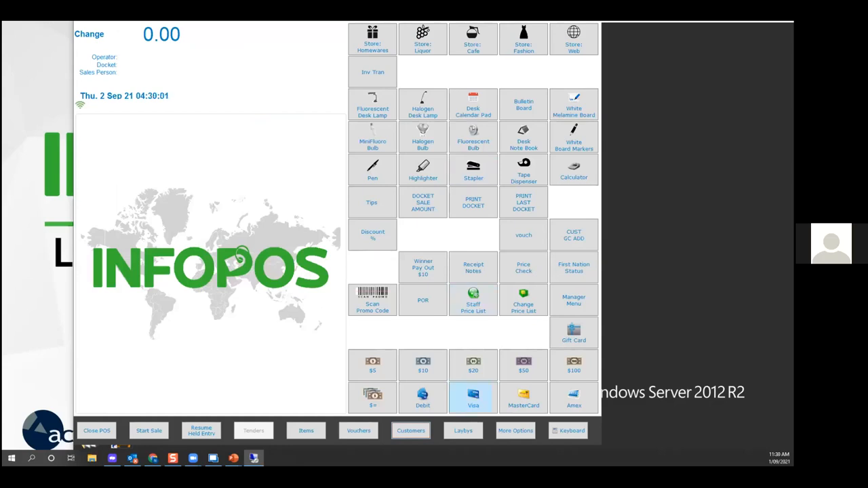
pyautogui.click(516, 432)
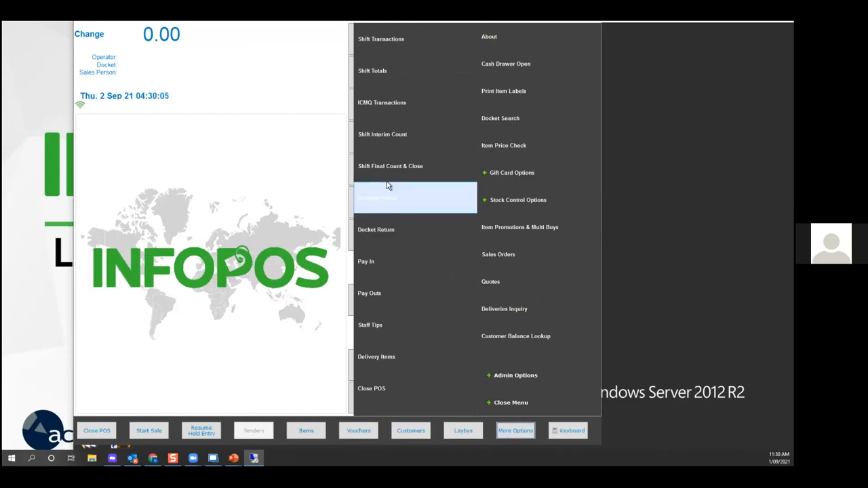
pyautogui.moveTo(424, 169)
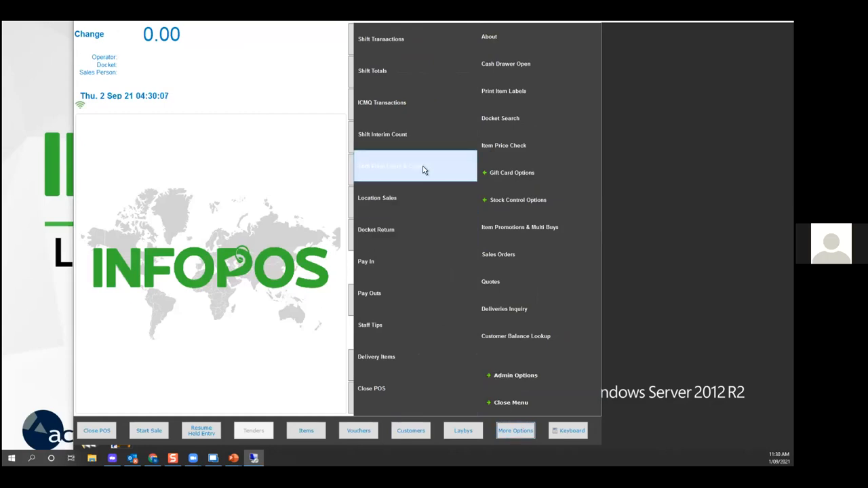
# Start the final shift count and record 4 of the $50 notes, stepping through the USD and CAD denomination pages.
pyautogui.click(414, 165)
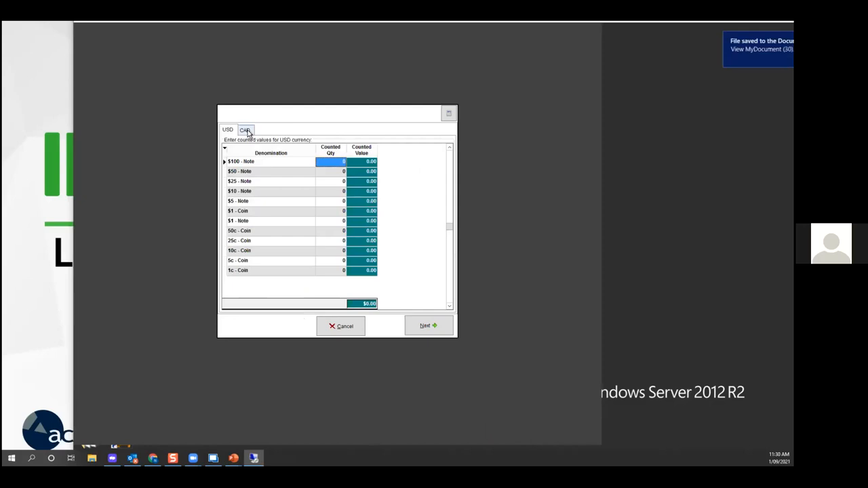
pyautogui.moveTo(333, 176)
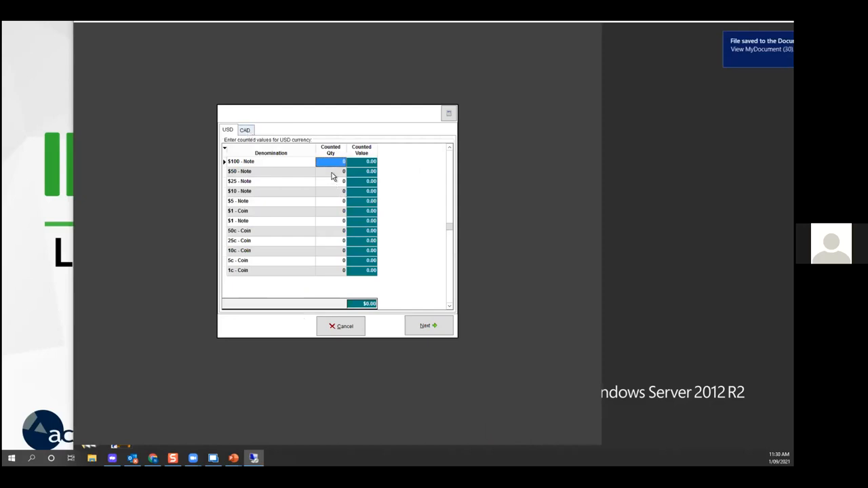
pyautogui.click(331, 171)
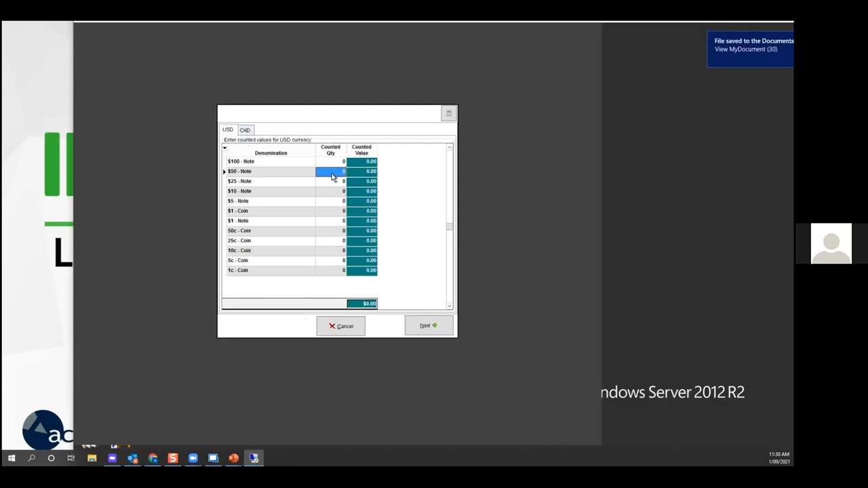
pyautogui.write('4')
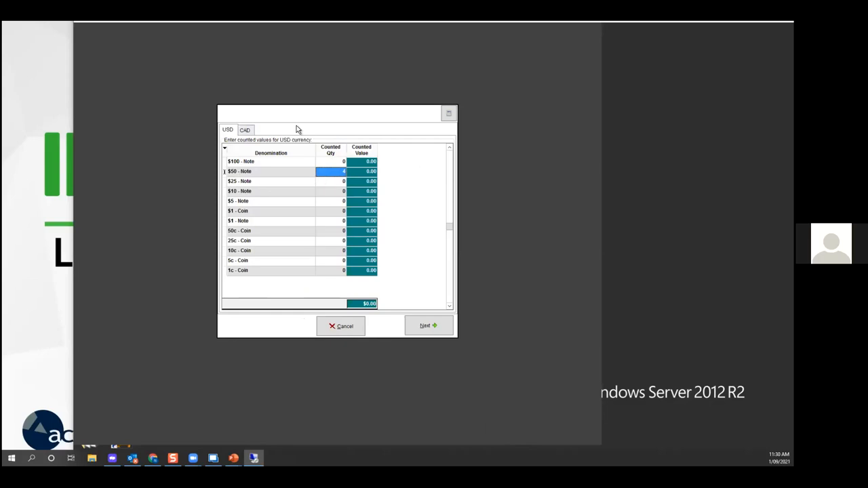
pyautogui.click(245, 130)
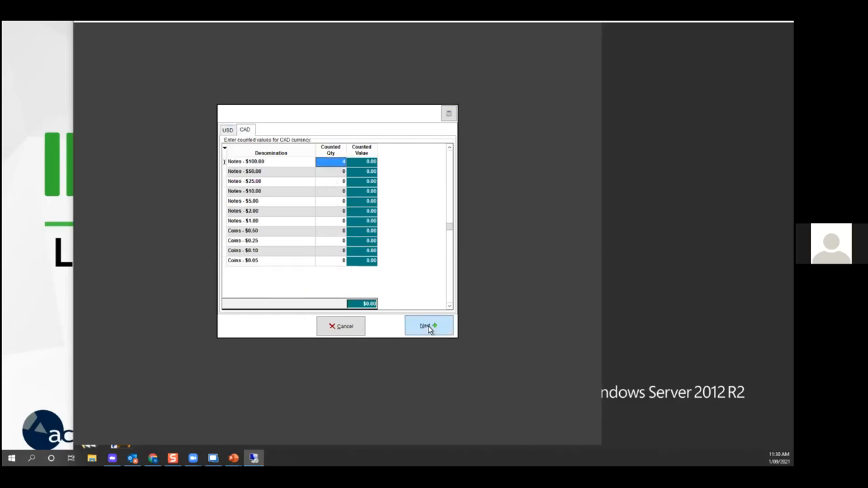
pyautogui.click(427, 326)
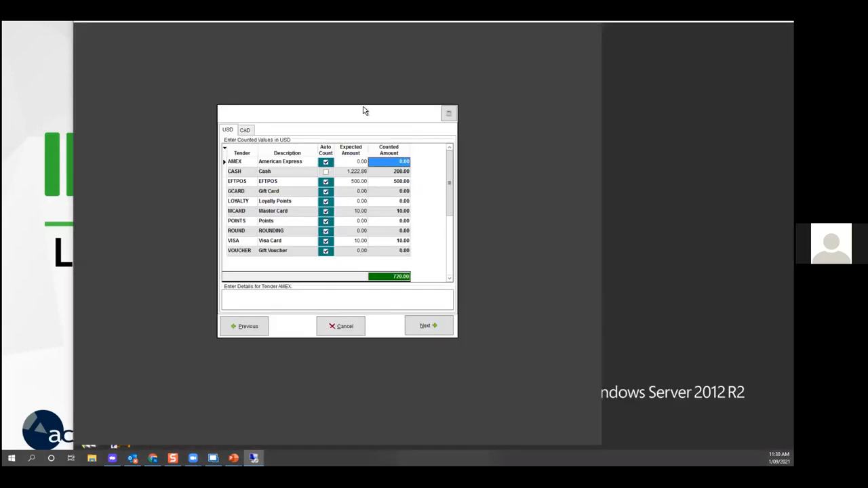
pyautogui.click(429, 326)
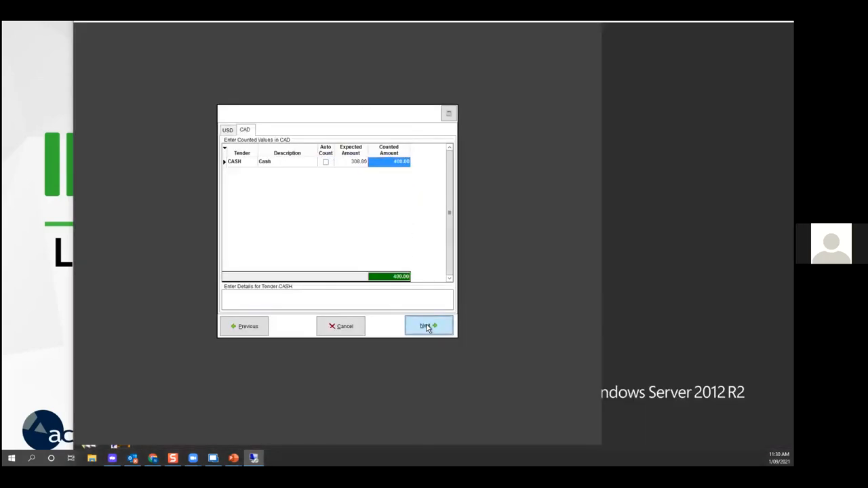
pyautogui.click(429, 326)
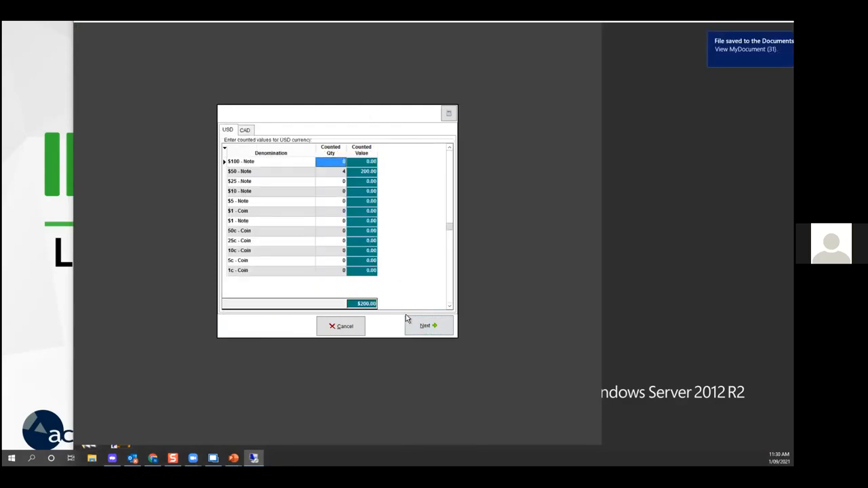
pyautogui.click(244, 130)
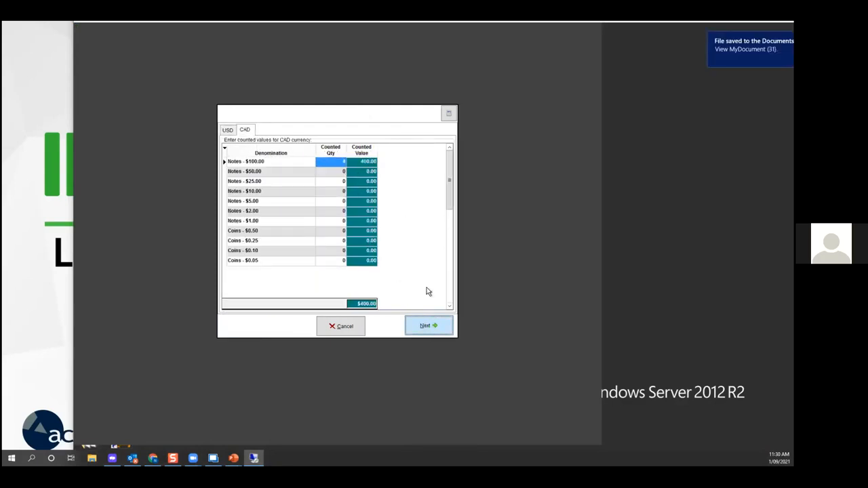
pyautogui.click(429, 326)
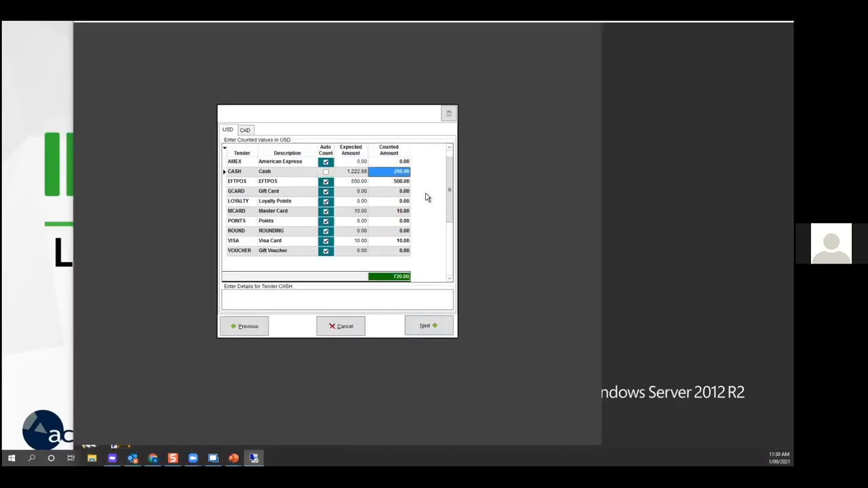
# Enter USD cash counted as 1,222.00 and check the CAD tender count before returning to USD.
pyautogui.write('1222')
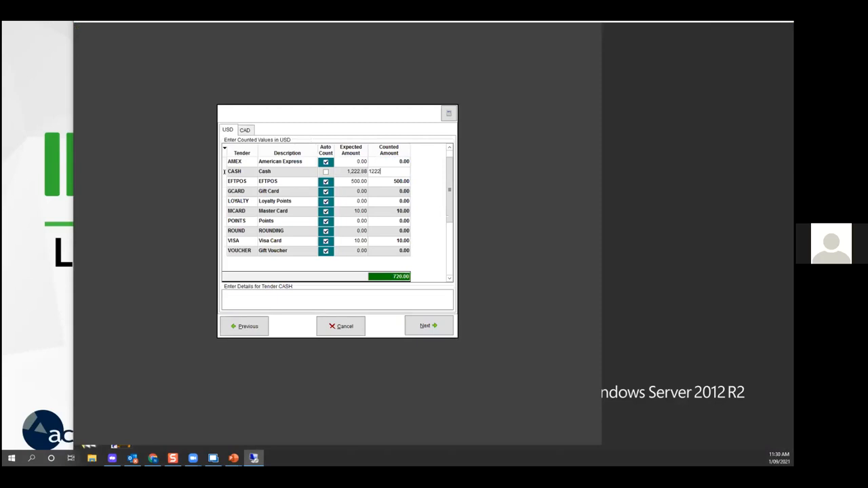
pyautogui.moveTo(426, 198)
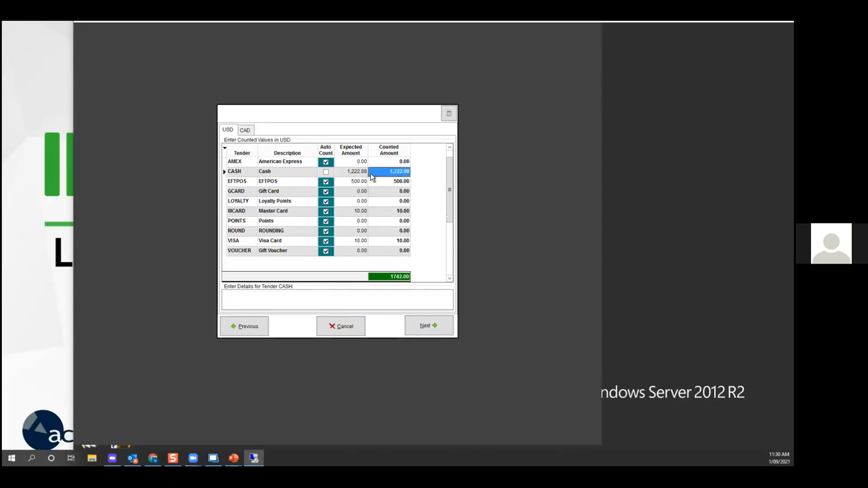
pyautogui.moveTo(364, 171)
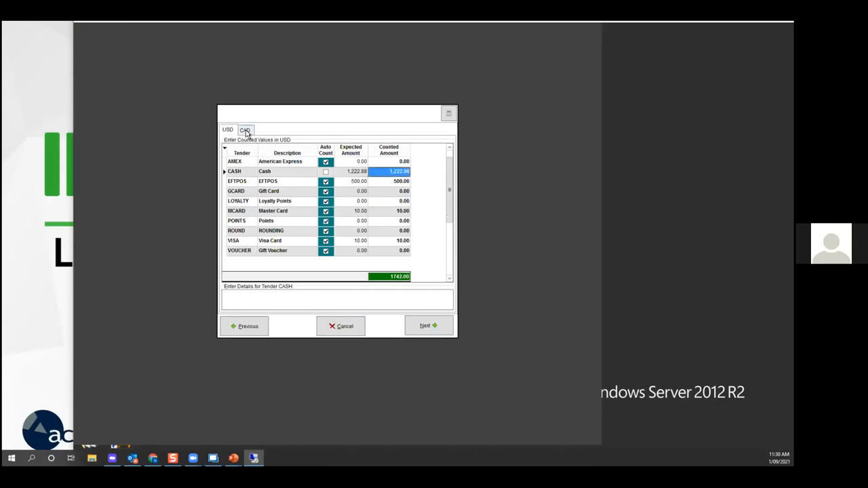
pyautogui.click(245, 130)
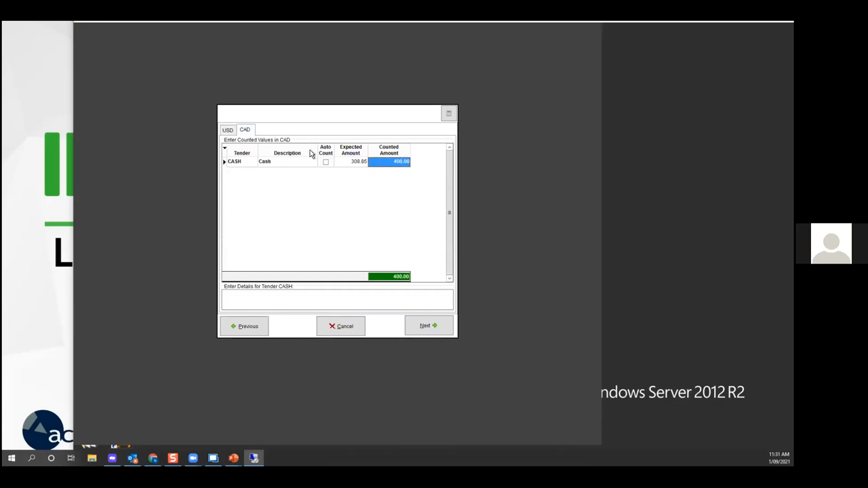
pyautogui.moveTo(328, 165)
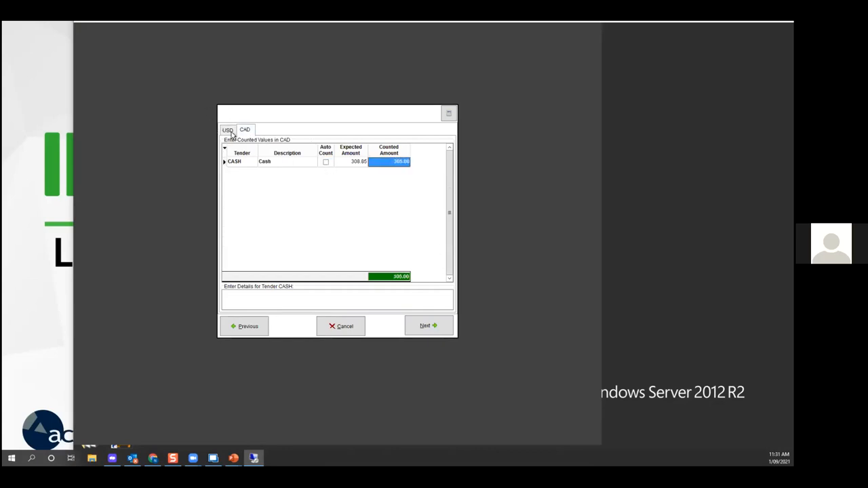
pyautogui.click(228, 130)
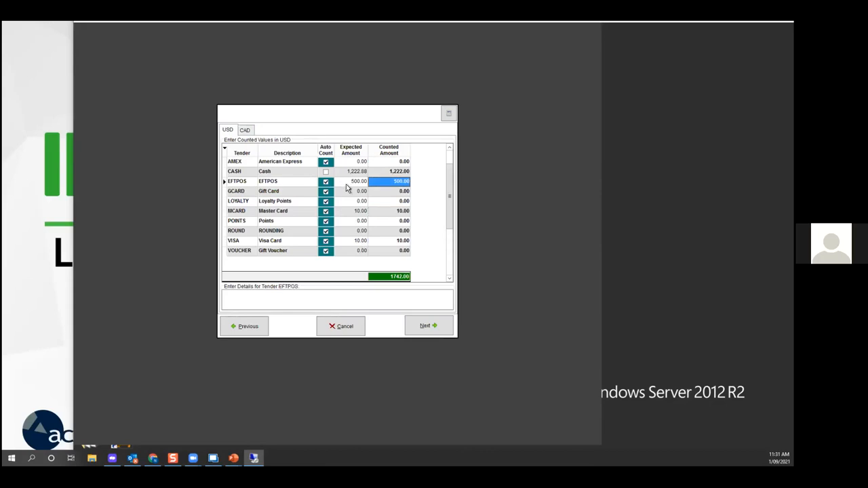
pyautogui.moveTo(346, 192)
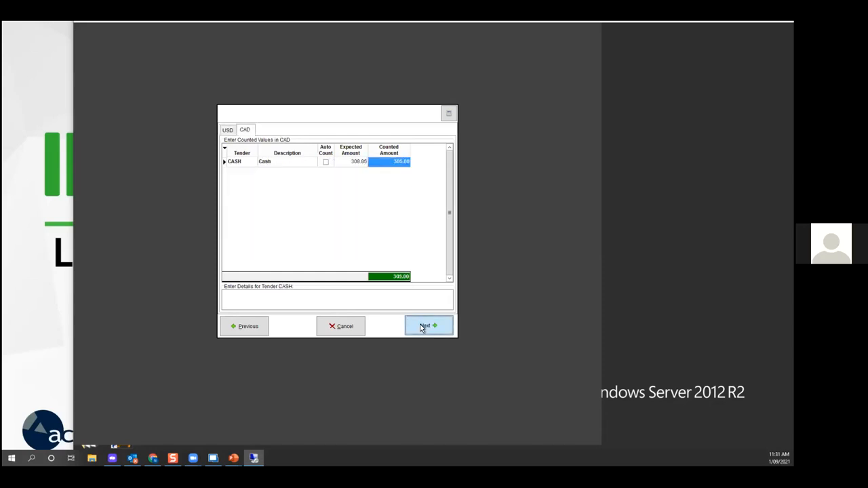
# Review the count reconciliation and close the shift, generating the Shift Close receipt preview.
pyautogui.click(428, 326)
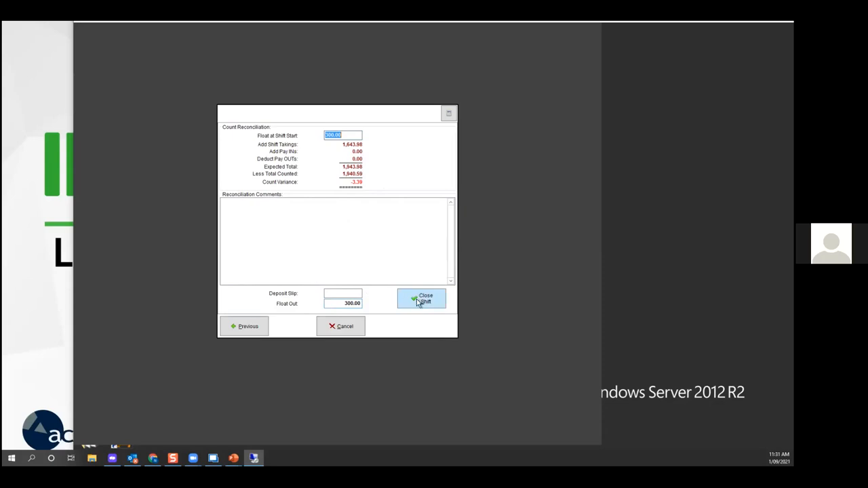
pyautogui.click(421, 300)
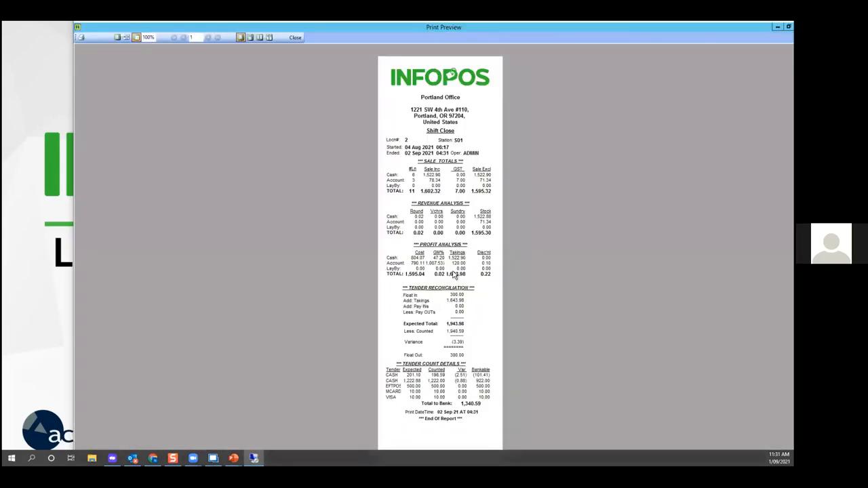
pyautogui.moveTo(431, 278)
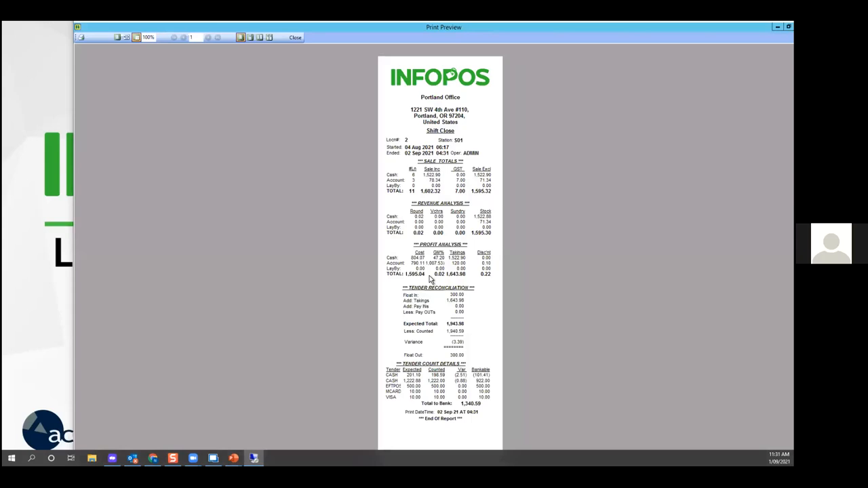
pyautogui.moveTo(464, 383)
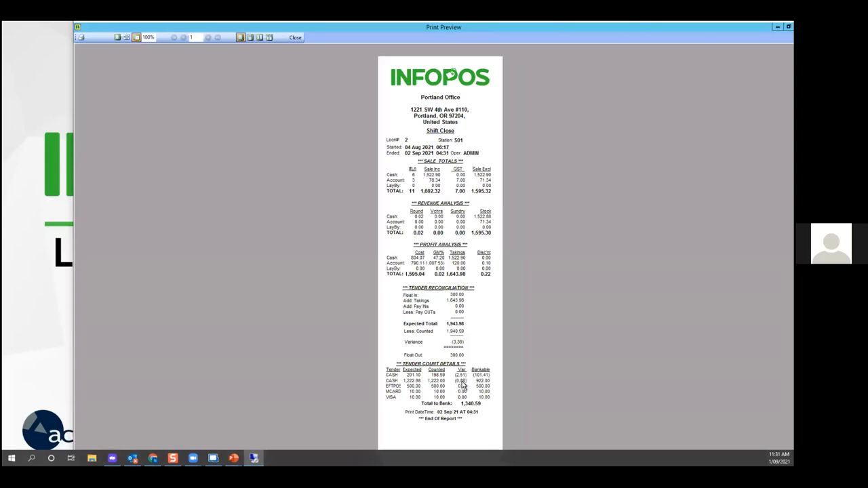
pyautogui.moveTo(281, 32)
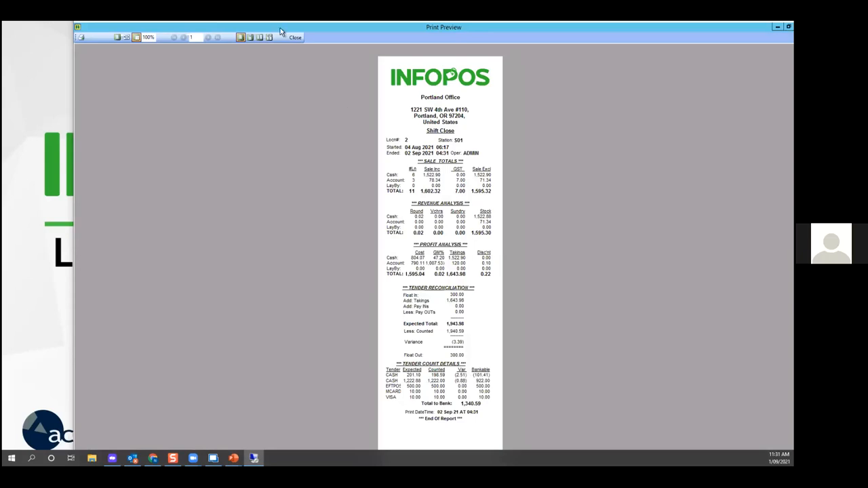
pyautogui.moveTo(295, 38)
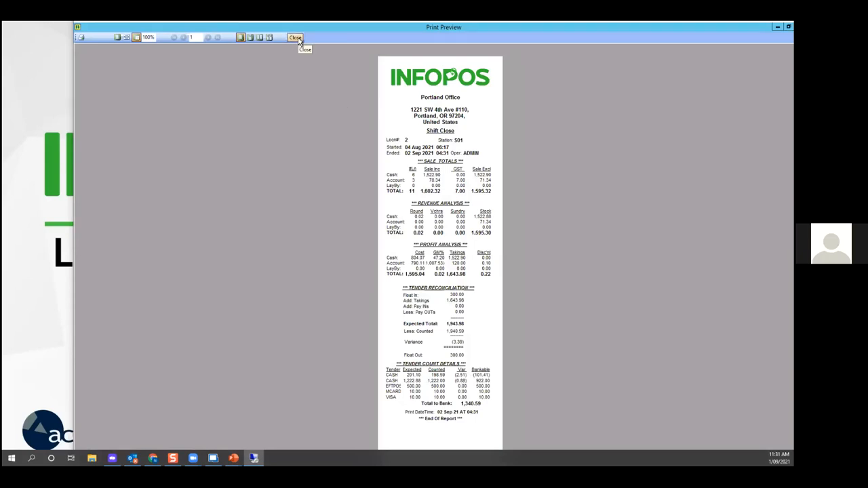
# Dismiss the Shift Close preview and start a new shift to reach the idle sales screen.
pyautogui.click(296, 38)
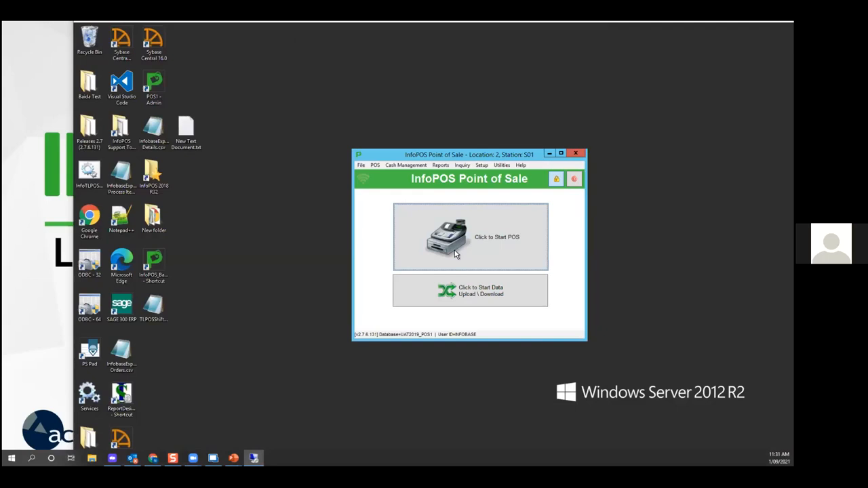
pyautogui.click(470, 236)
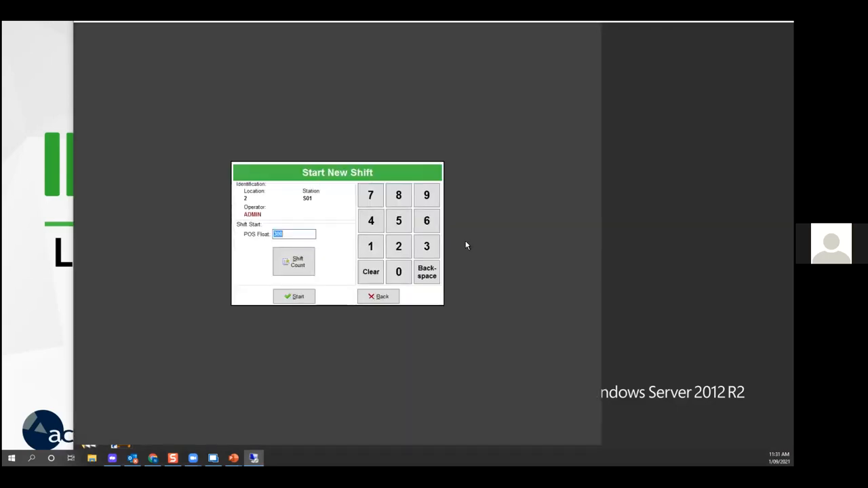
pyautogui.click(294, 296)
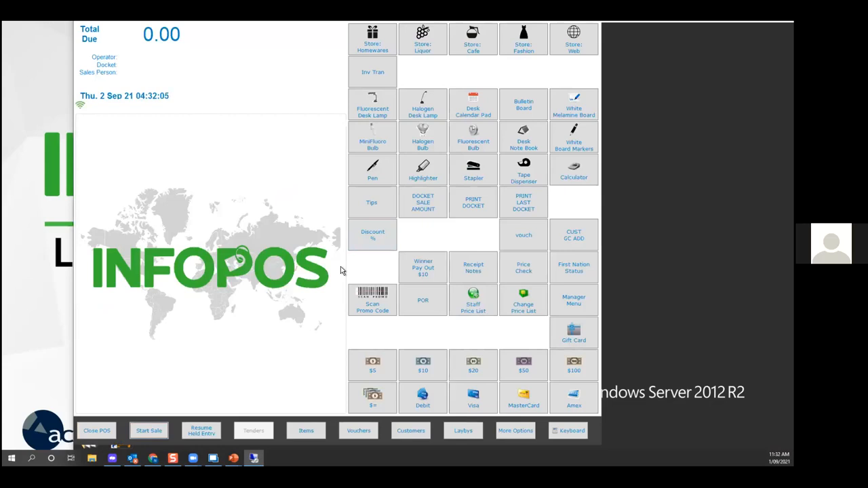
pyautogui.moveTo(371, 267)
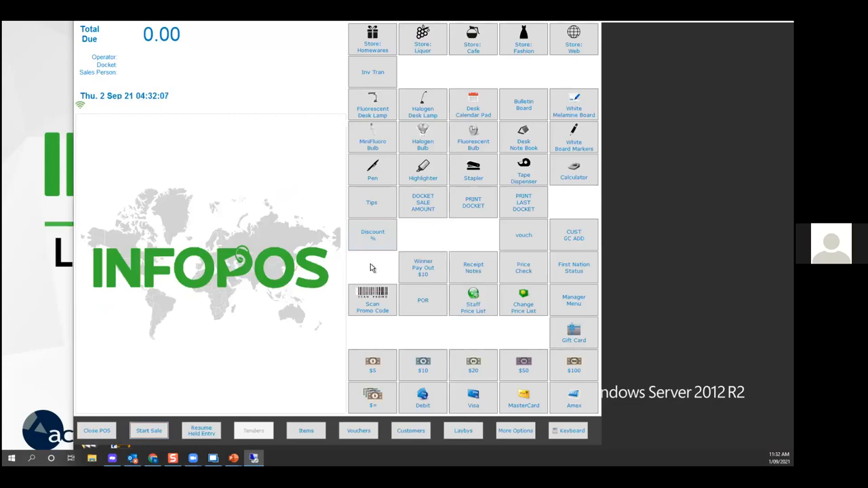
pyautogui.moveTo(353, 261)
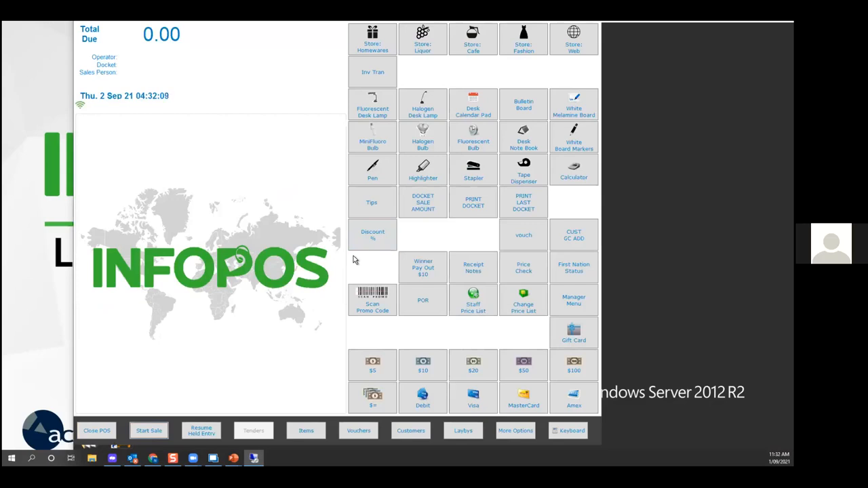
pyautogui.moveTo(372, 266)
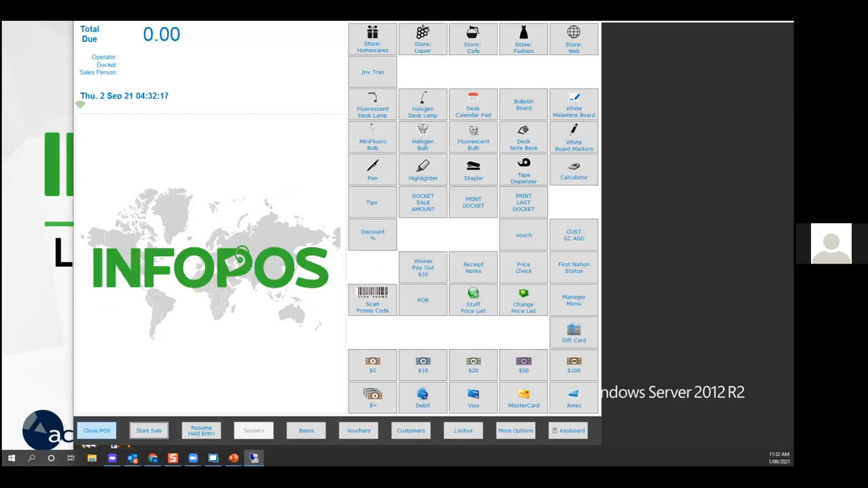
pyautogui.moveTo(34, 183)
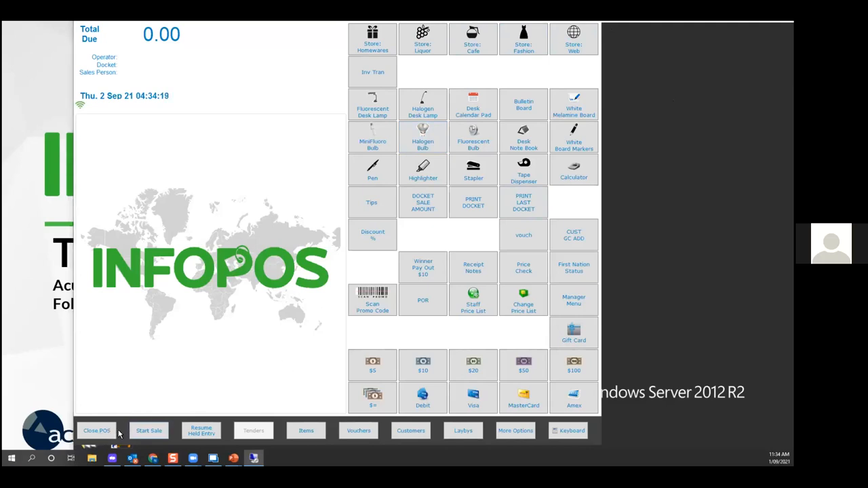
# Close the first station and launch the POS2 admin startup file from UAT_2019 > POS2 > Apps.
pyautogui.click(96, 431)
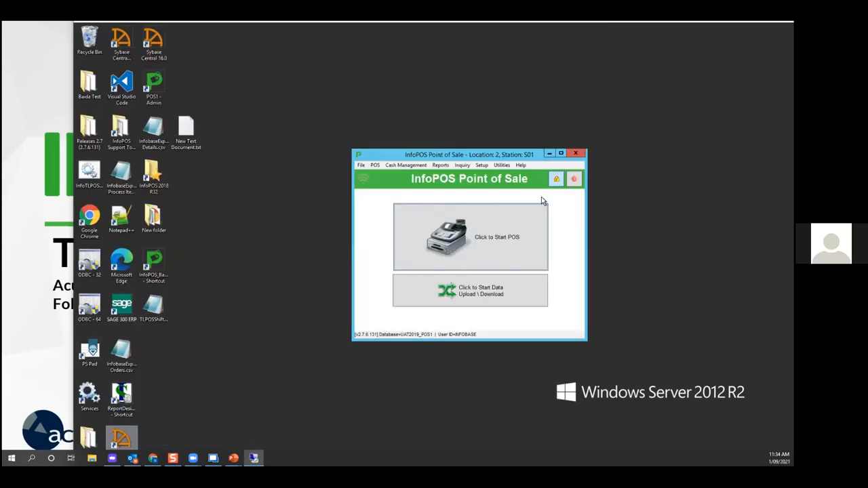
pyautogui.click(575, 153)
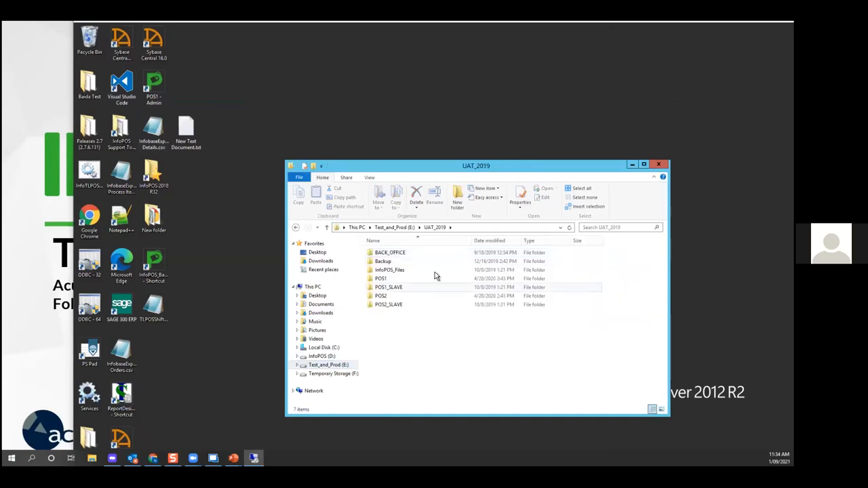
pyautogui.doubleClick(380, 296)
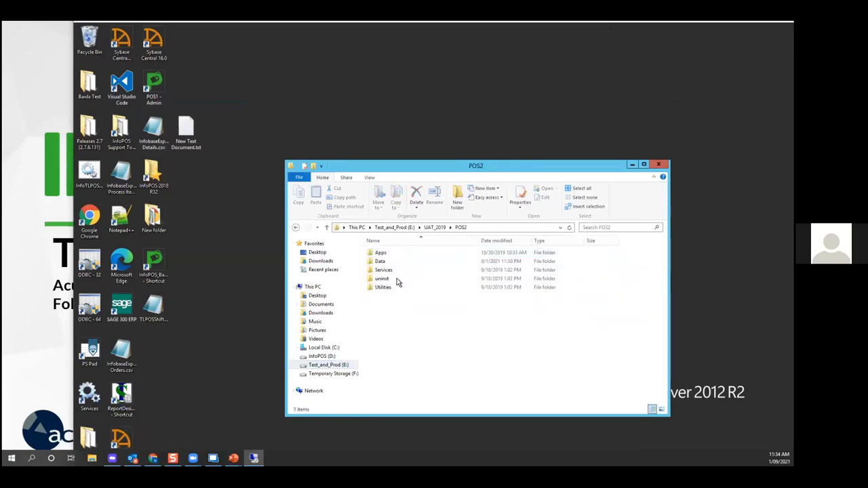
pyautogui.doubleClick(380, 252)
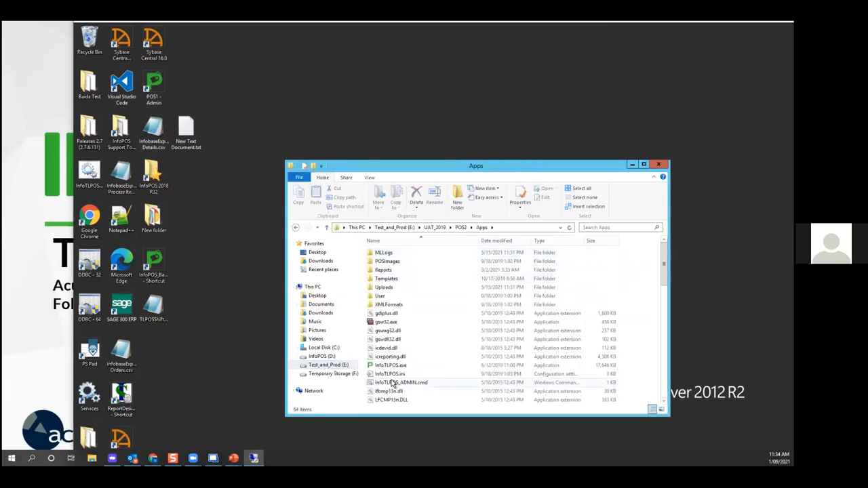
pyautogui.doubleClick(391, 365)
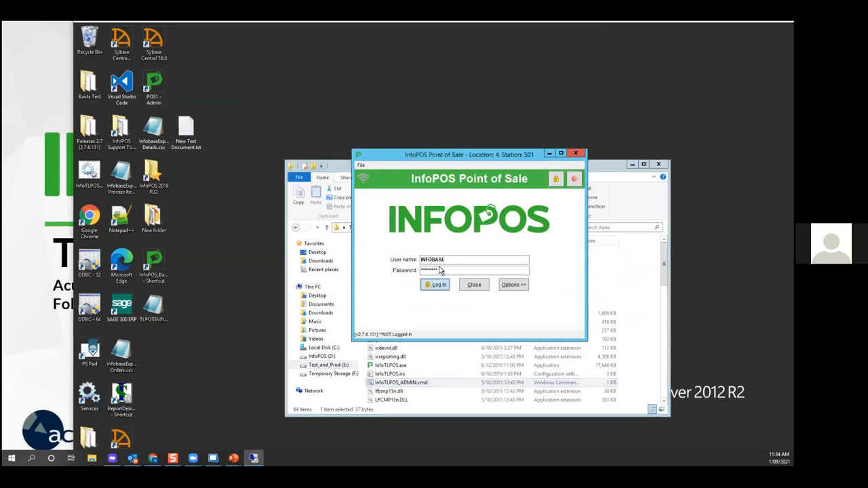
# Log in as operator at location 4 and continue with the station's current shift.
pyautogui.click(437, 285)
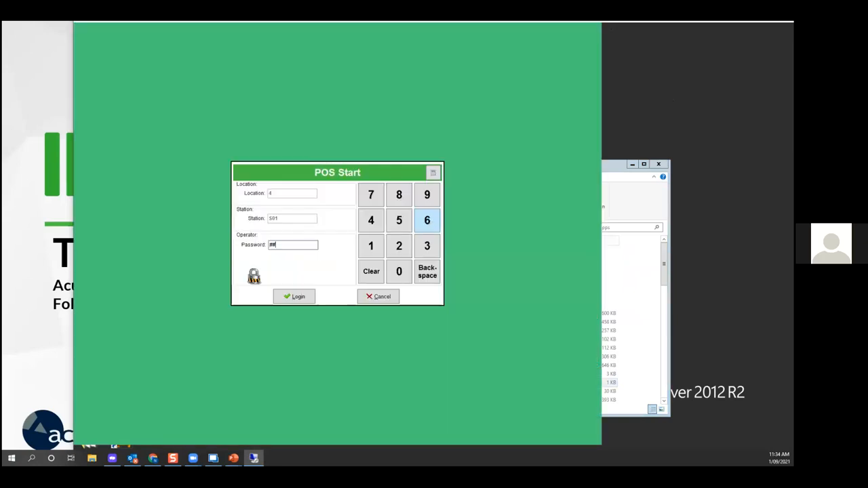
pyautogui.click(295, 296)
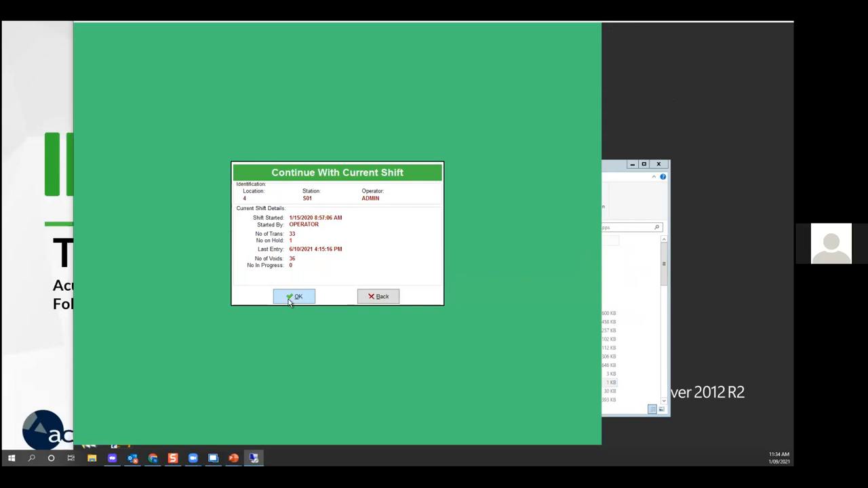
pyautogui.click(295, 297)
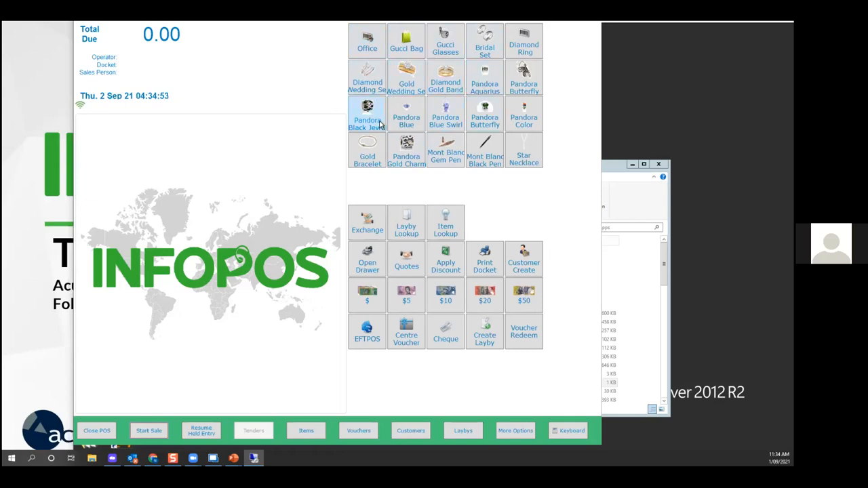
pyautogui.moveTo(328, 189)
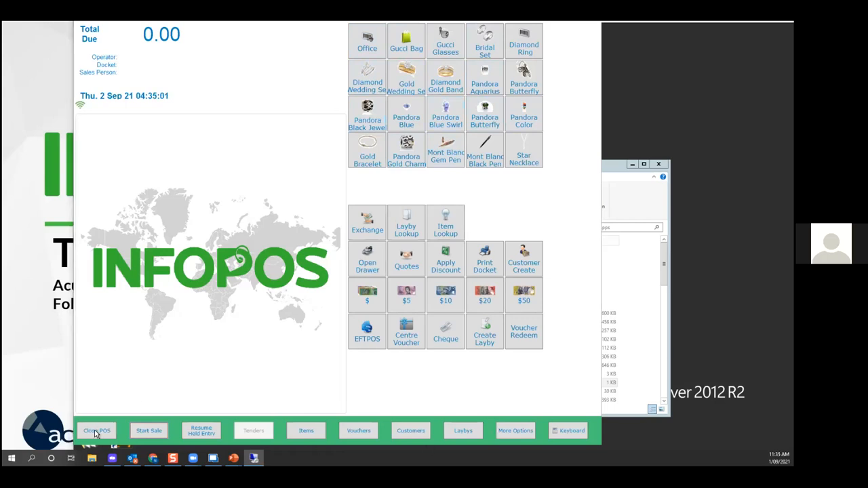
pyautogui.moveTo(79, 423)
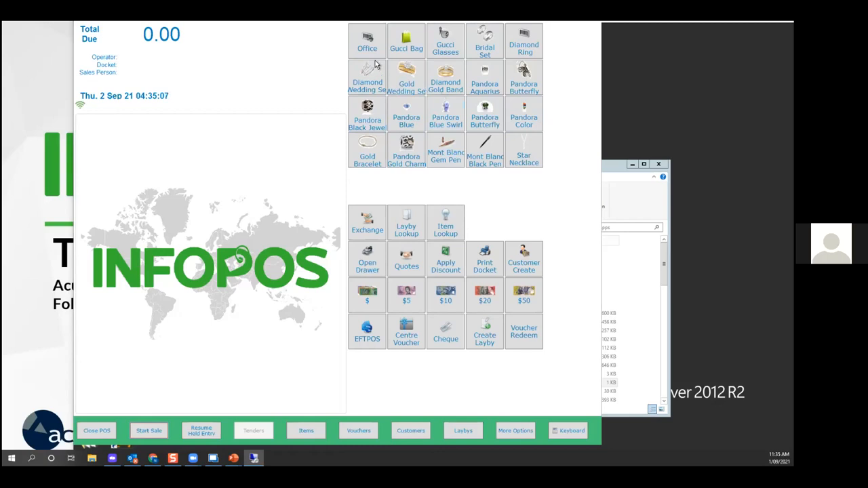
pyautogui.click(445, 224)
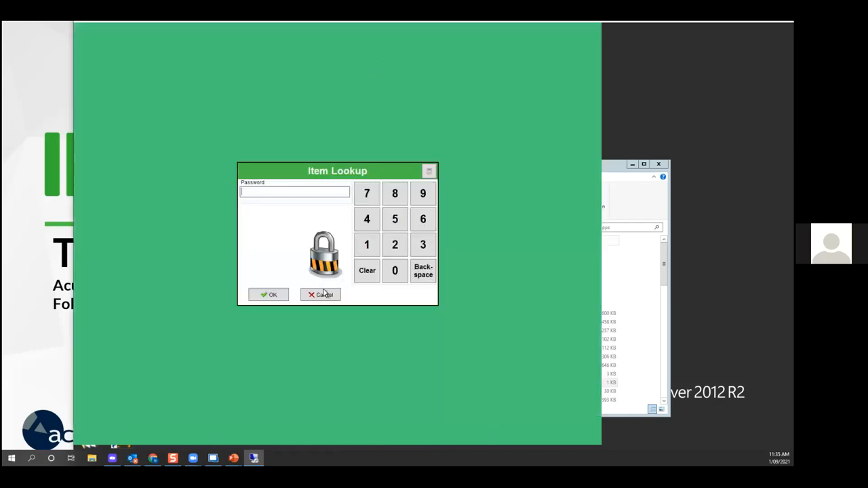
pyautogui.click(320, 294)
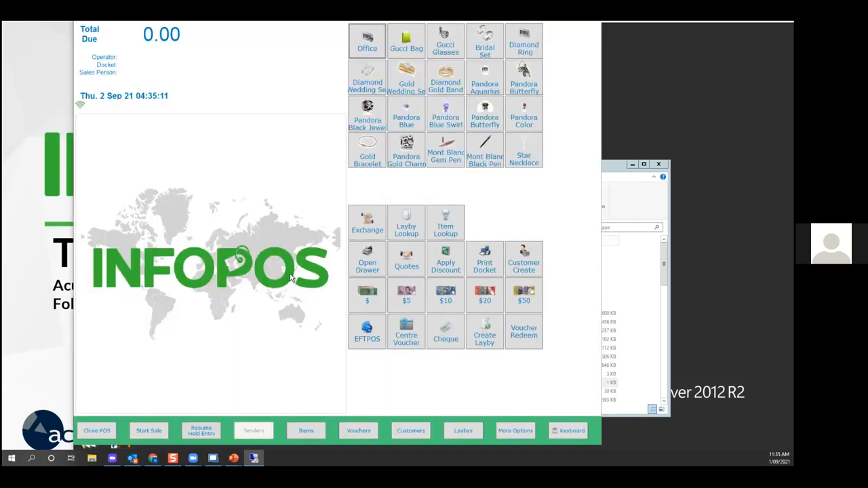